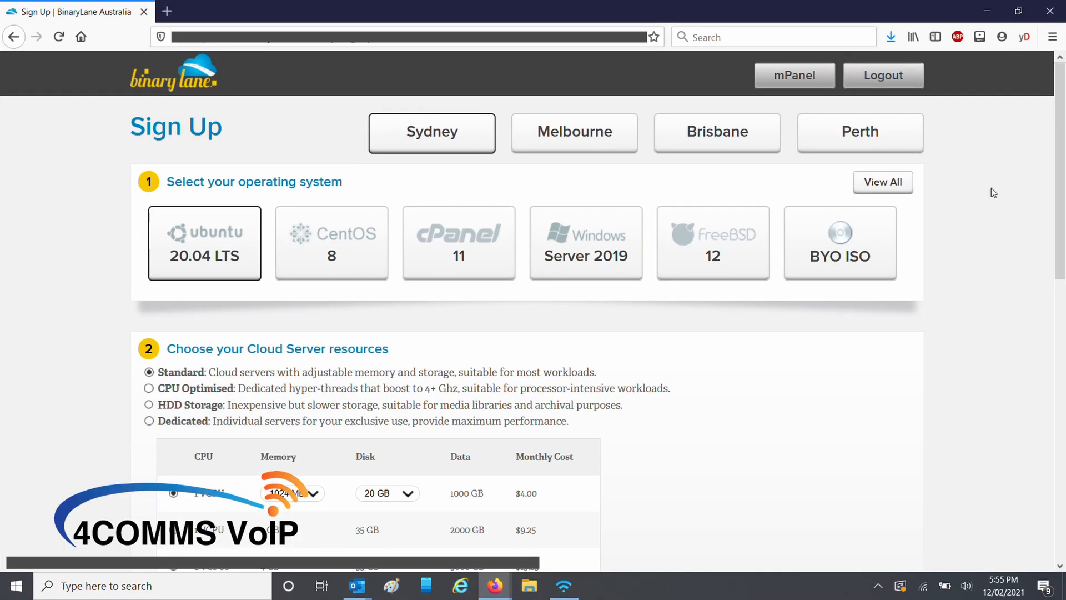
pyautogui.moveTo(990, 302)
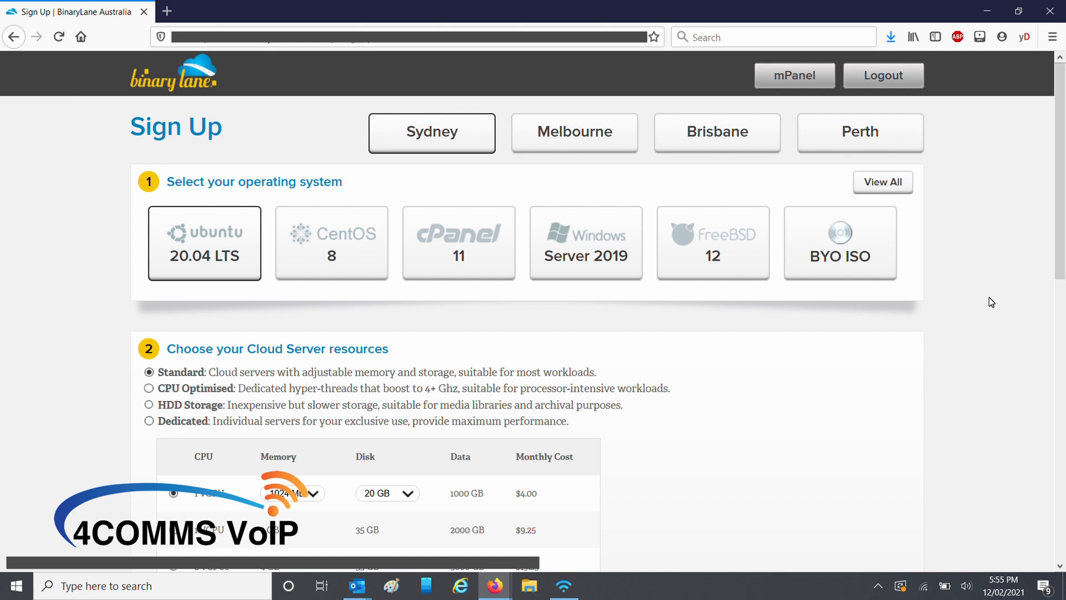
pyautogui.moveTo(878, 223)
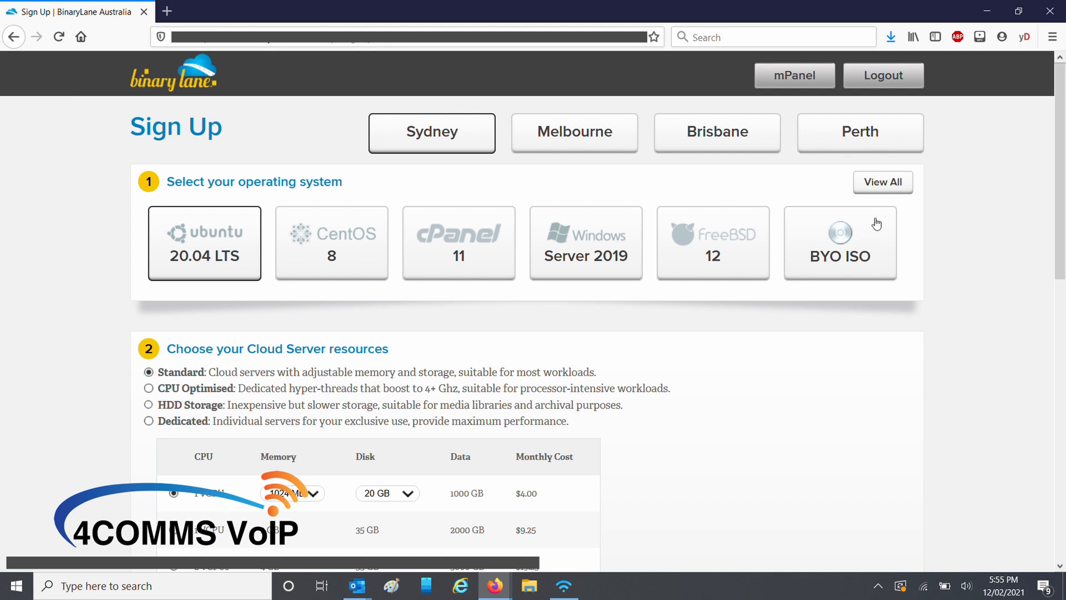
# Step: Show the full OS list and choose Debian 9 as the 64-bit Linux distribution
pyautogui.click(883, 181)
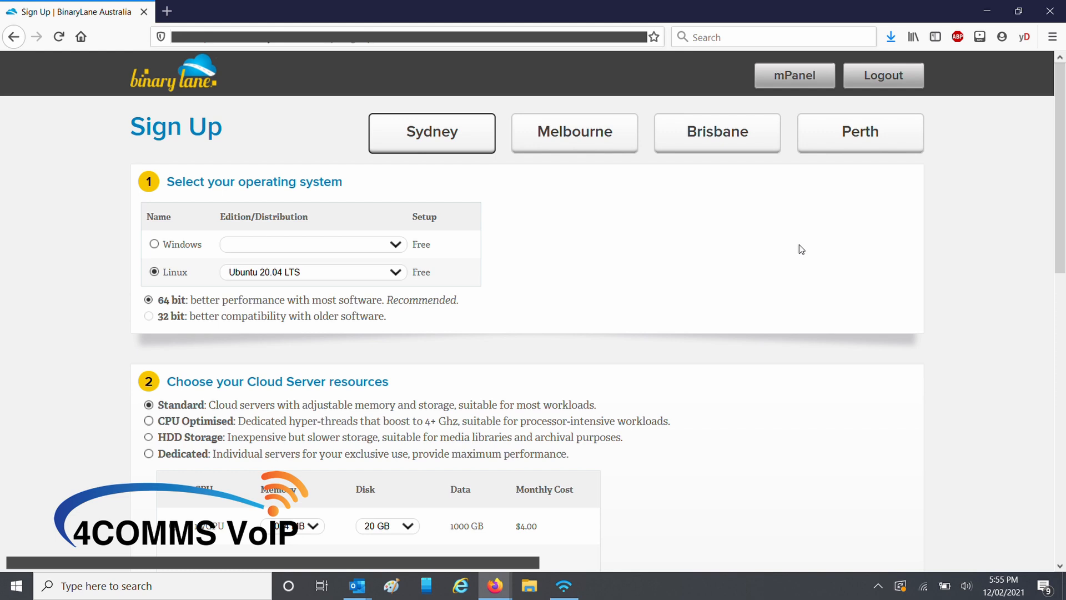
pyautogui.moveTo(302, 278)
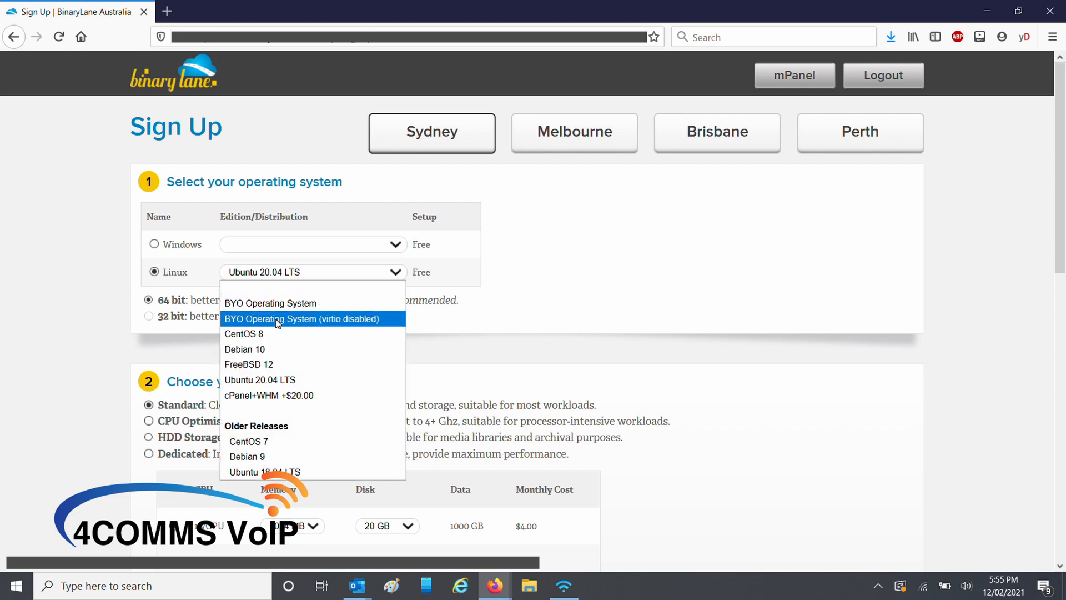
pyautogui.moveTo(247, 456)
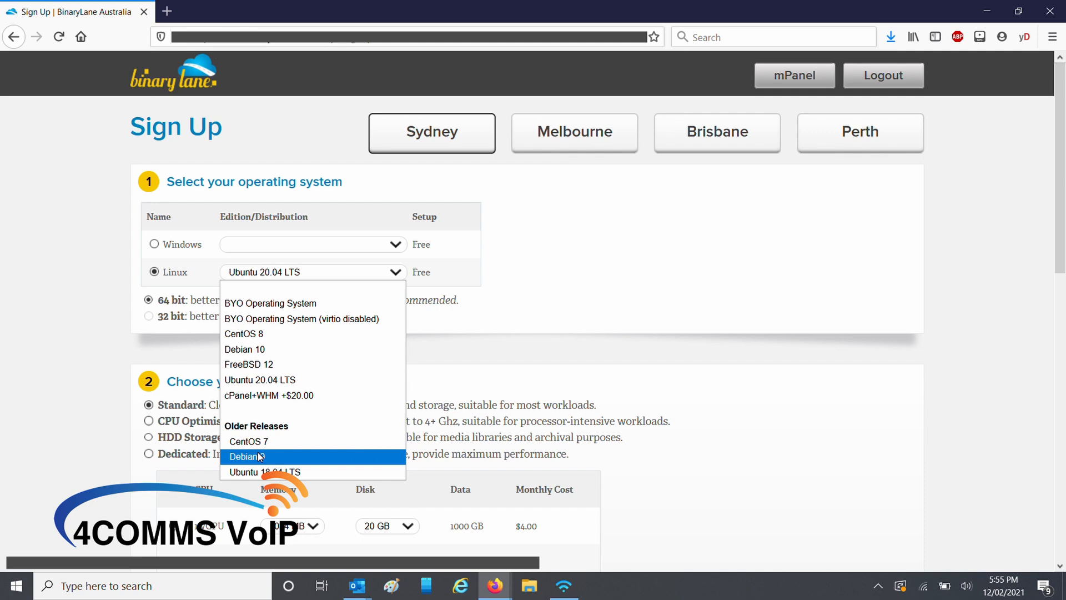
pyautogui.click(244, 456)
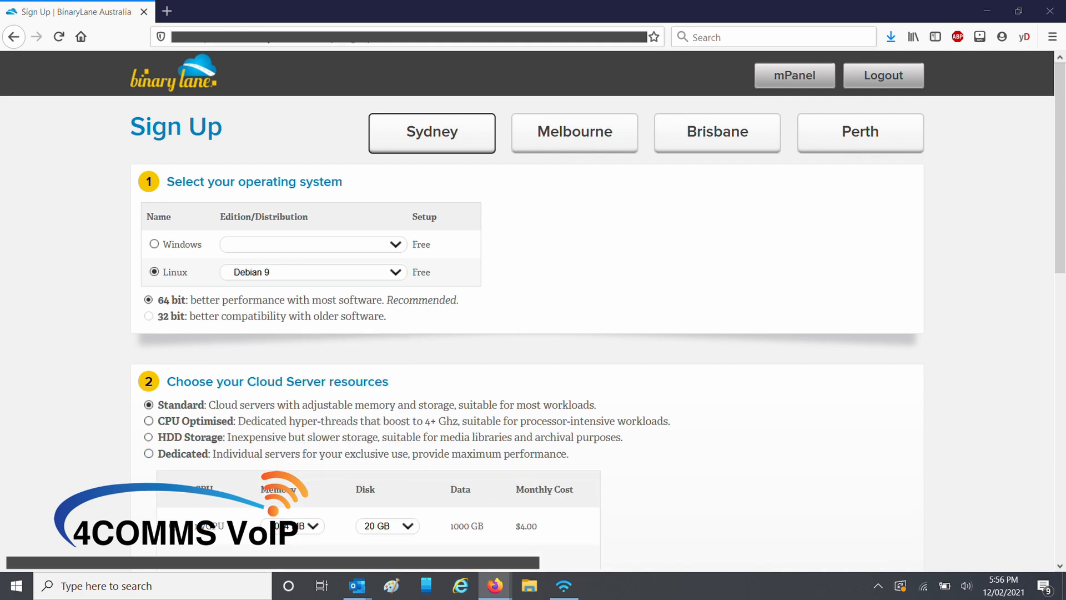
pyautogui.moveTo(3, 263)
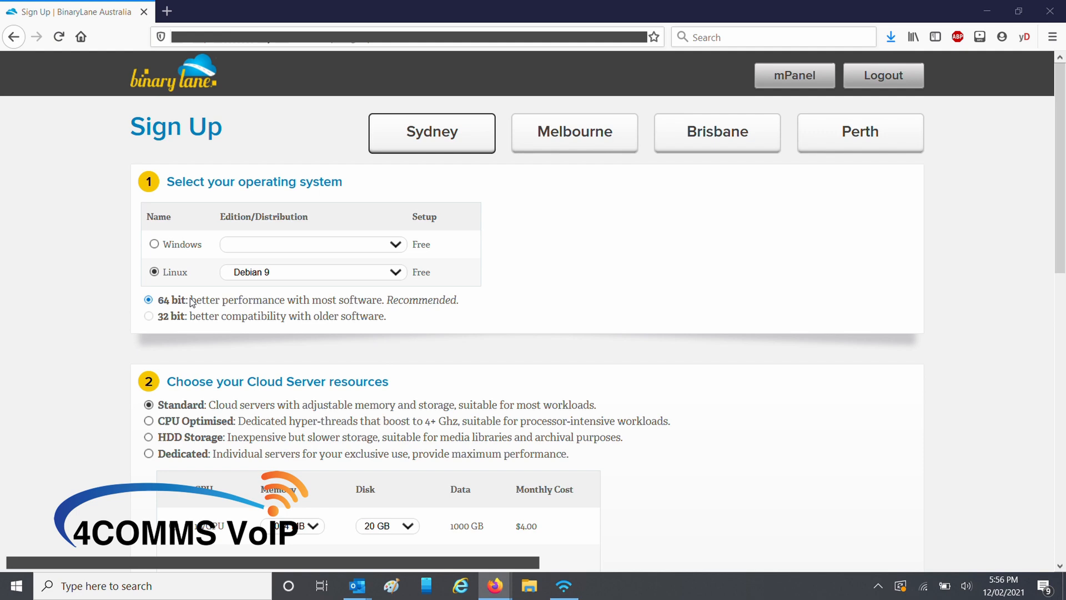
pyautogui.moveTo(959, 465)
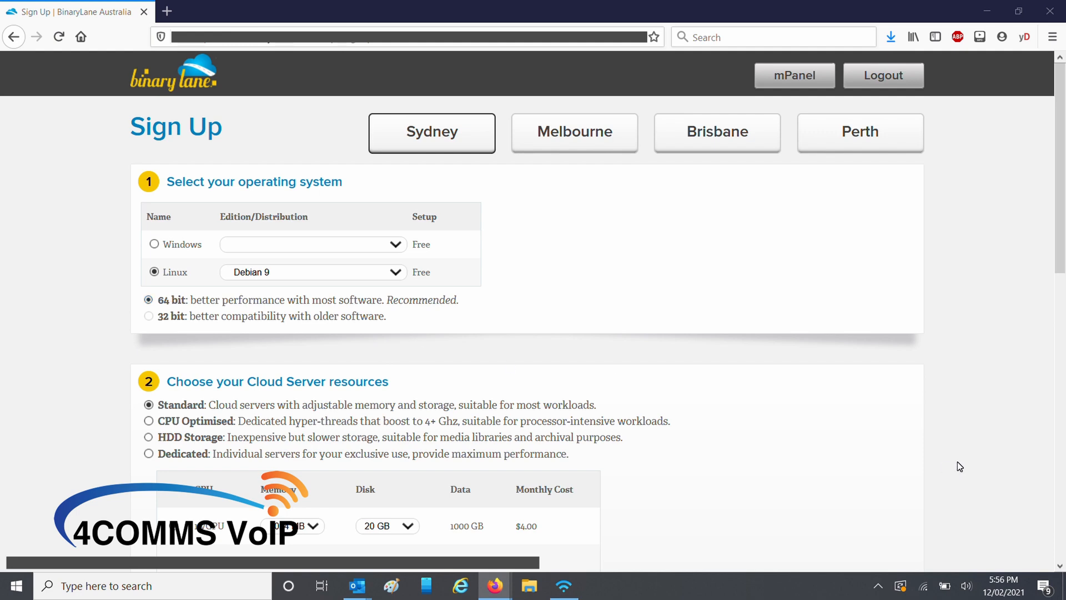
# Step: Keep the 1 VCPU plan with the disk size left at 20 GB
pyautogui.scroll(-3)
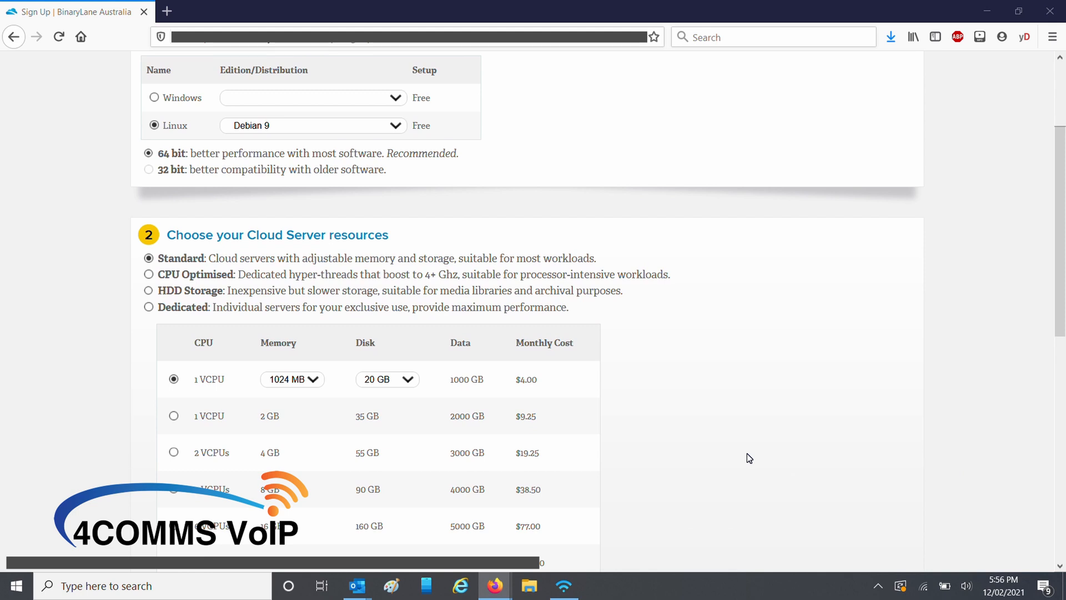
pyautogui.moveTo(418, 395)
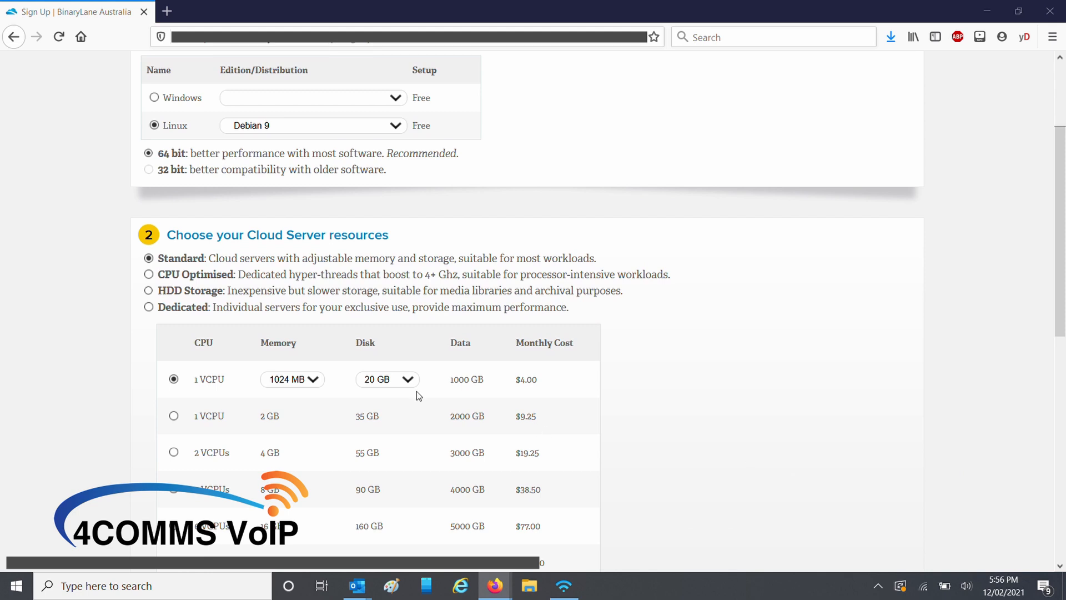
pyautogui.click(386, 379)
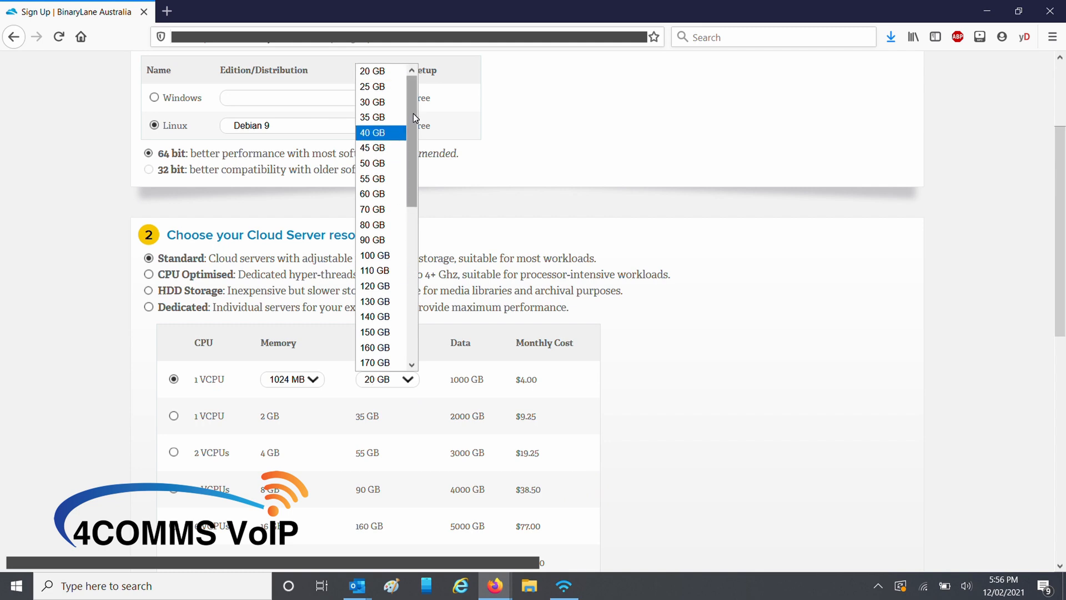
pyautogui.click(618, 475)
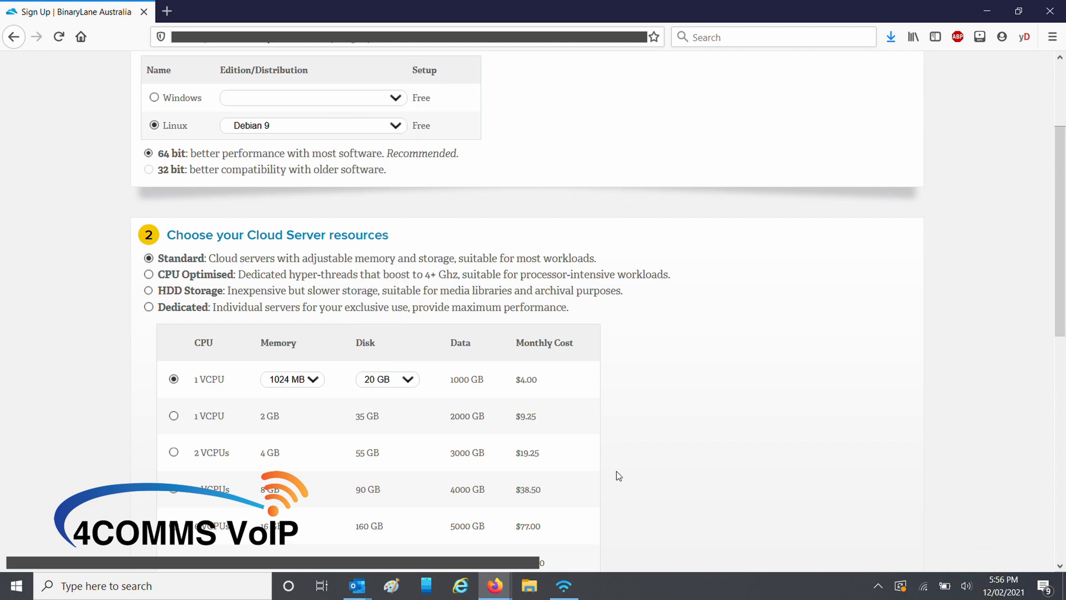
pyautogui.scroll(-3)
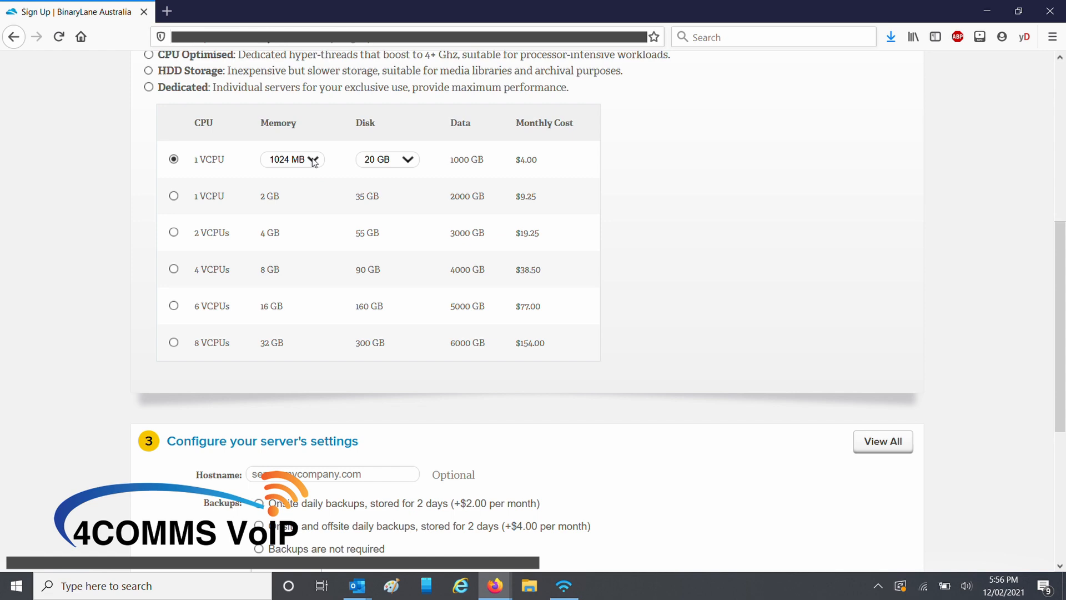
pyautogui.moveTo(753, 315)
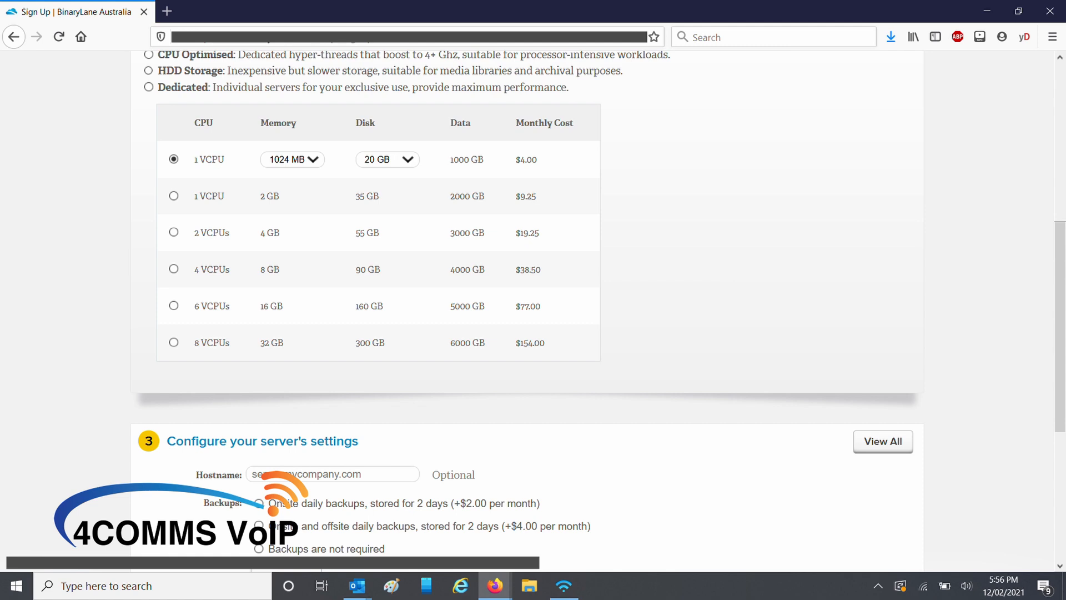
pyautogui.moveTo(728, 367)
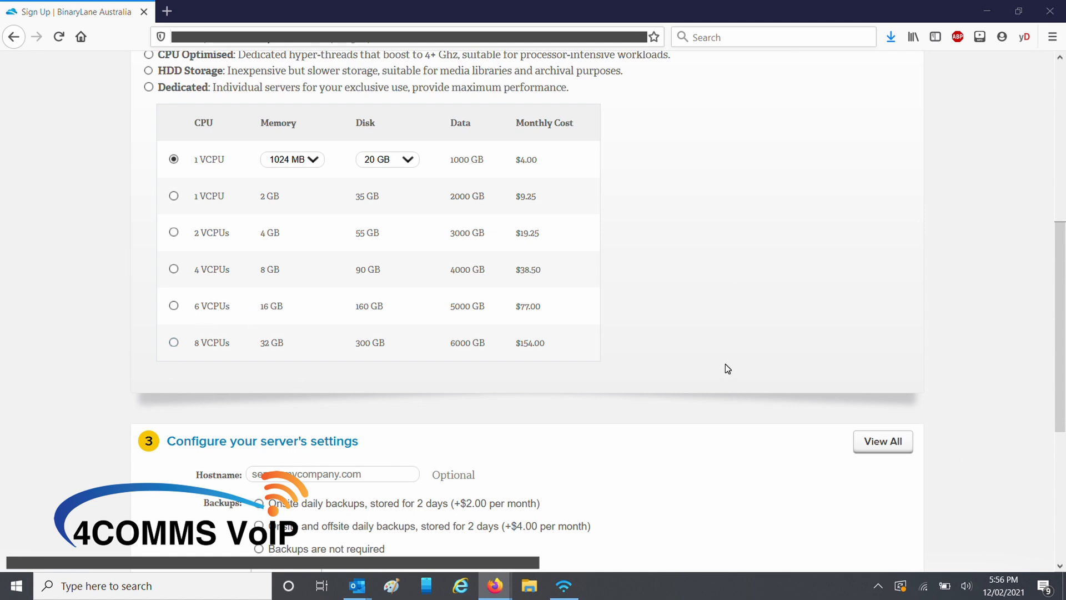
# Step: Decline server backups and proceed to the payment details step
pyautogui.scroll(-3)
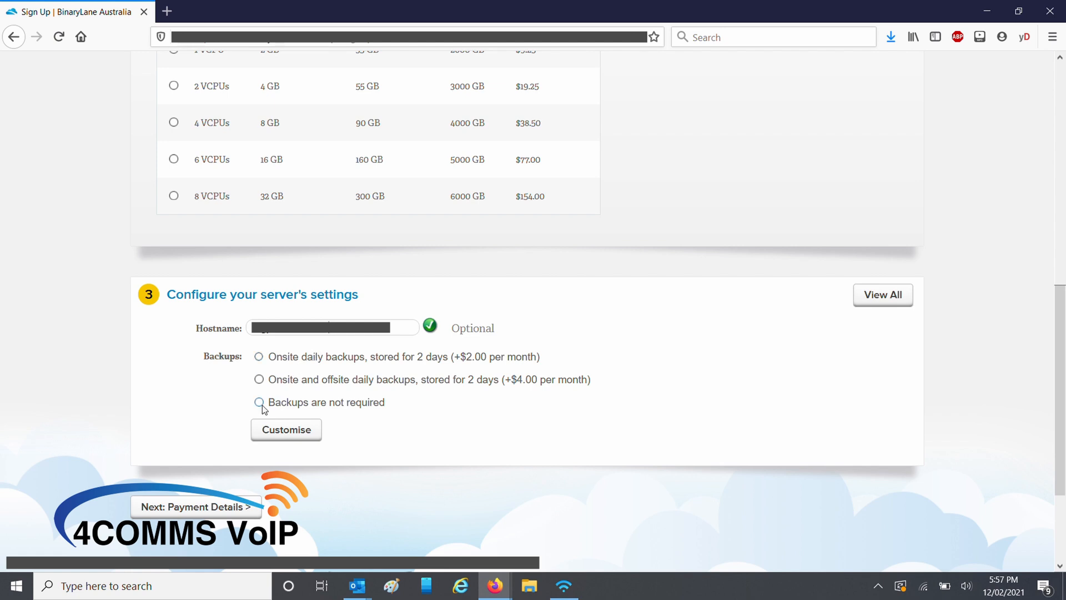
pyautogui.click(258, 402)
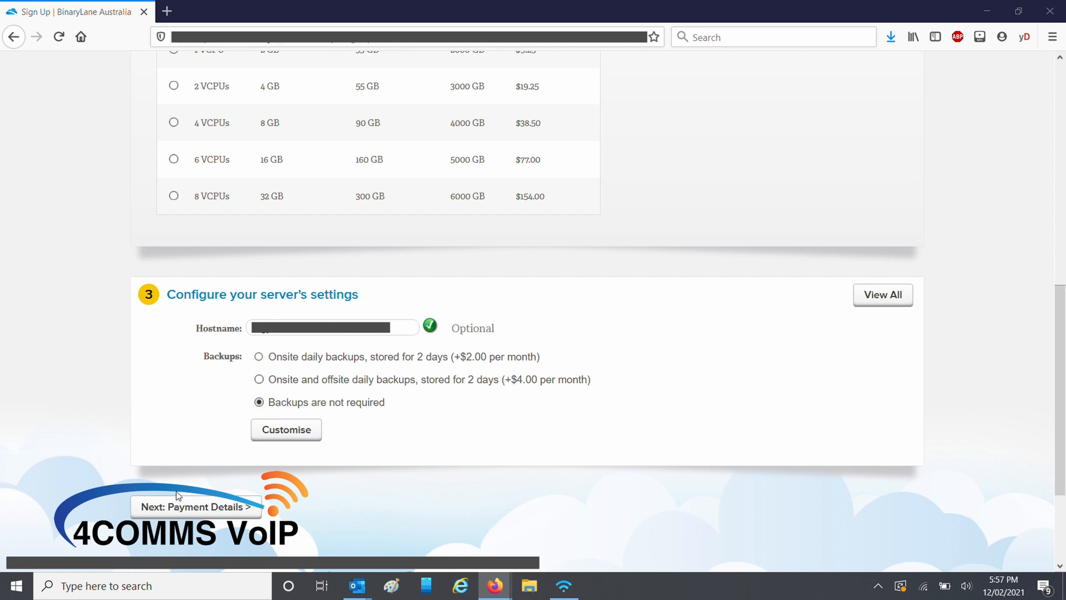
pyautogui.moveTo(169, 515)
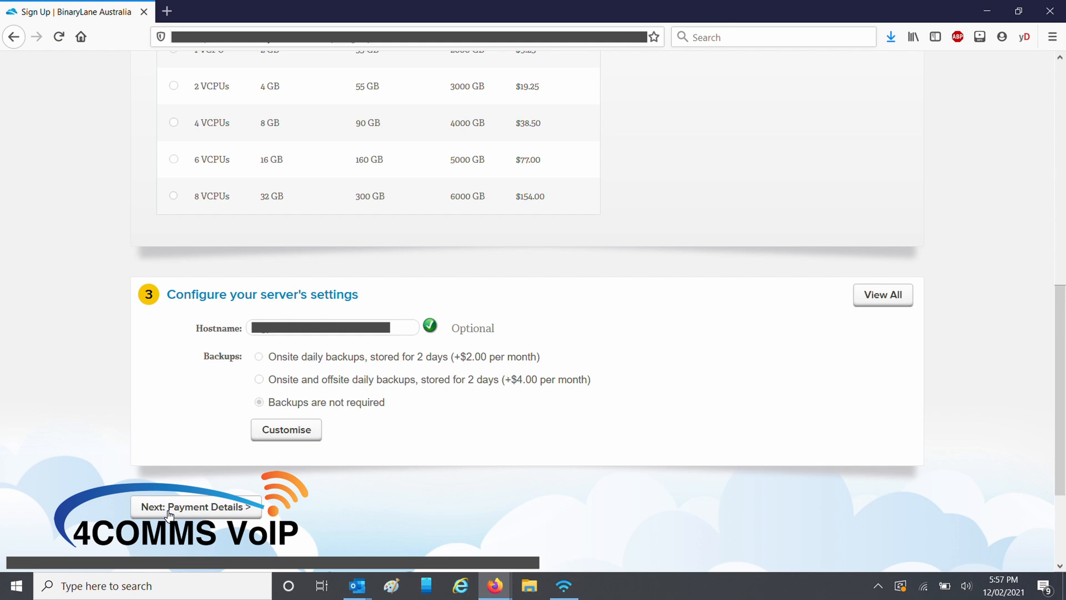
pyautogui.click(195, 506)
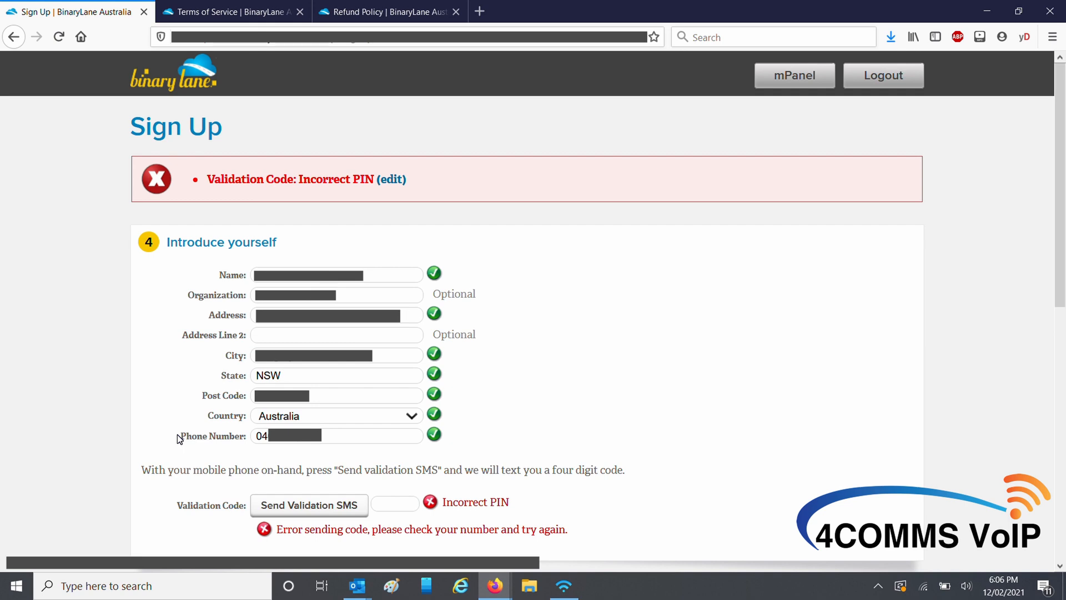
# Step: Request the validation SMS and switch the phone number to +61 international format
pyautogui.click(309, 505)
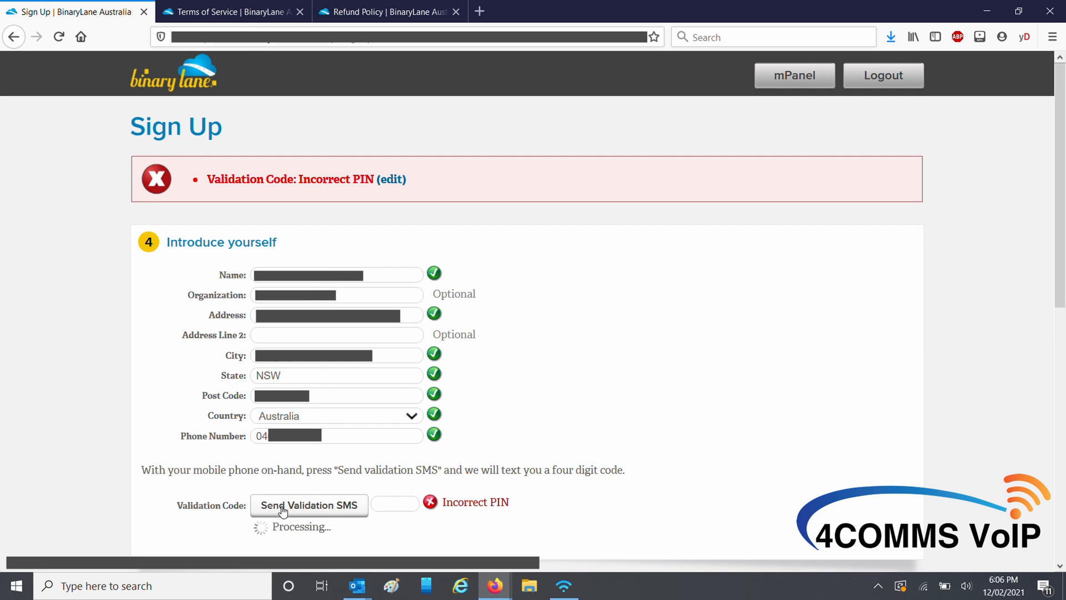
pyautogui.click(309, 504)
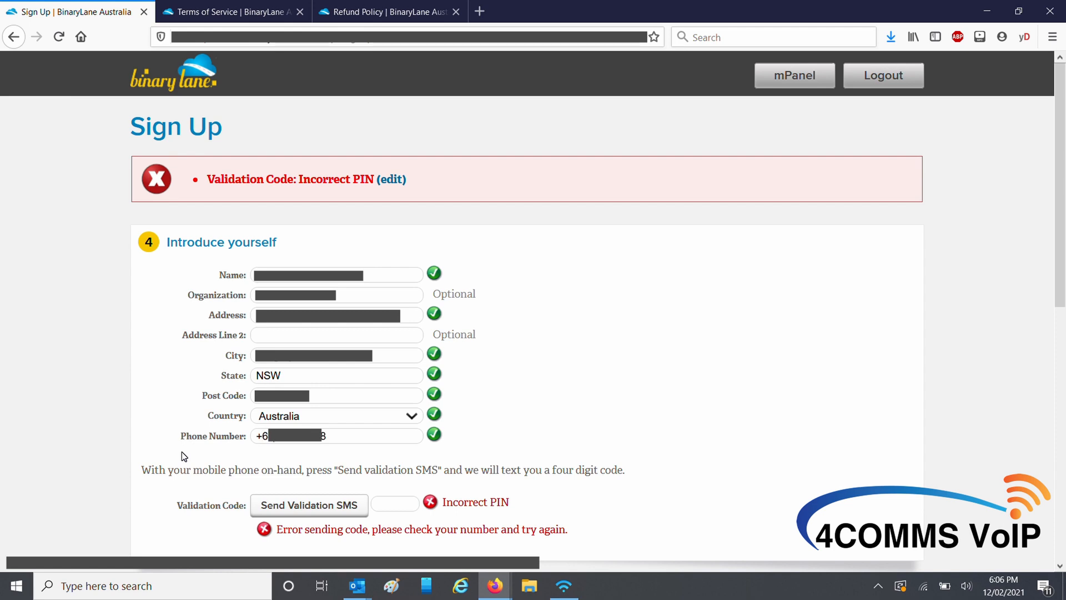
pyautogui.click(308, 504)
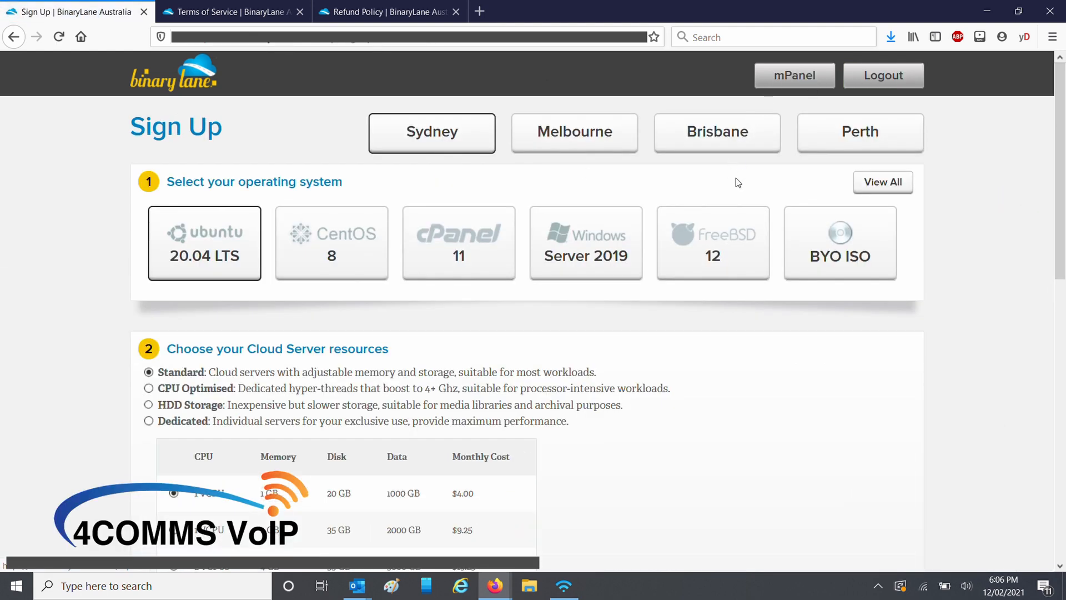
# Step: Return to the personal details step and send the validation SMS successfully
pyautogui.scroll(-3)
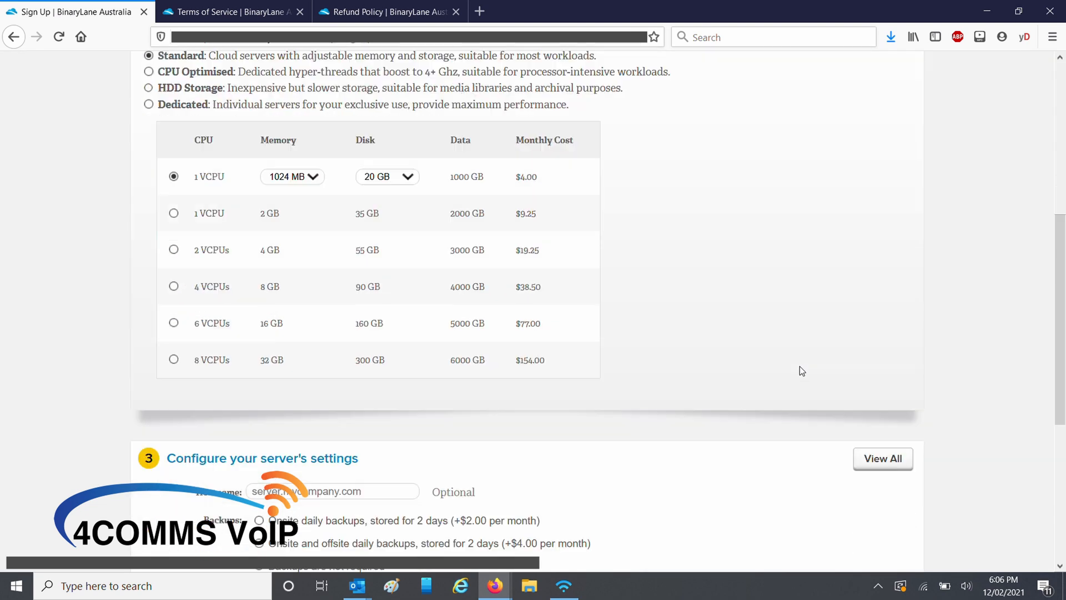
pyautogui.scroll(-3)
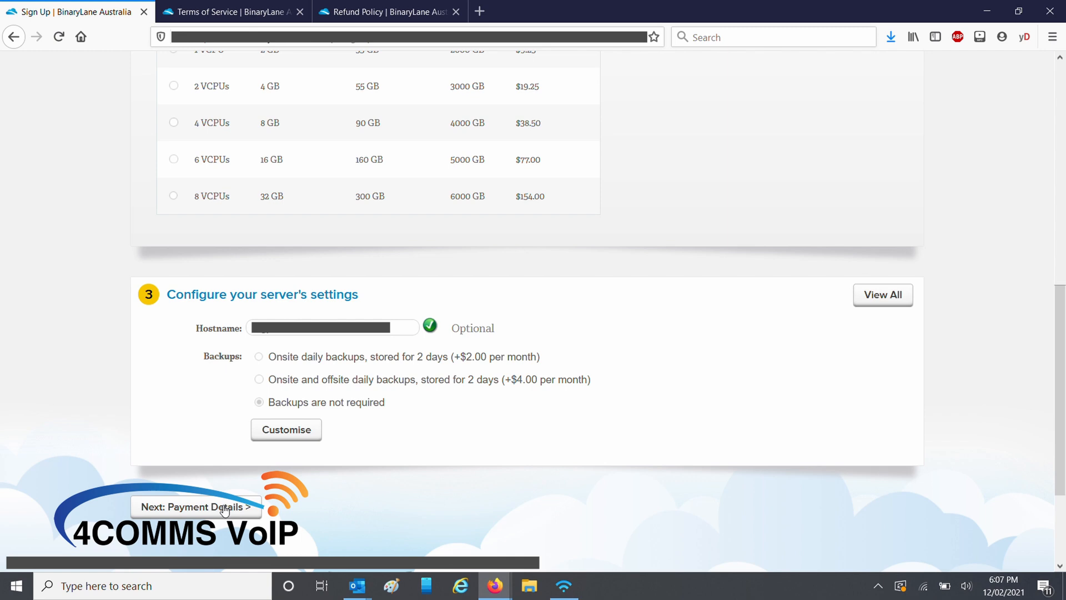
pyautogui.click(193, 506)
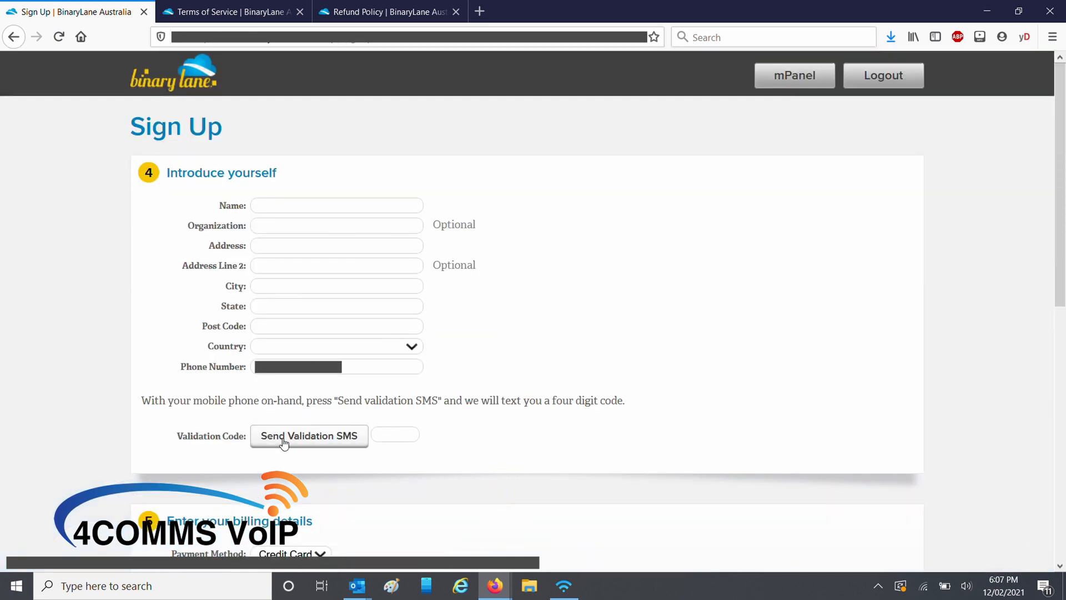
pyautogui.click(308, 435)
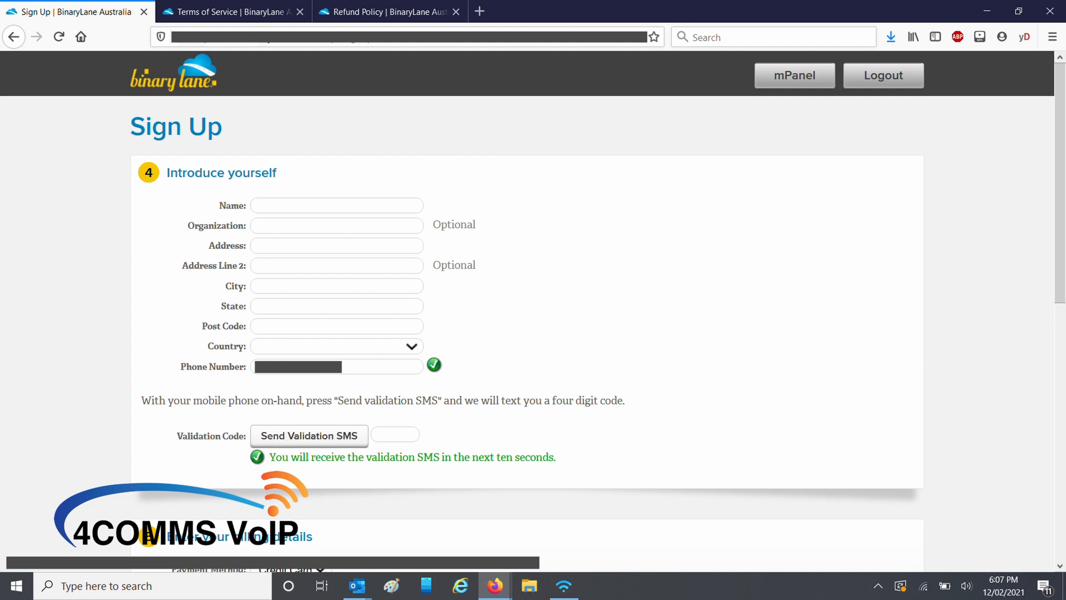
pyautogui.scroll(-3)
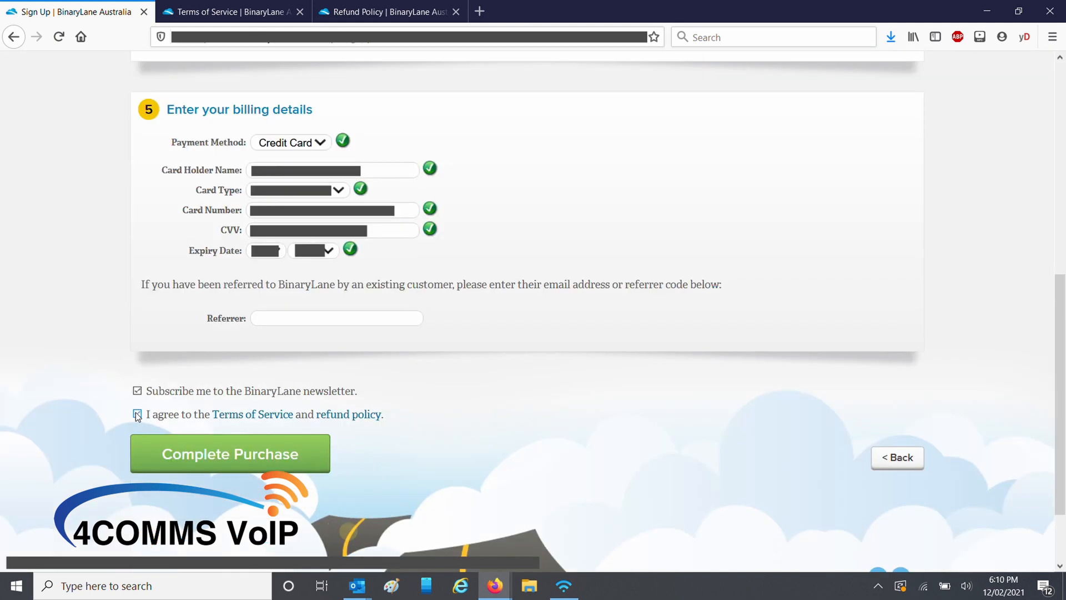
# Step: Agree to the Terms of Service and complete the server purchase
pyautogui.click(136, 414)
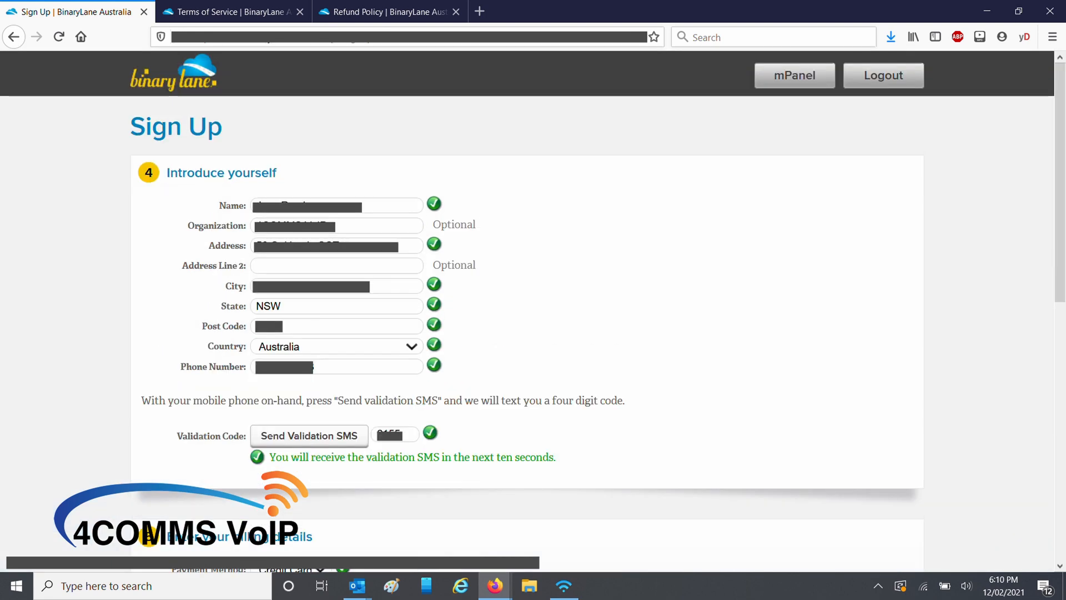
pyautogui.scroll(-3)
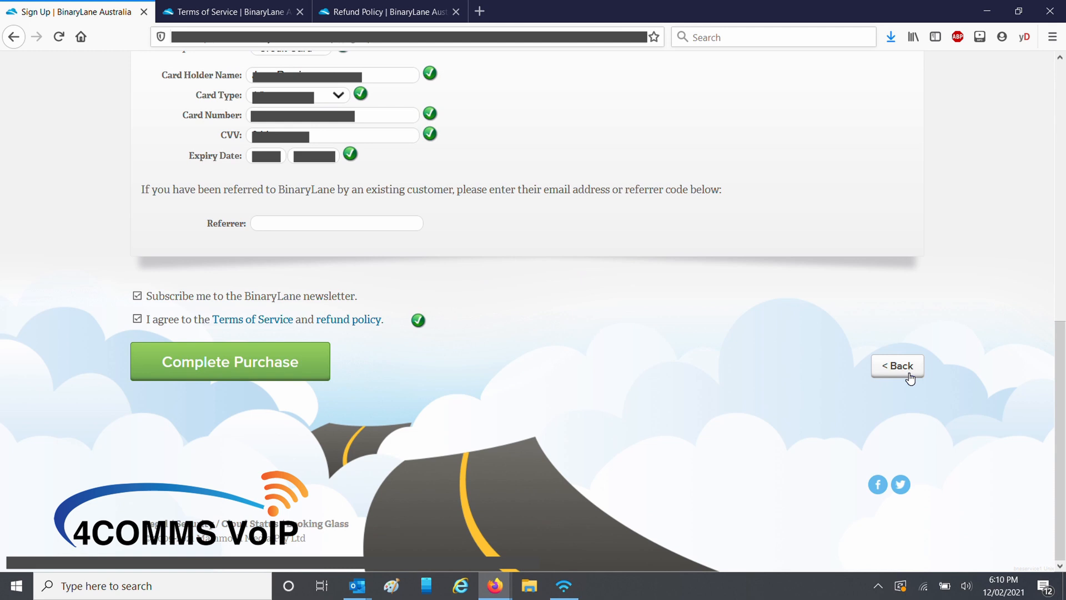
pyautogui.moveTo(243, 367)
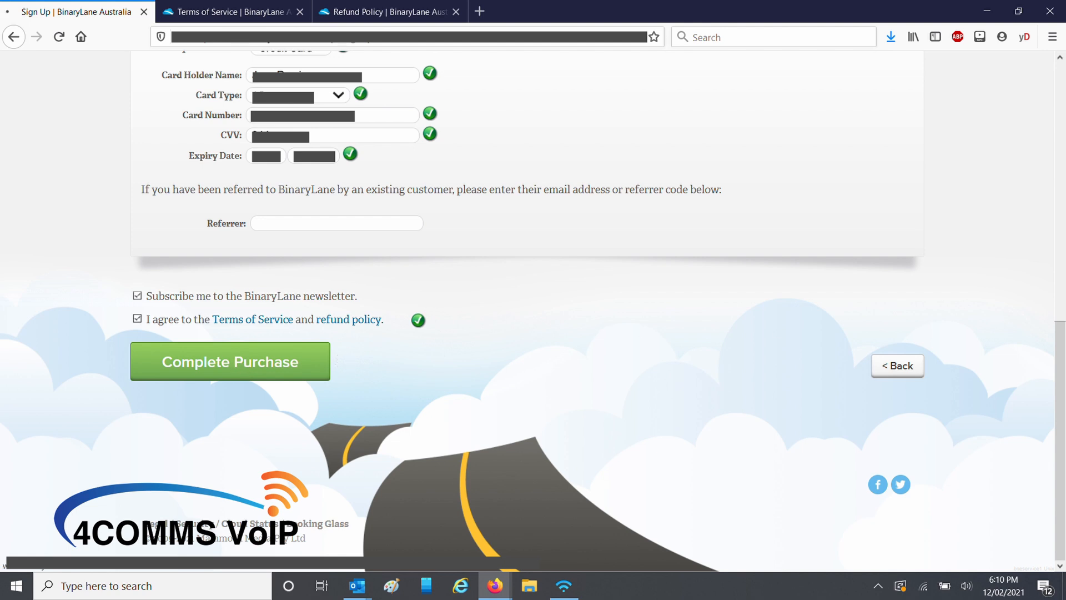
pyautogui.click(230, 361)
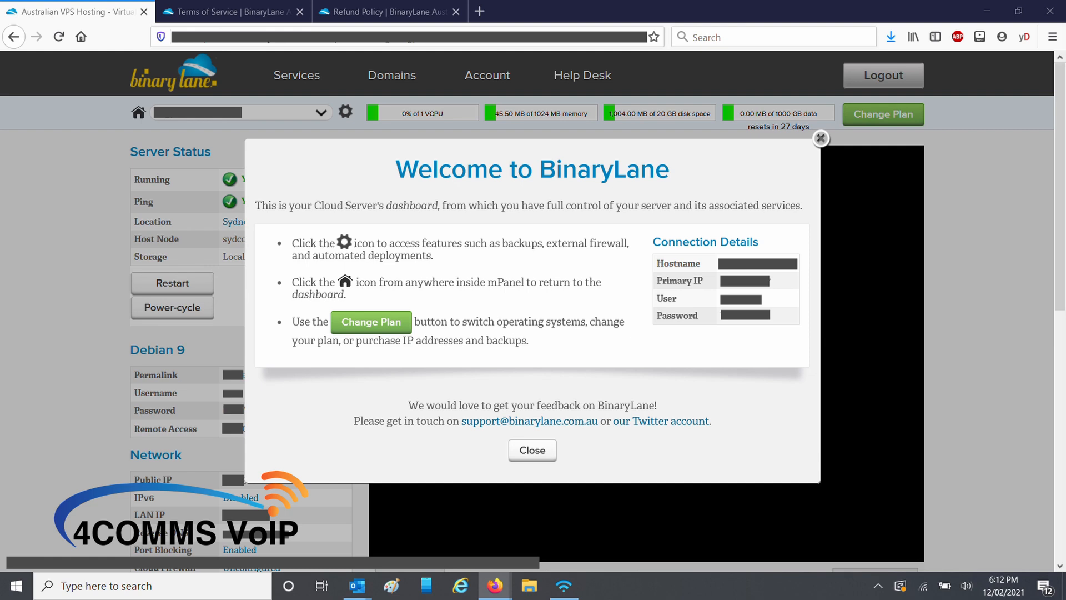
# Step: Dismiss the welcome message and go to the server's Snapshots, Backups & ISOs Upload tab
pyautogui.click(532, 449)
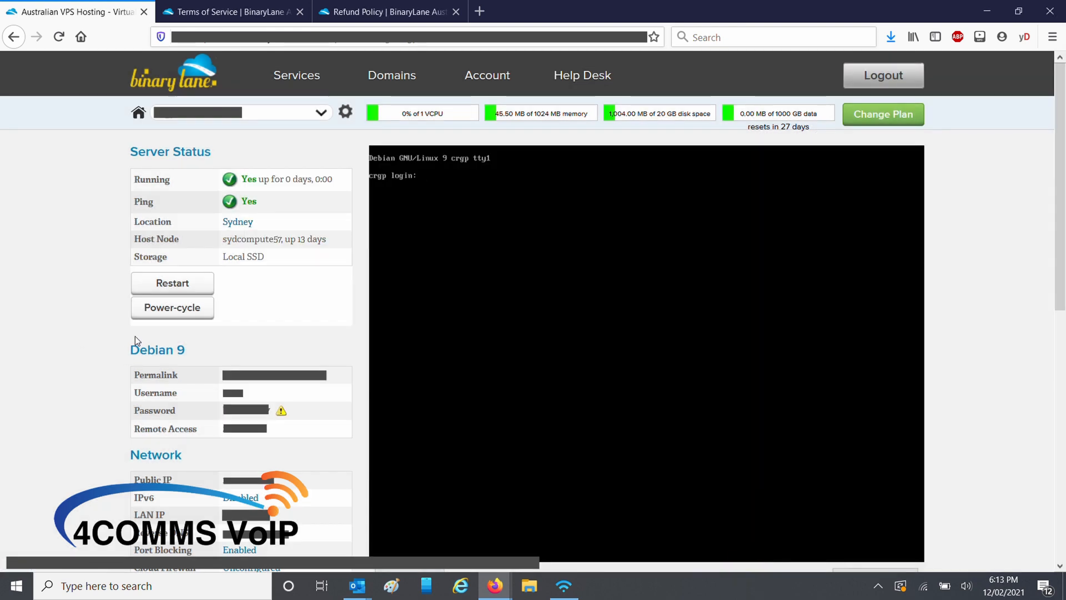
pyautogui.click(345, 113)
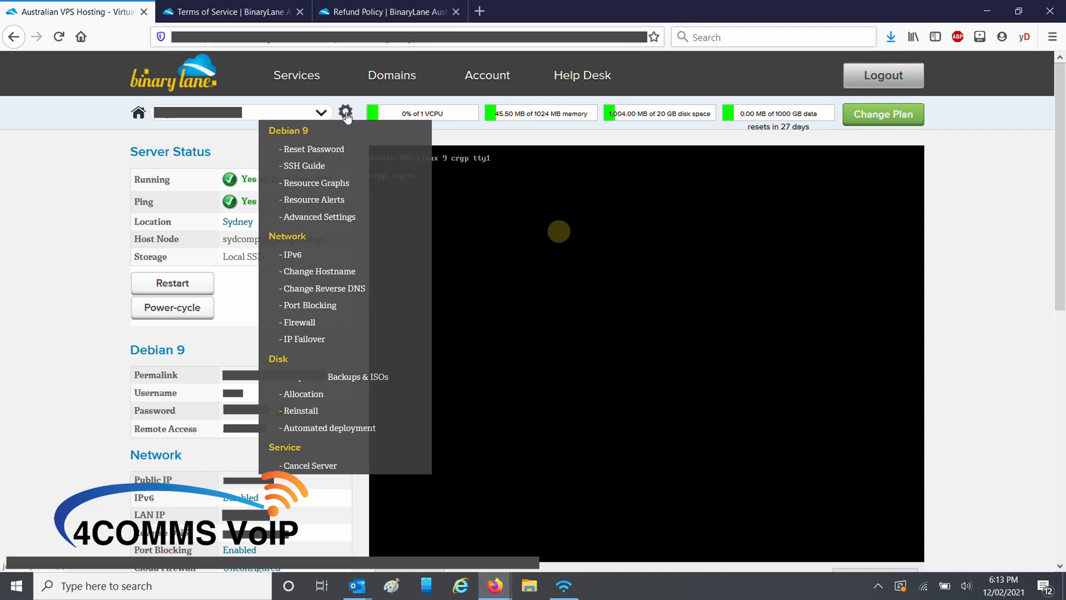
pyautogui.moveTo(335, 376)
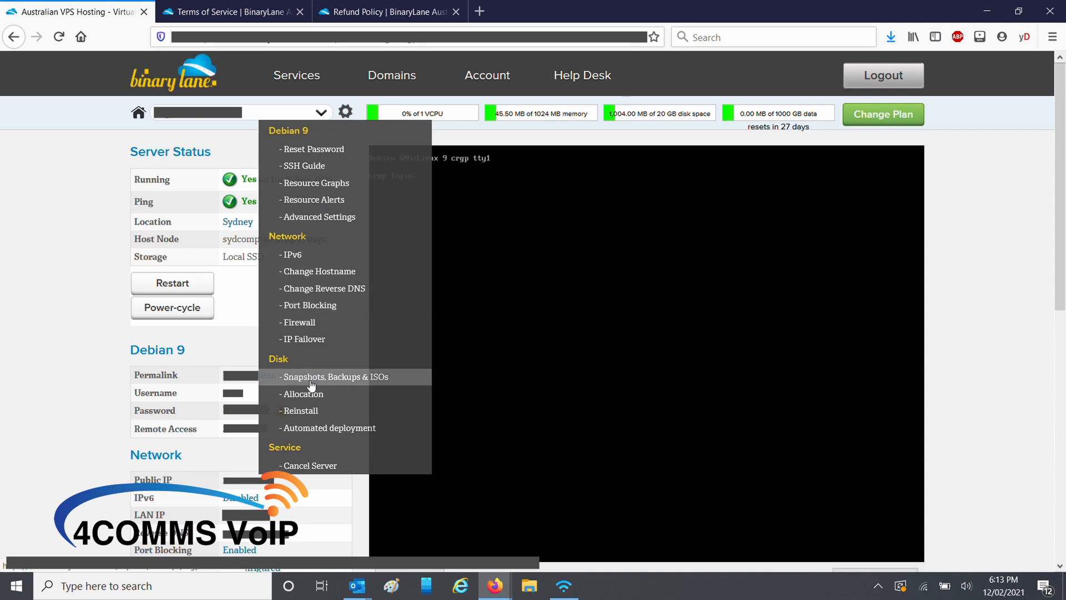
pyautogui.click(336, 376)
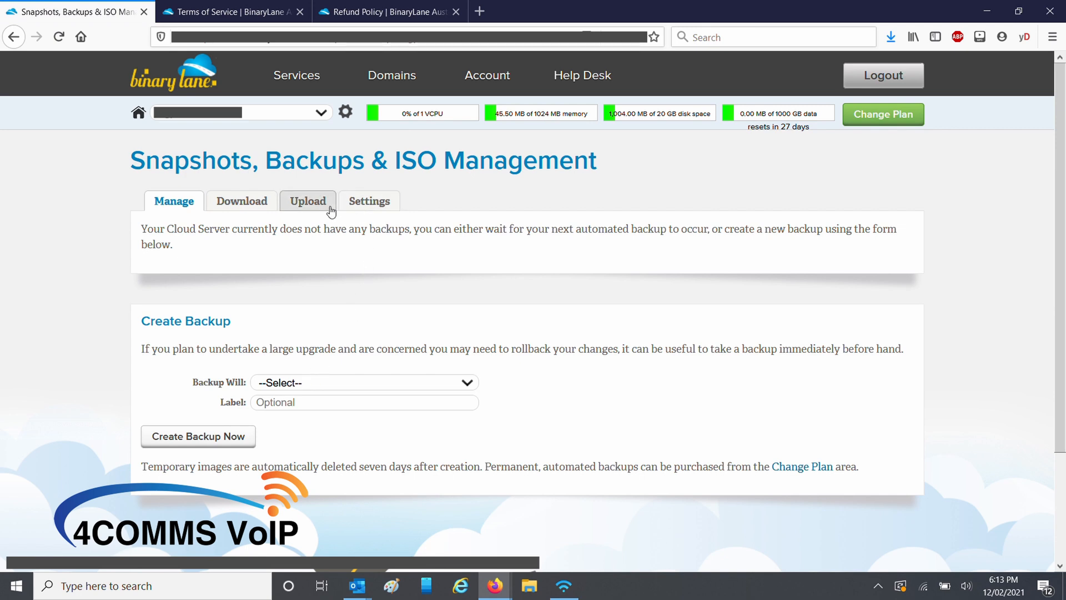
pyautogui.click(308, 201)
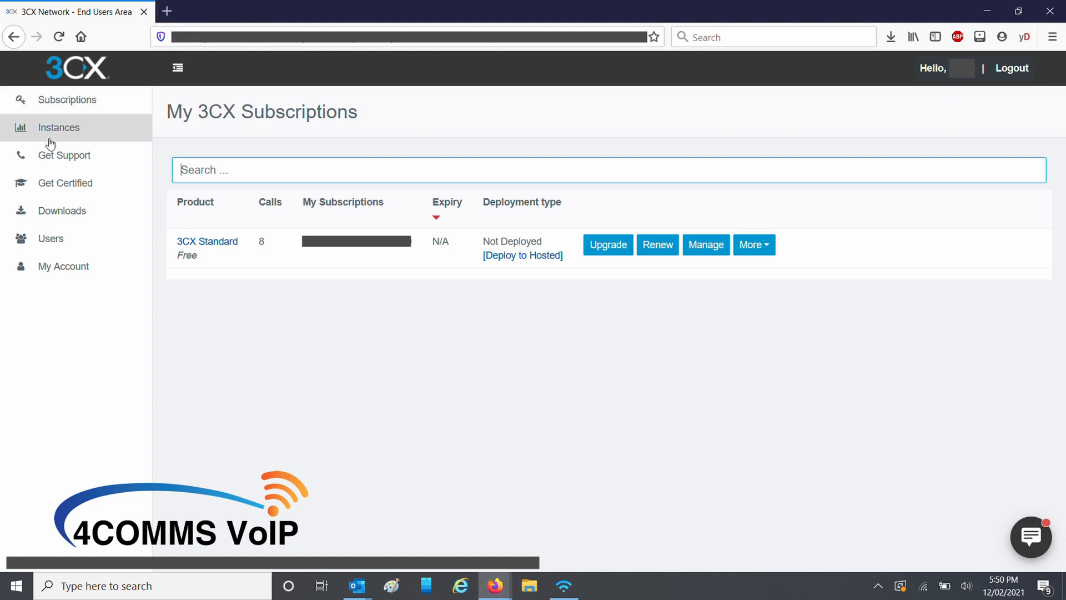
pyautogui.moveTo(50, 243)
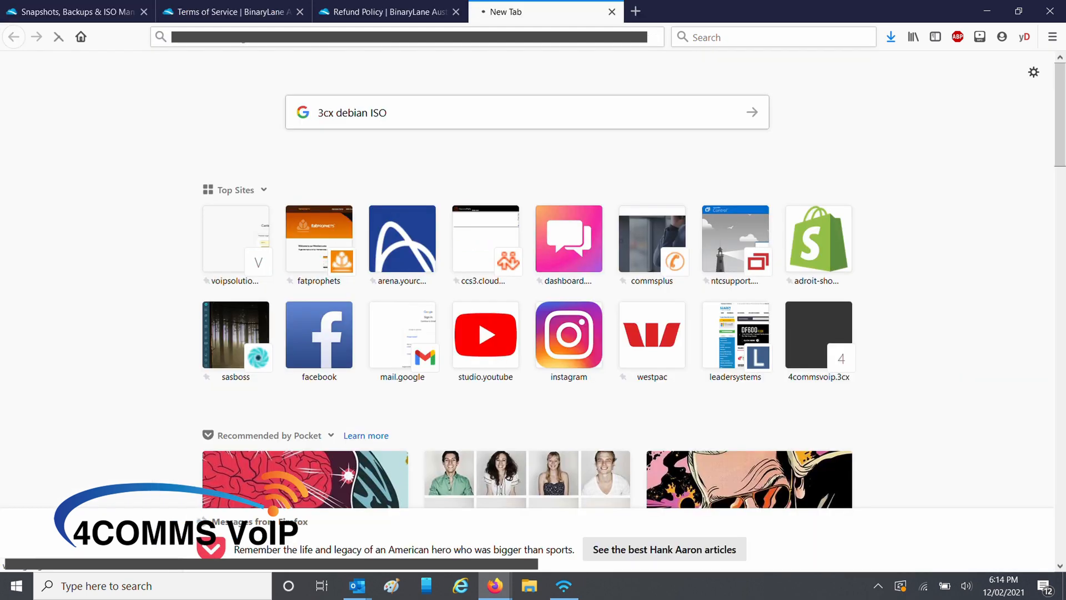
# Step: Search '3cx debian ISO', open the install guide and find the Debian 9 for 3CX ISO link
pyautogui.click(752, 112)
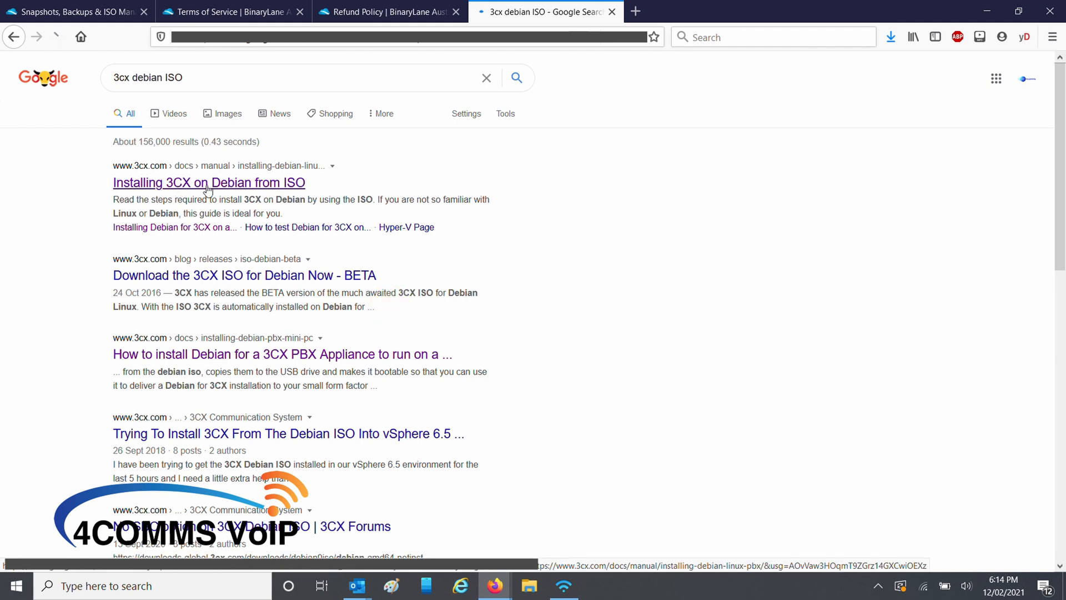
pyautogui.click(208, 183)
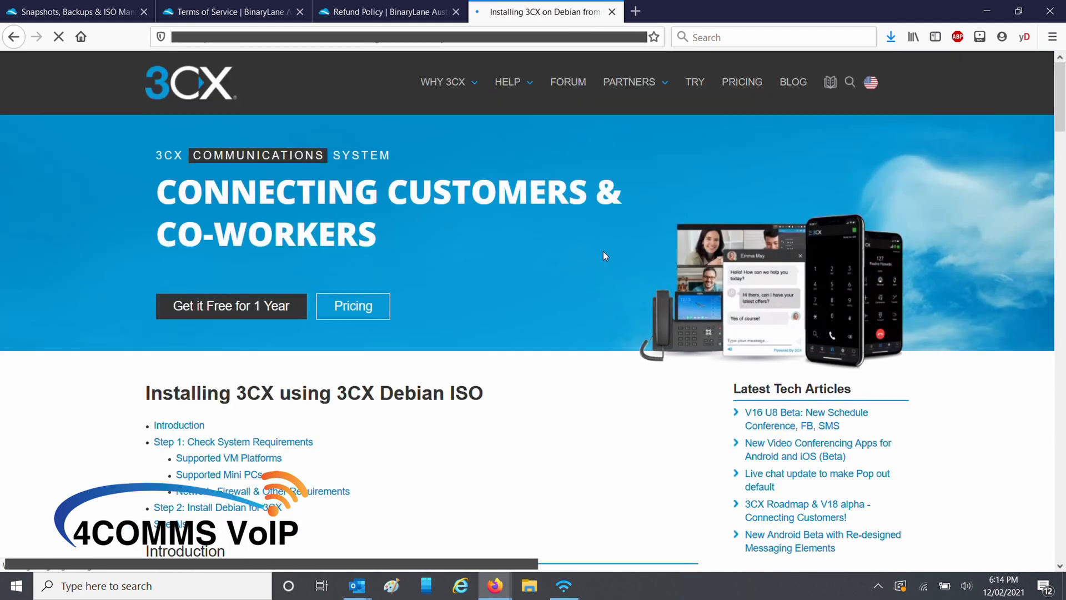
pyautogui.scroll(-3)
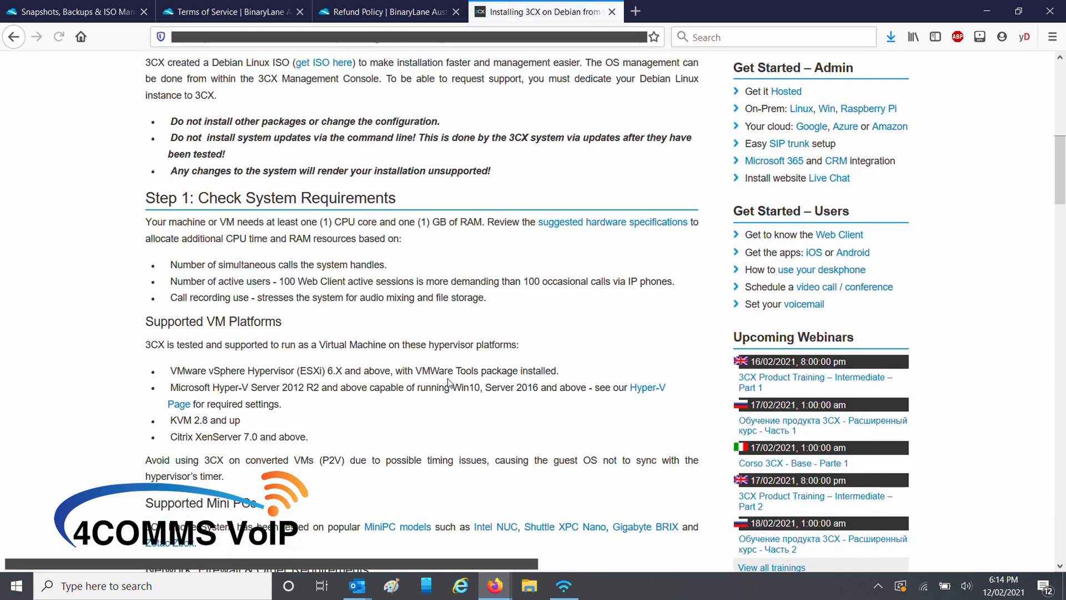
pyautogui.scroll(-3)
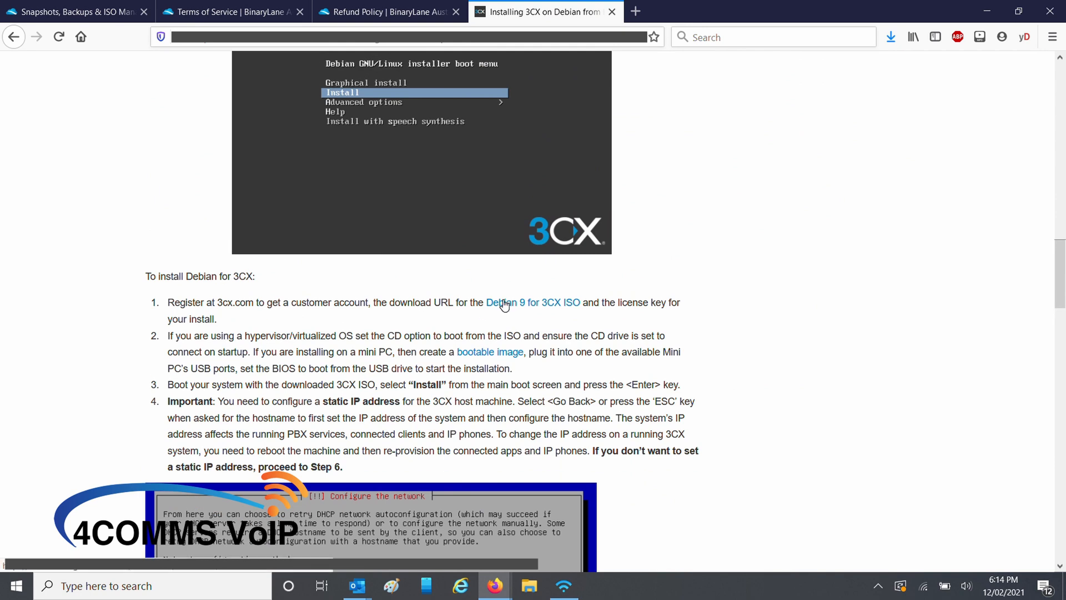
pyautogui.rightClick(533, 302)
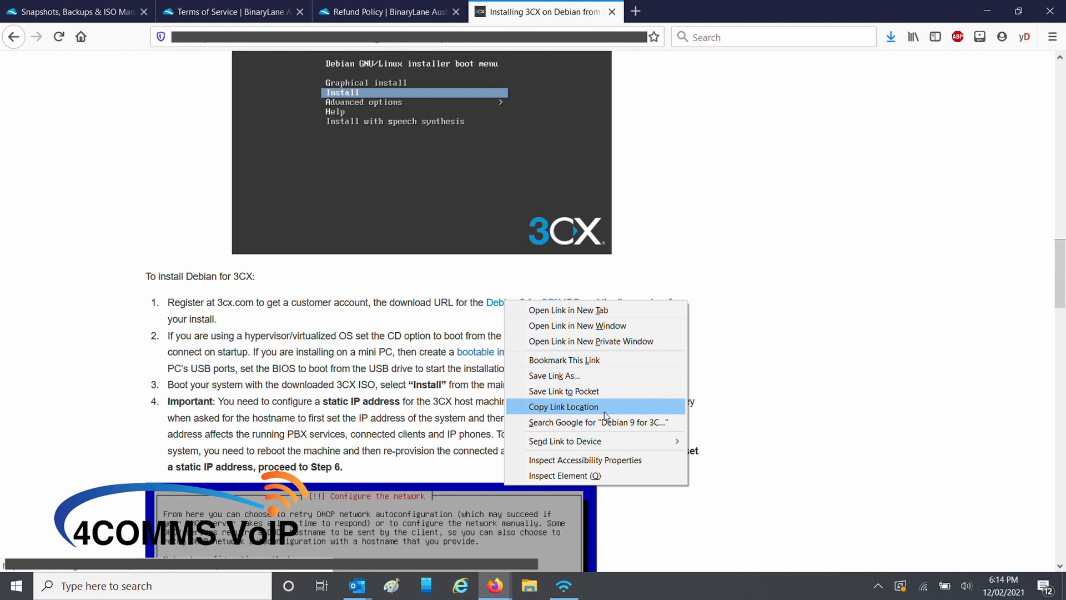
pyautogui.moveTo(590, 414)
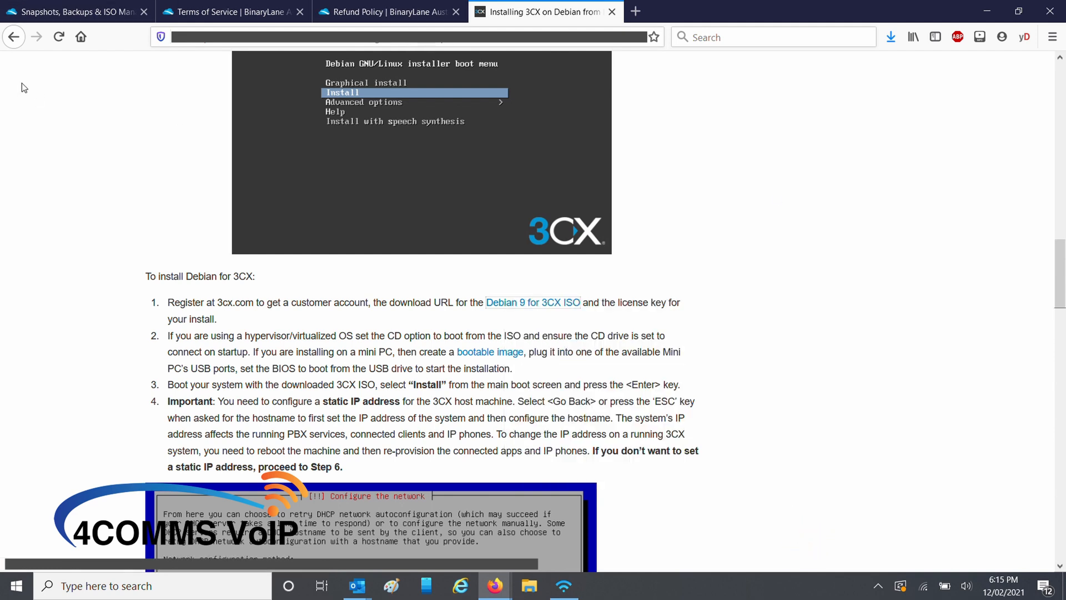
# Step: Upload the Debian 9 for 3CX ISO to BinaryLane as a temporary image from its HTTP link
pyautogui.click(75, 11)
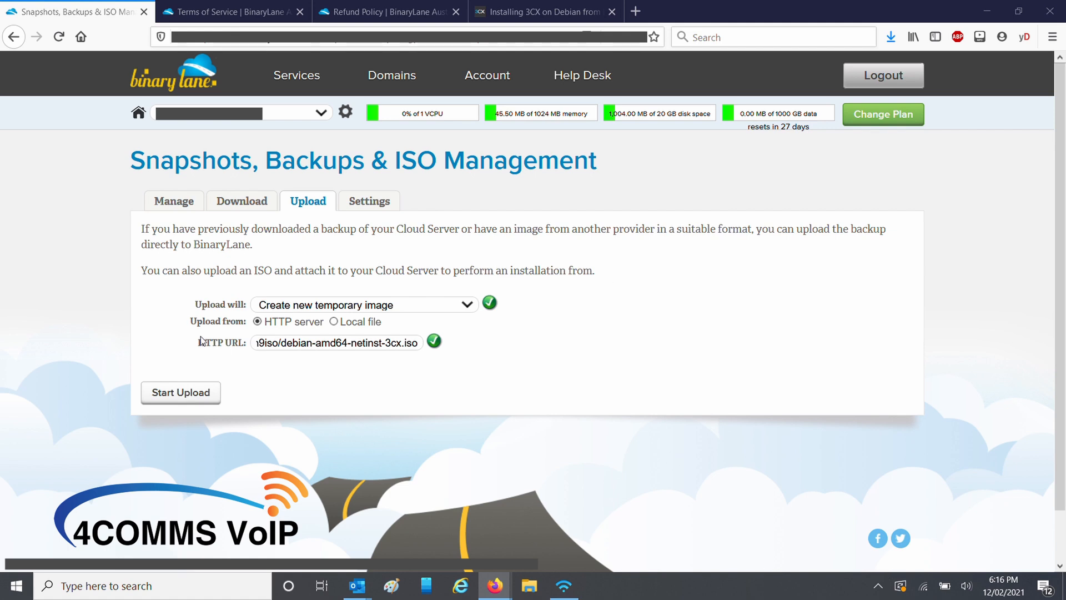
pyautogui.moveTo(177, 400)
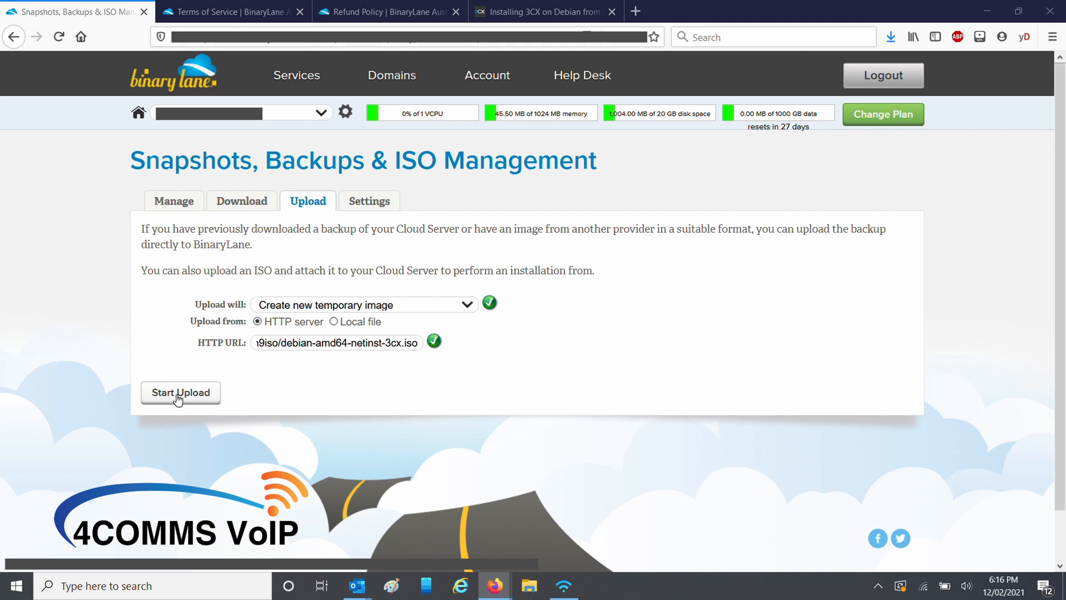
pyautogui.click(180, 392)
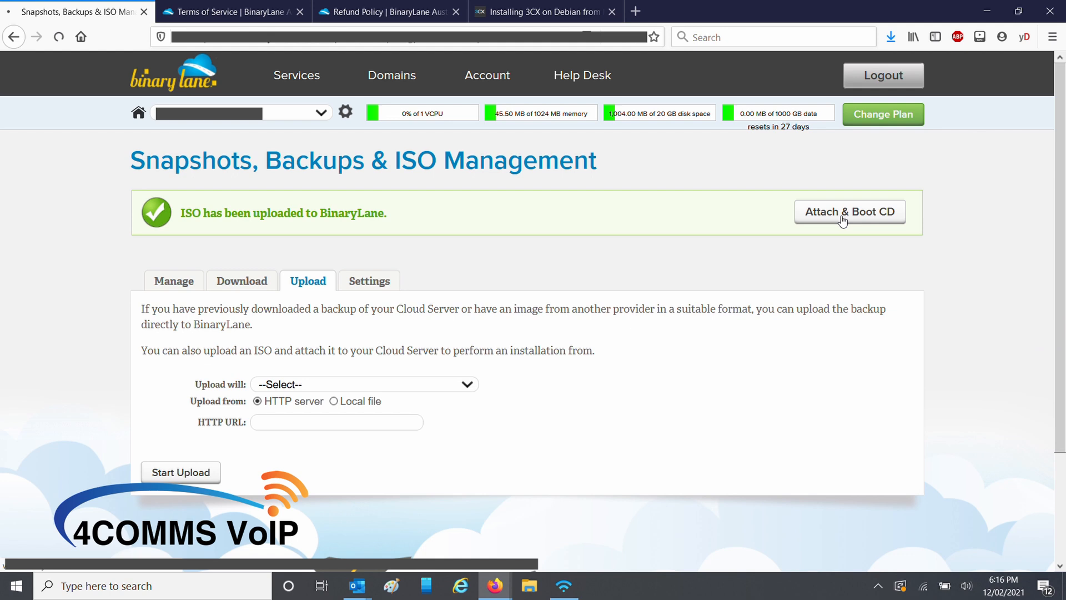
# Step: Attach the uploaded 3CX ISO and boot the server into the Debian installer
pyautogui.click(850, 211)
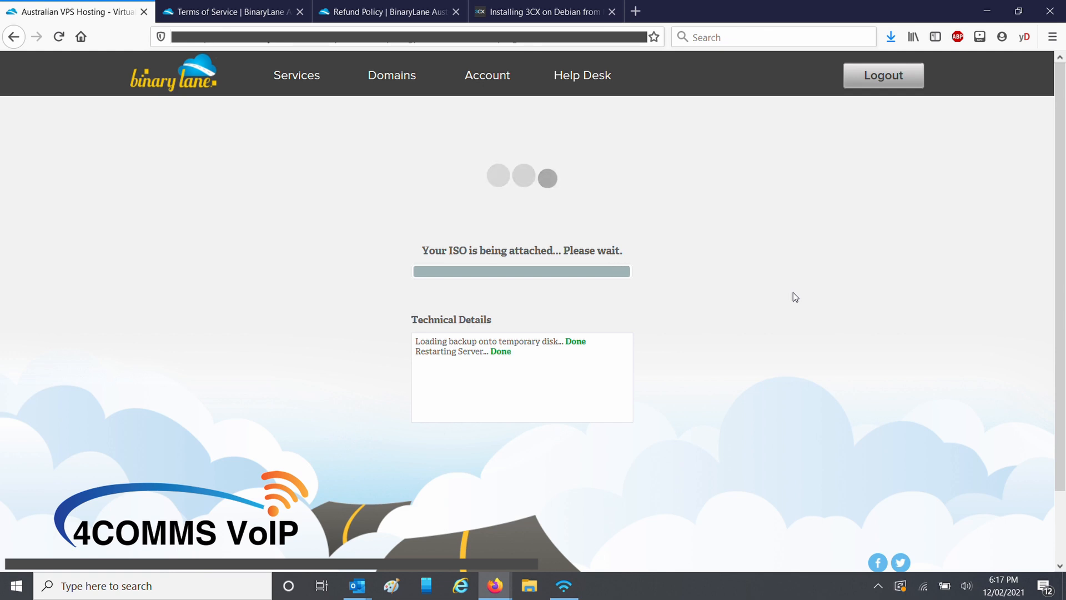
pyautogui.click(58, 37)
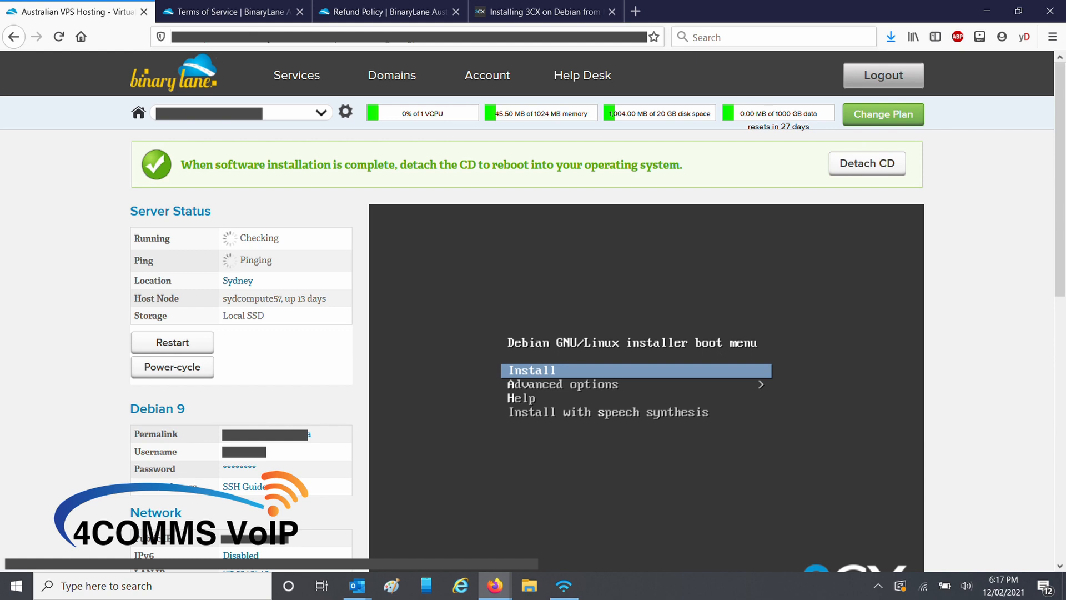
# Step: Start the install and set the hostname ending in .com.au
pyautogui.scroll(-3)
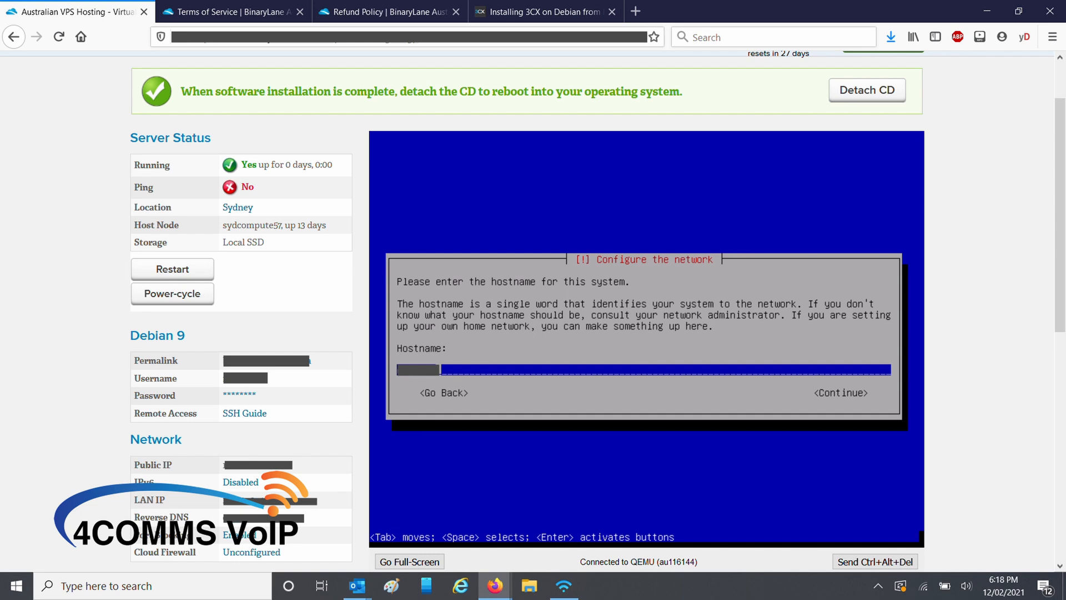
pyautogui.write('.c')
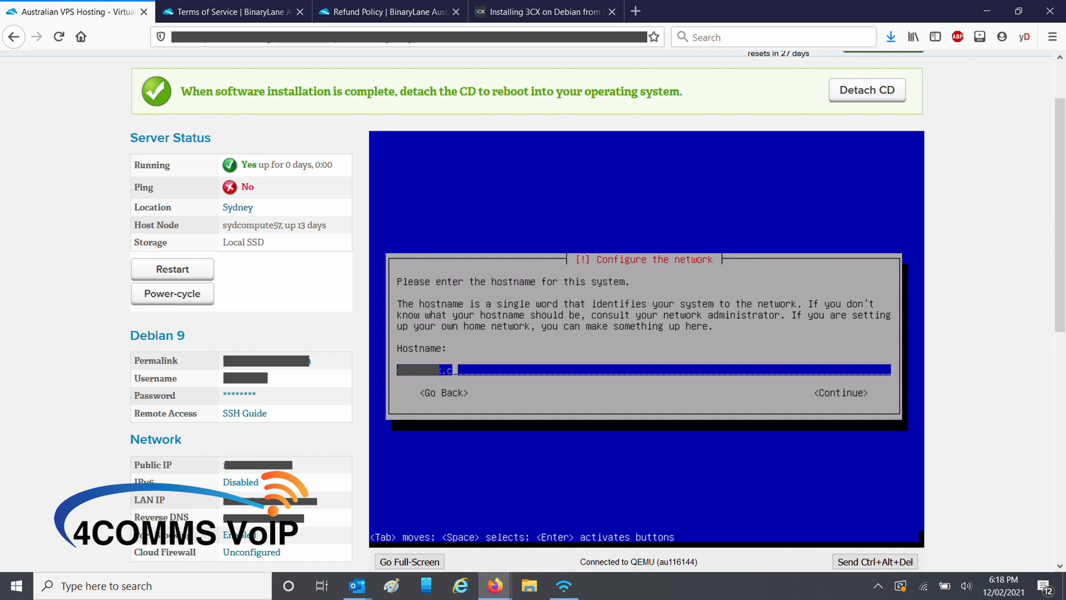
pyautogui.write('.com.au')
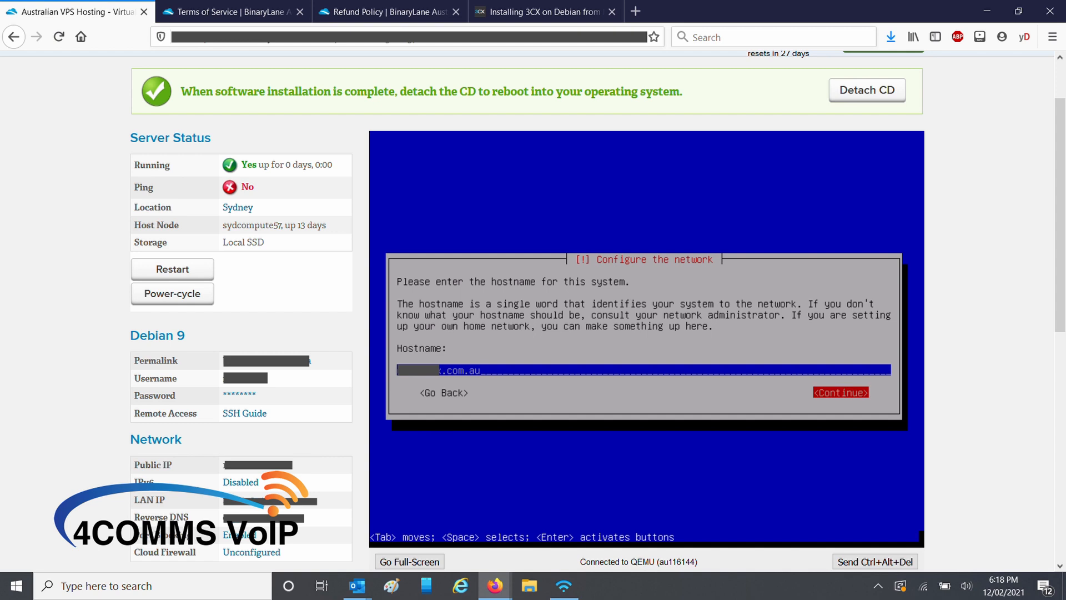
pyautogui.click(840, 392)
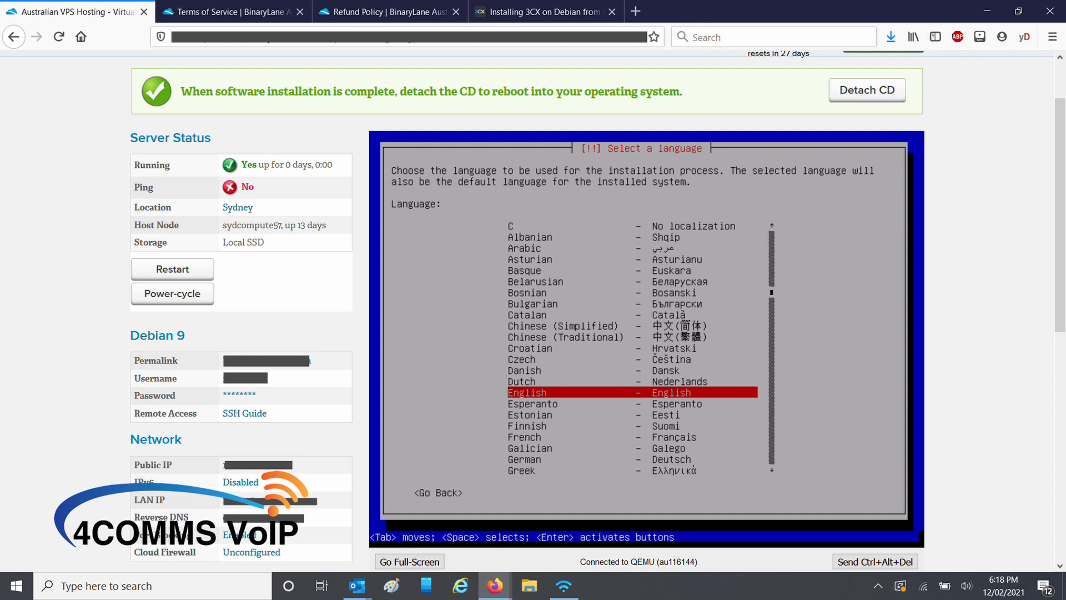
# Step: Accept English language, Australia location and the British English keymap
pyautogui.press('Return')
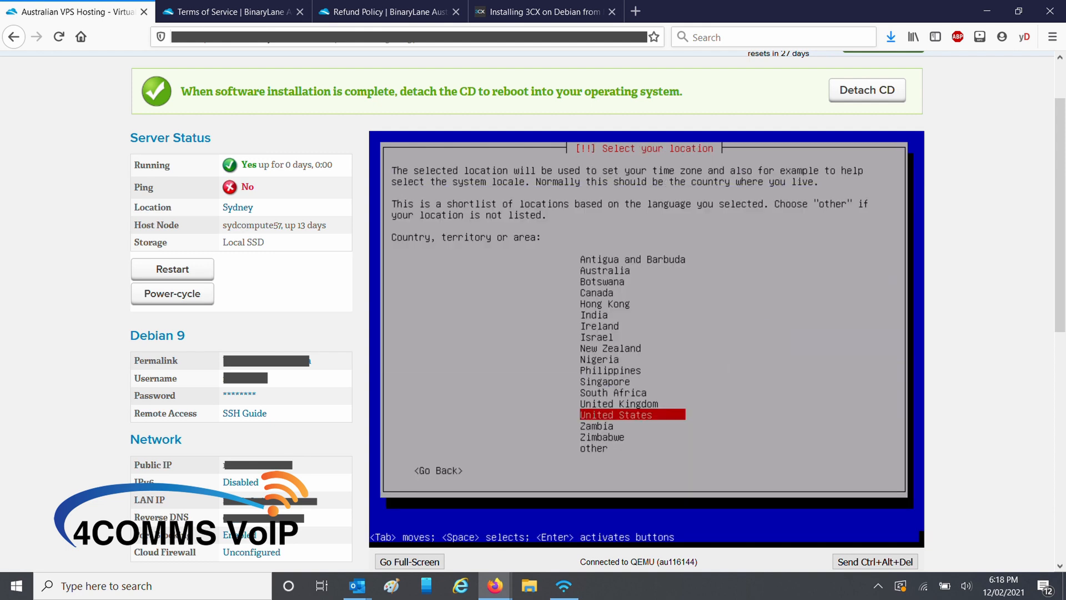
pyautogui.click(610, 348)
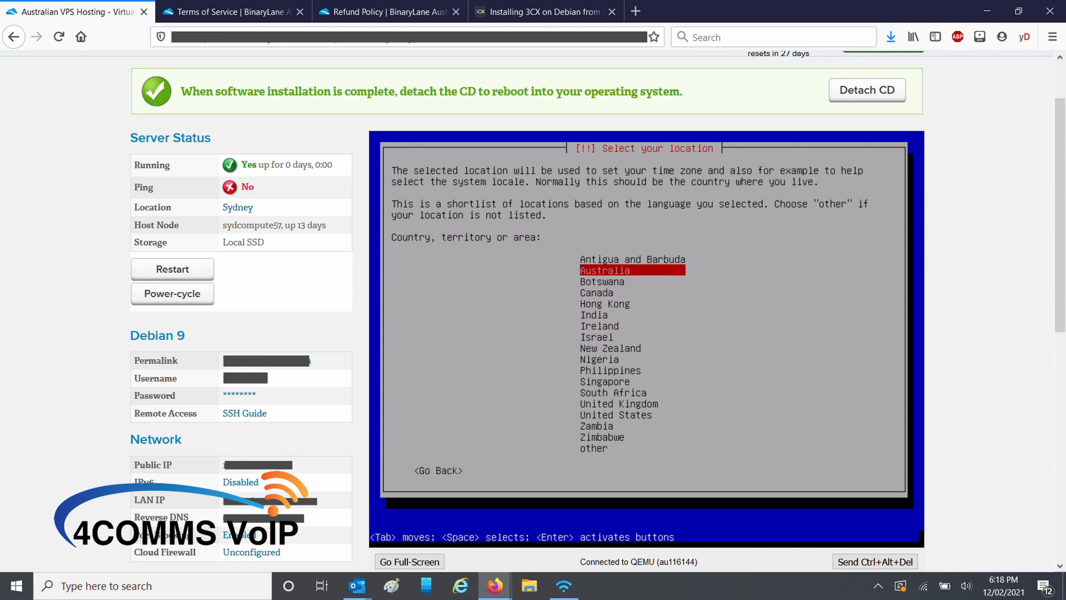
pyautogui.press('Return')
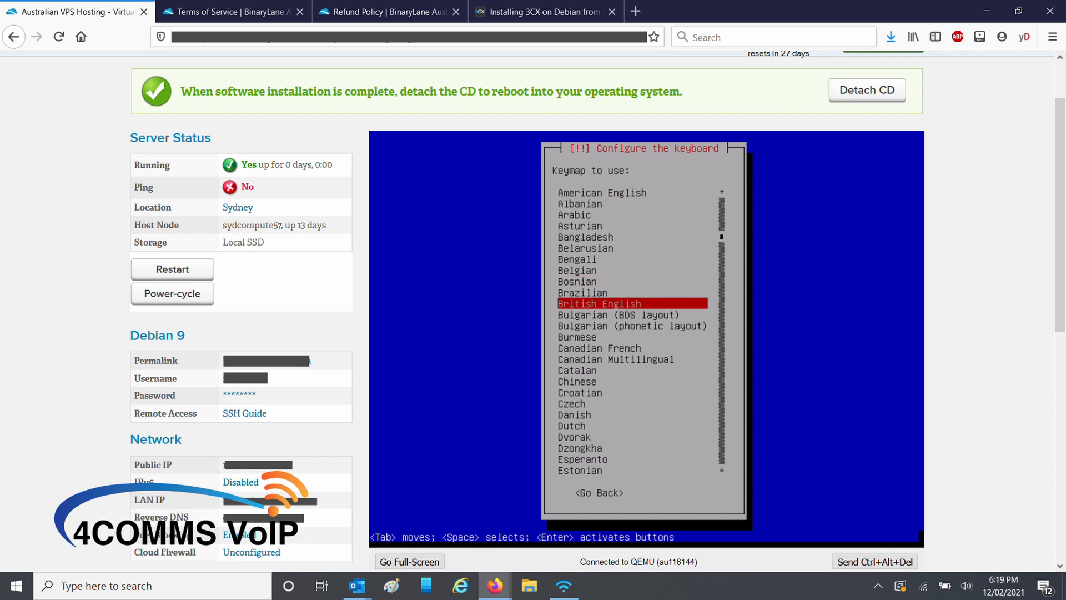
pyautogui.press('Return')
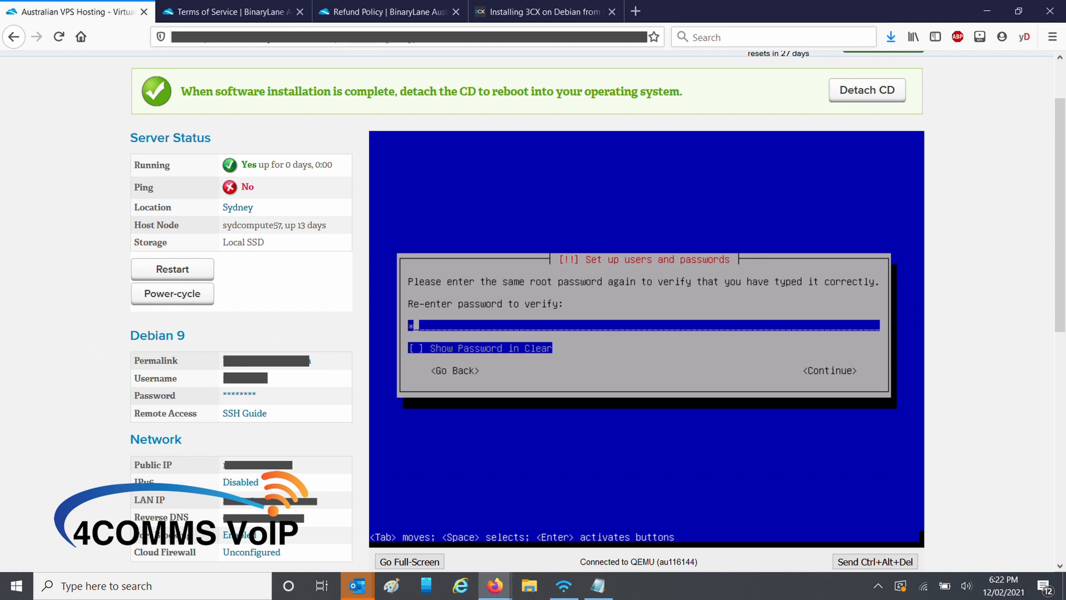
# Step: Set and re-enter the root password in the Debian installer
pyautogui.write('***')
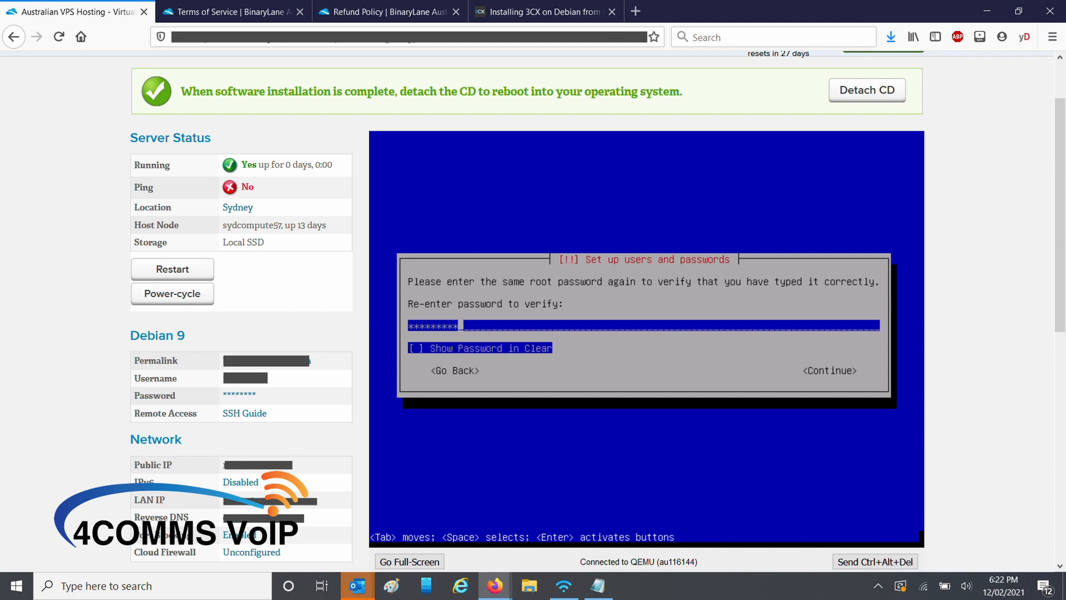
pyautogui.write('password')
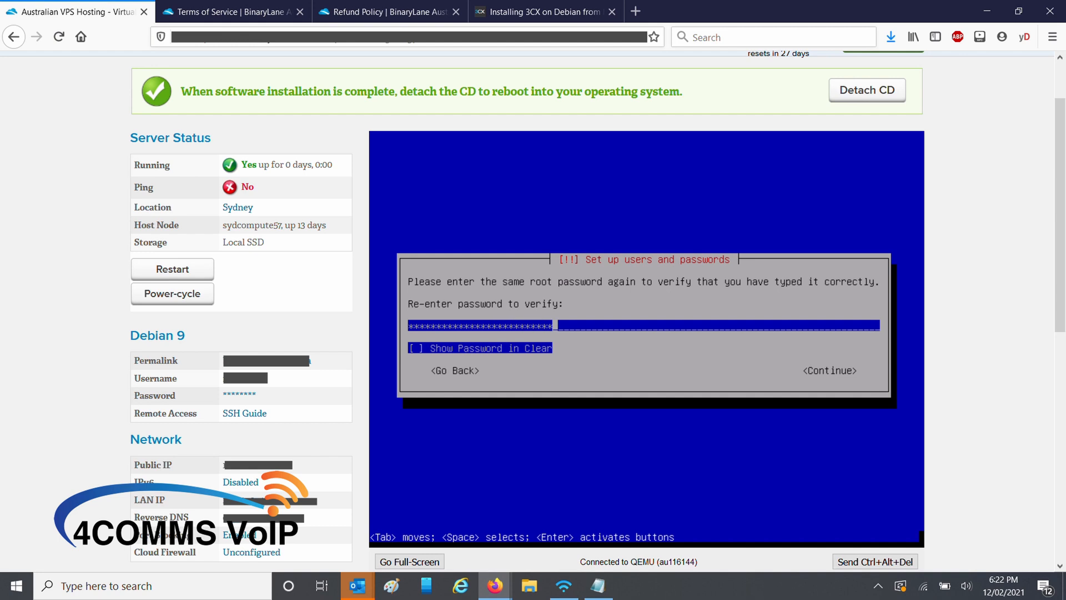
pyautogui.write('*')
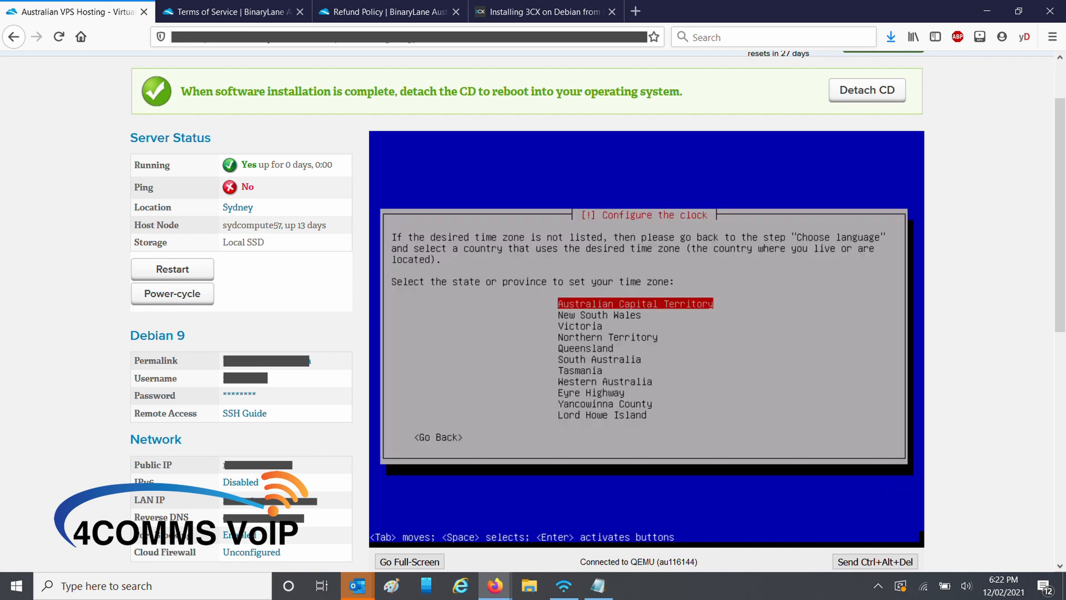
# Step: Set the installer time zone to New South Wales
pyautogui.press('Down')
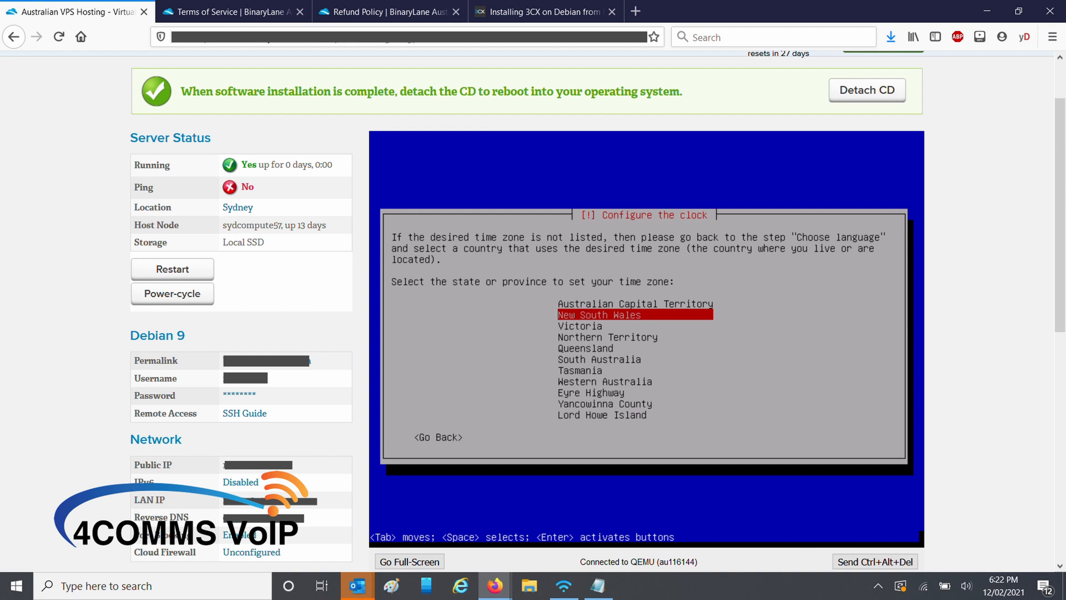
pyautogui.press('Return')
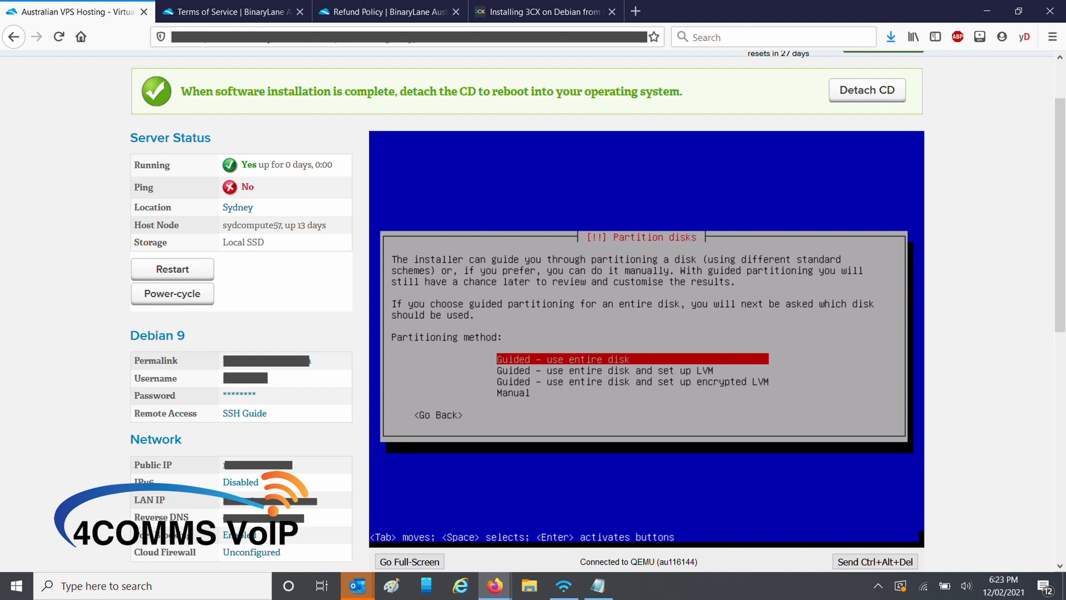
# Step: Use guided partitioning of virtual disk 1 as one partition and approve writing changes to disk
pyautogui.press('Return')
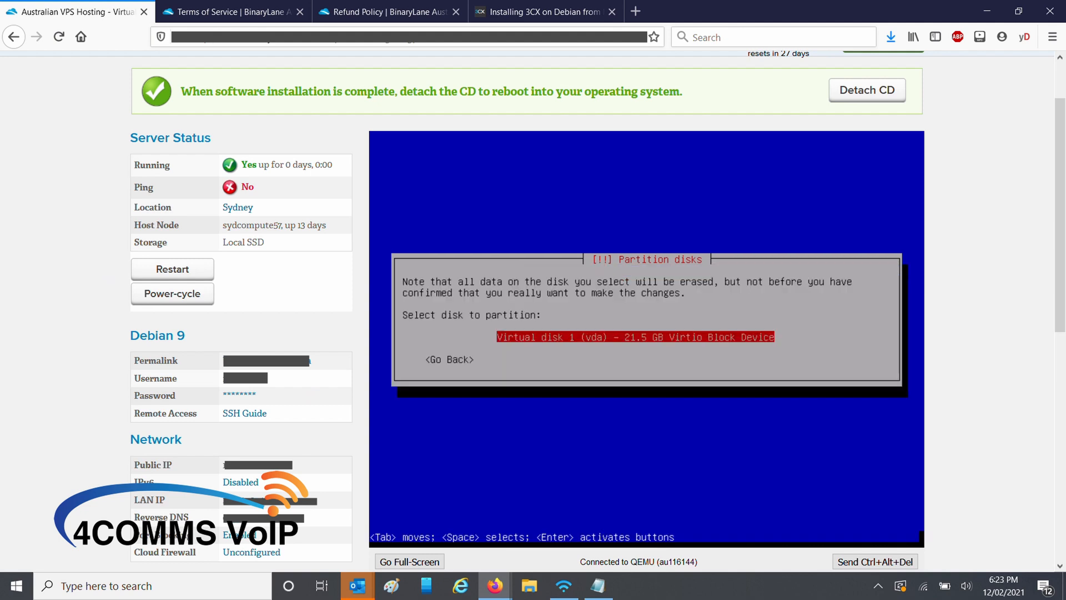
pyautogui.press('Return')
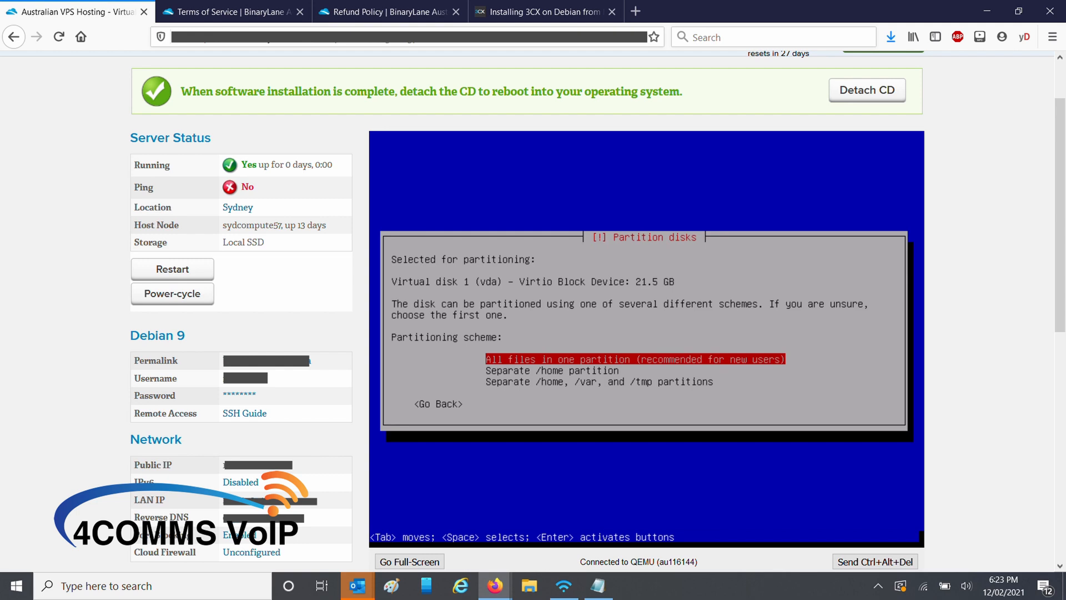
pyautogui.press('Return')
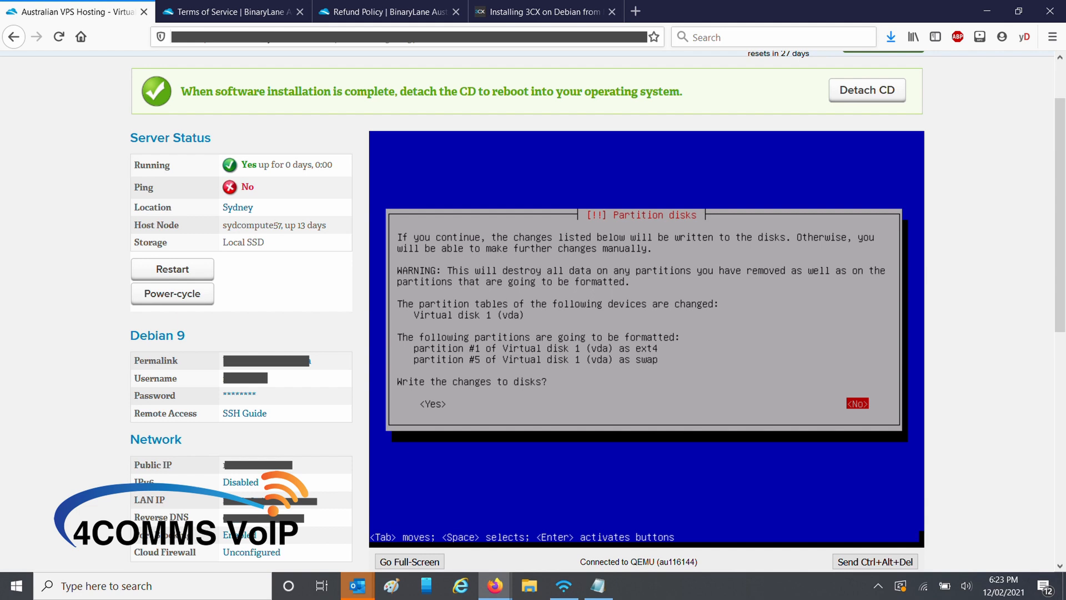
pyautogui.press('Tab')
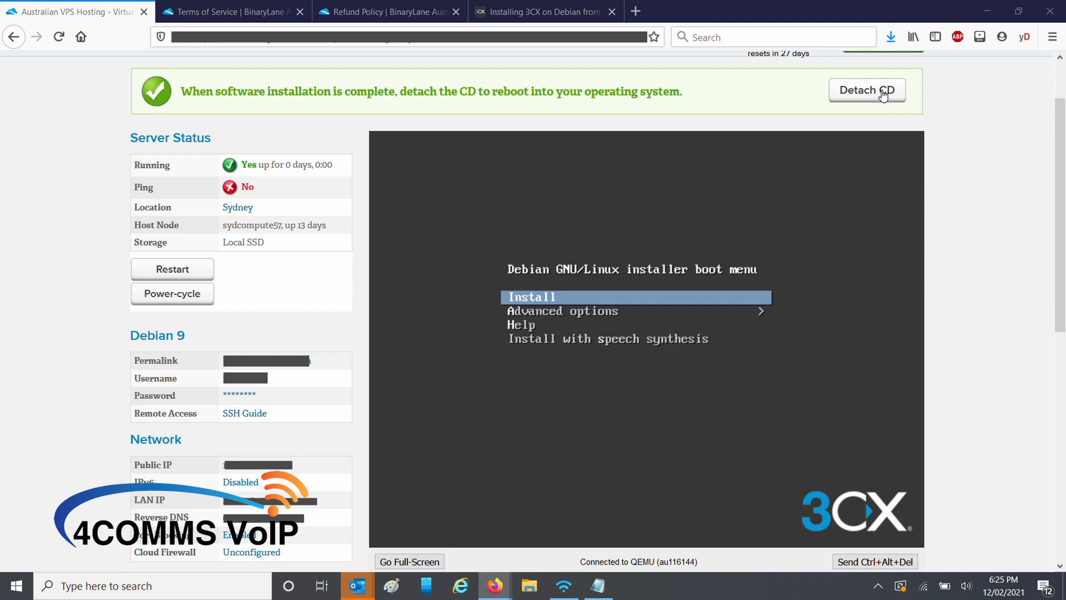
# Step: Detach the installation CD, confirm the reboot, and force the unresponsive server to shut down
pyautogui.click(866, 90)
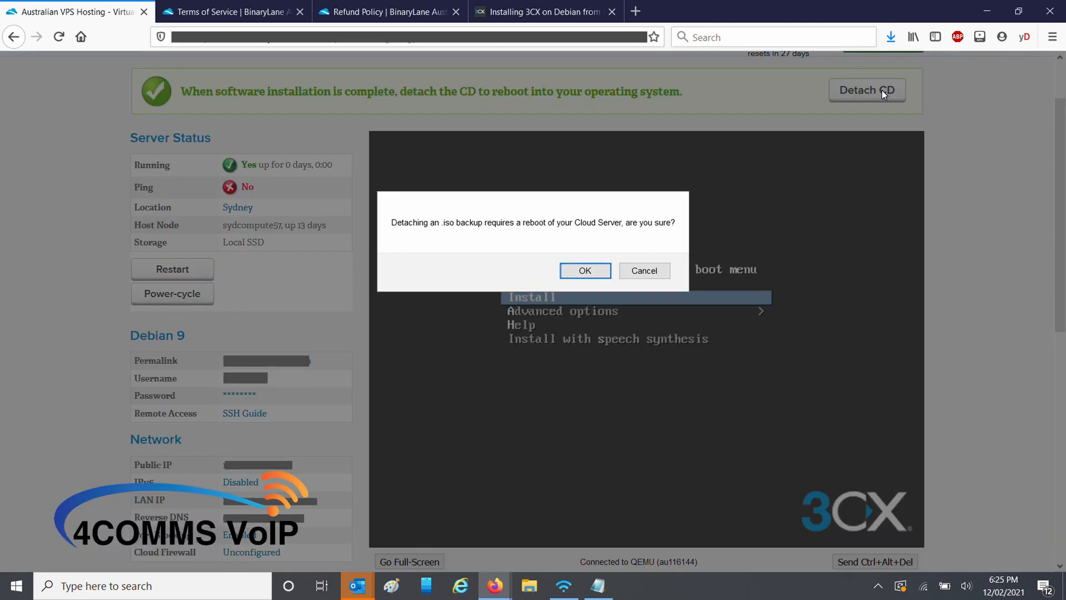
pyautogui.click(585, 270)
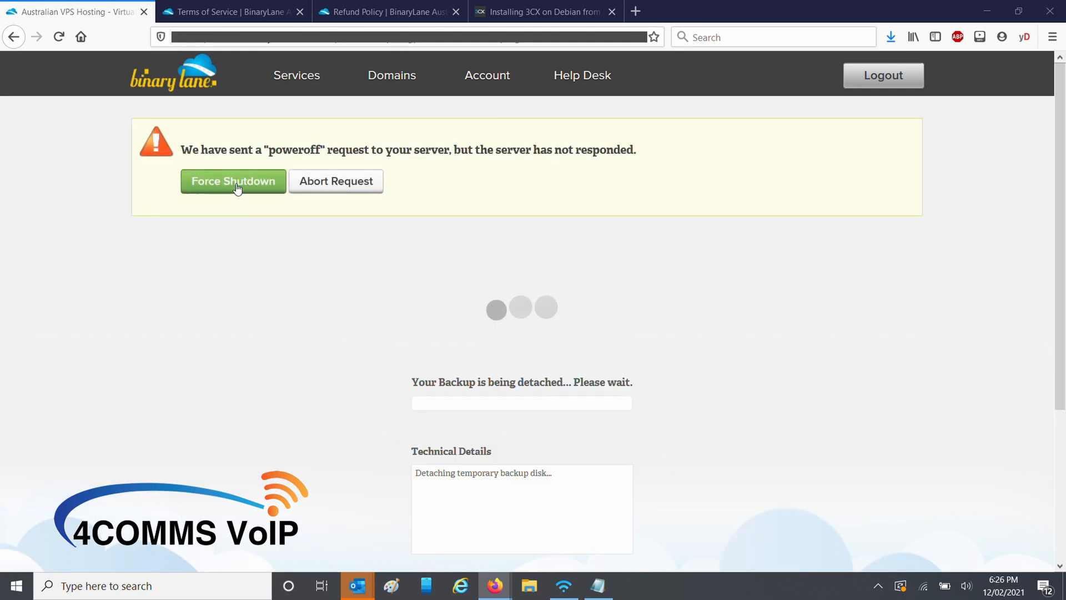
pyautogui.click(232, 181)
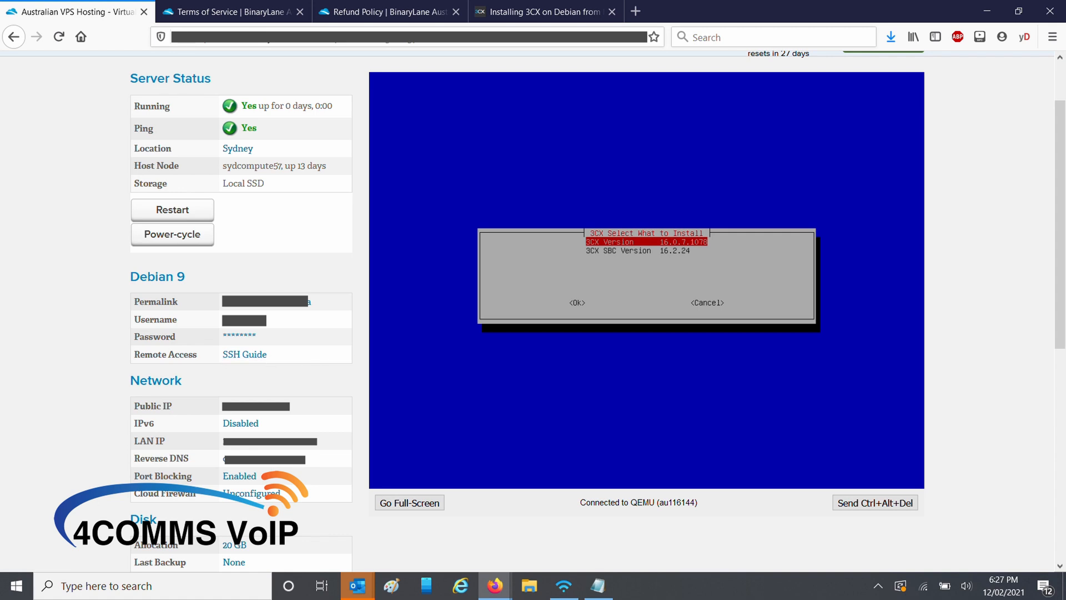
# Step: Install the standard 3CX version, accept its license, and choose option 1 for web-browser configuration
pyautogui.click(576, 302)
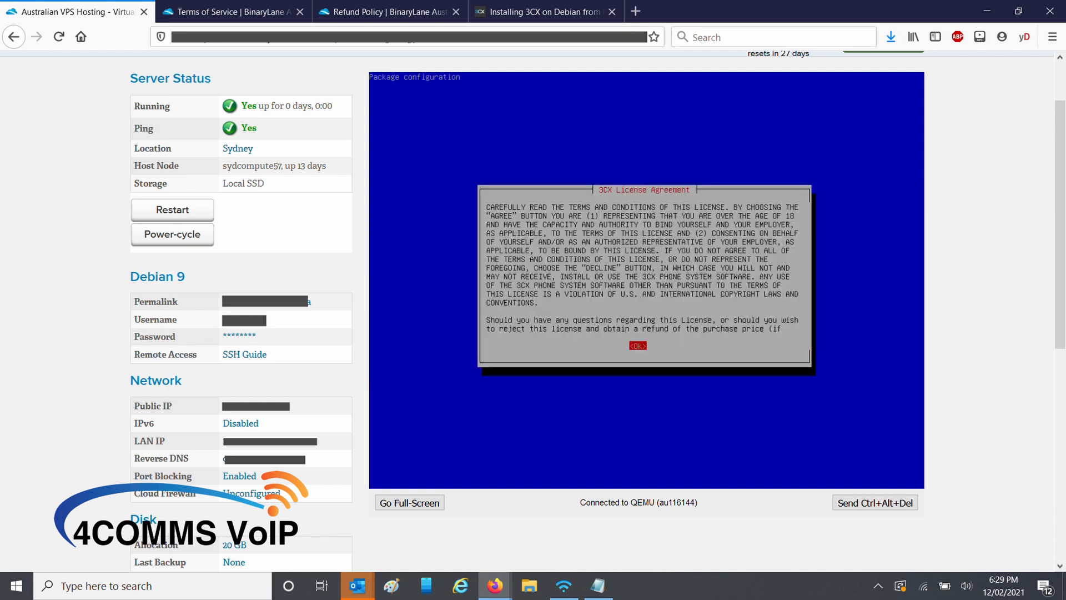
pyautogui.click(638, 345)
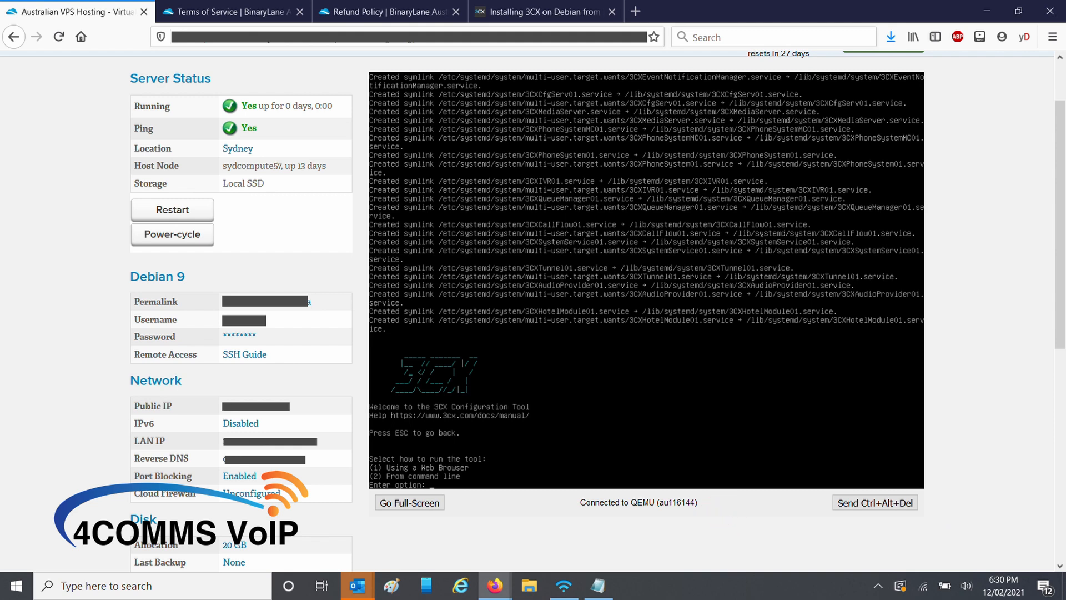
pyautogui.write('1')
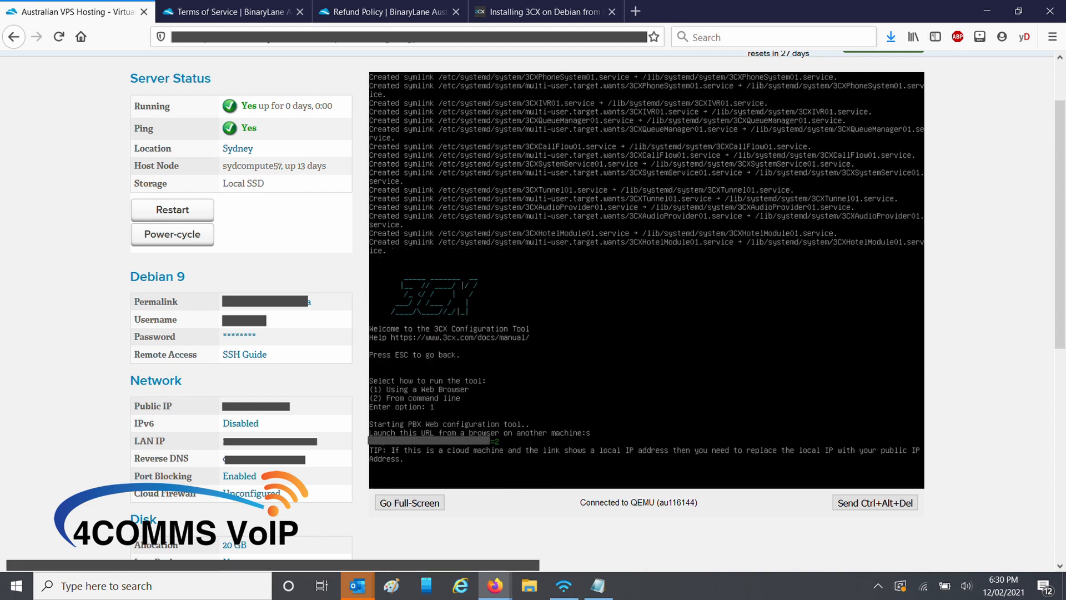
pyautogui.moveTo(593, 545)
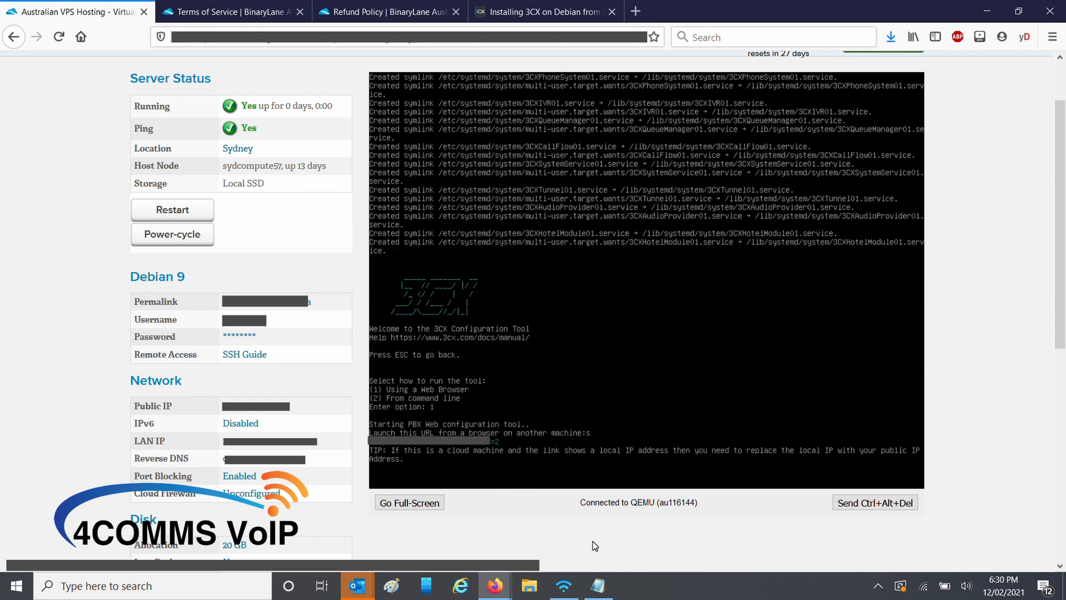
pyautogui.click(634, 11)
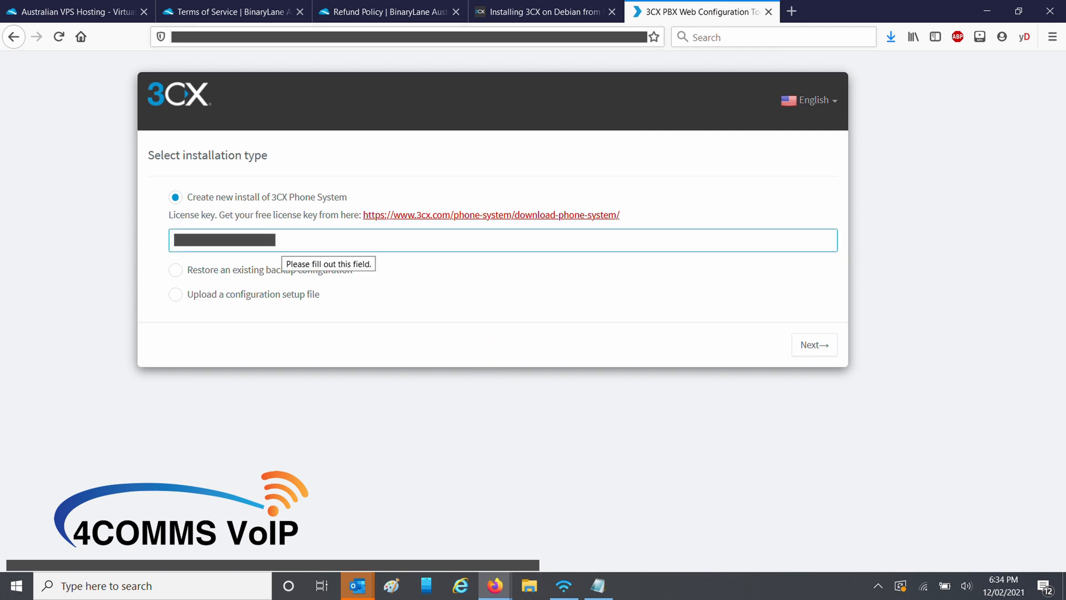
# Step: Submit the license key and console credentials, accept the detected public IP as static
pyautogui.click(813, 345)
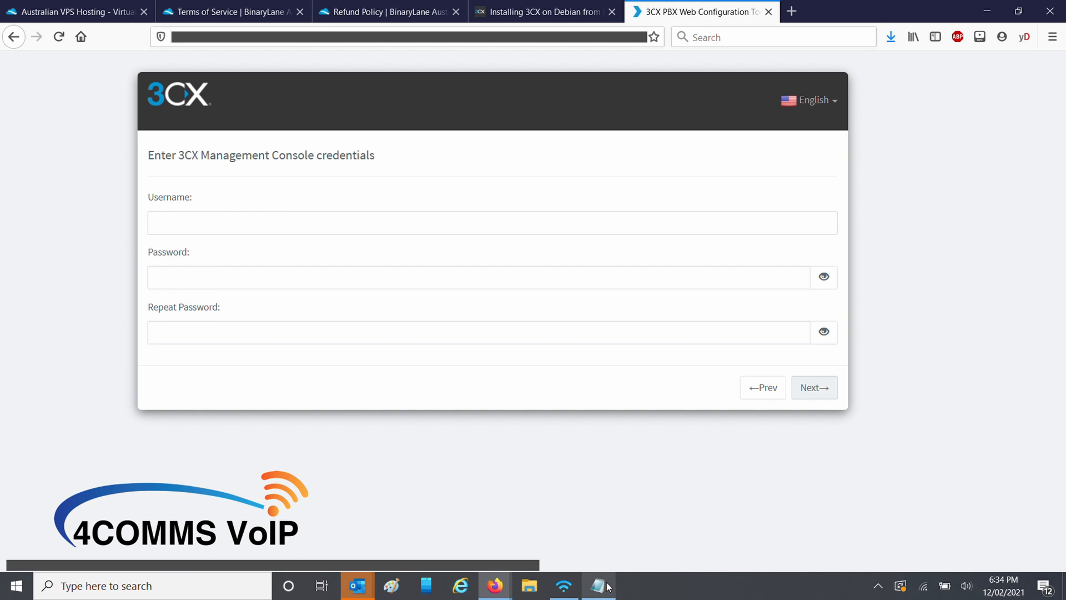
pyautogui.click(814, 386)
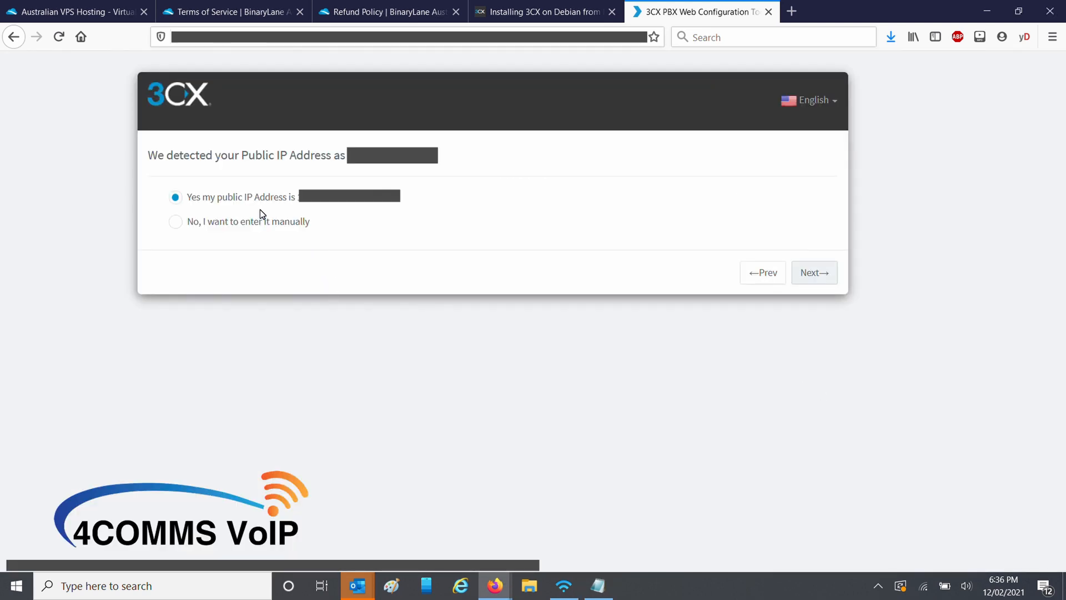
pyautogui.moveTo(261, 208)
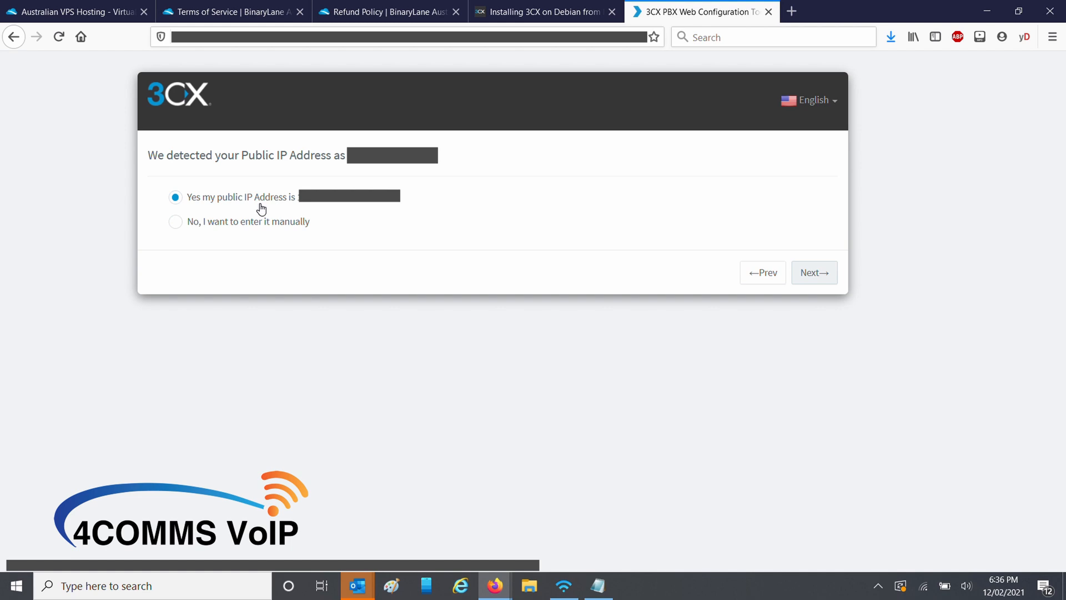
pyautogui.click(813, 272)
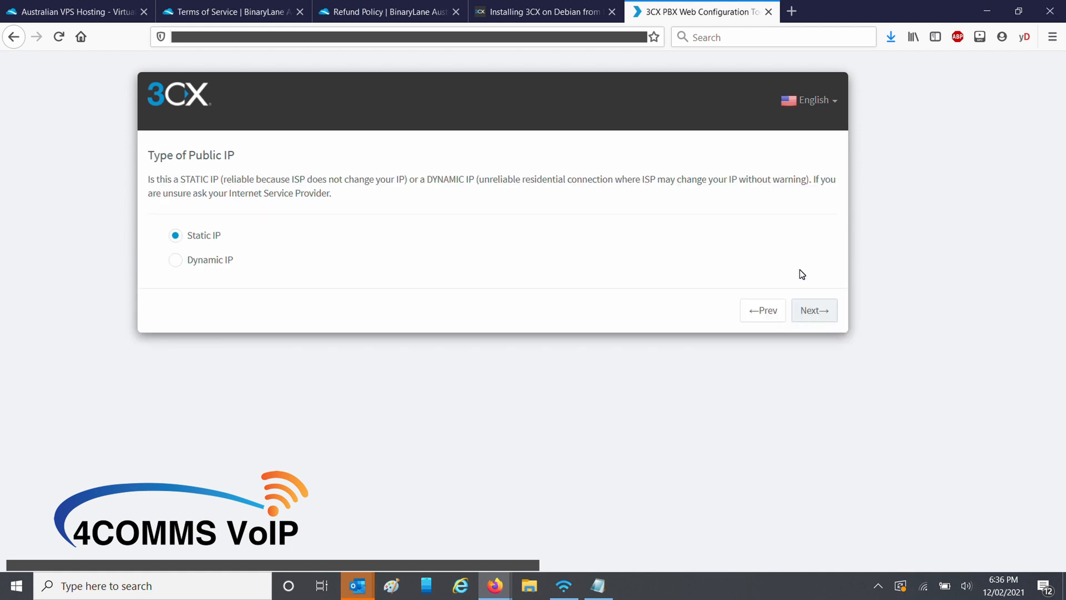
pyautogui.moveTo(820, 322)
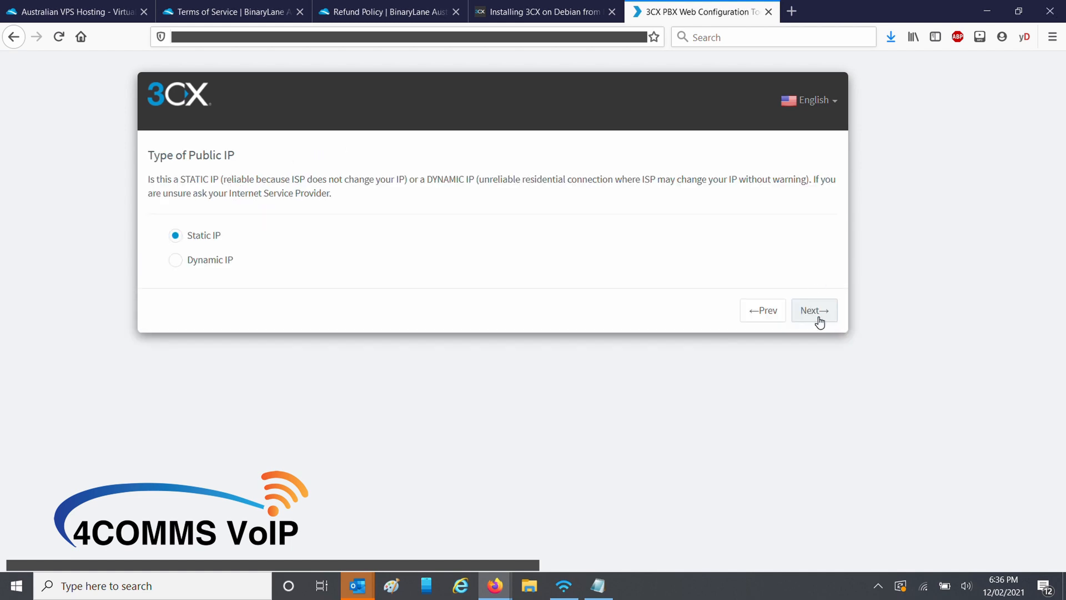
pyautogui.click(813, 310)
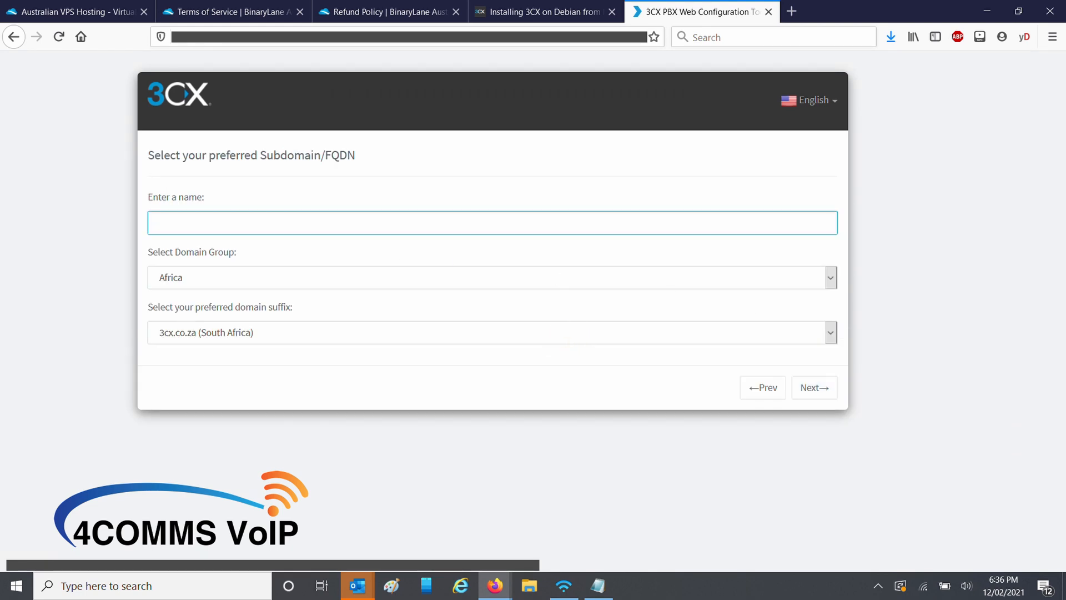
# Step: Keep the default web, SIP and tunnel ports and the default network adapter
pyautogui.click(813, 386)
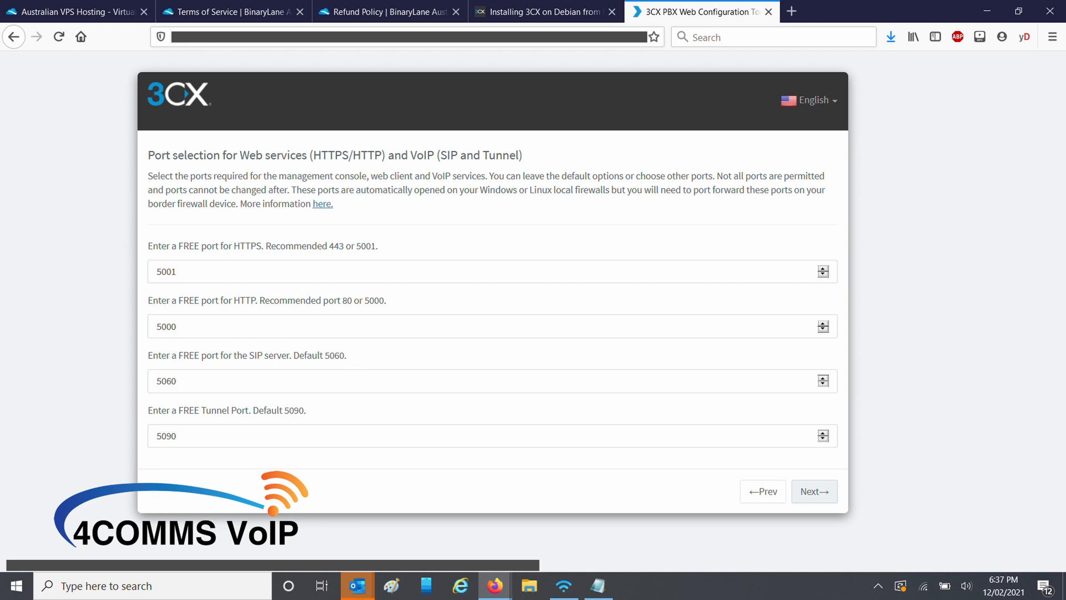
pyautogui.moveTo(939, 375)
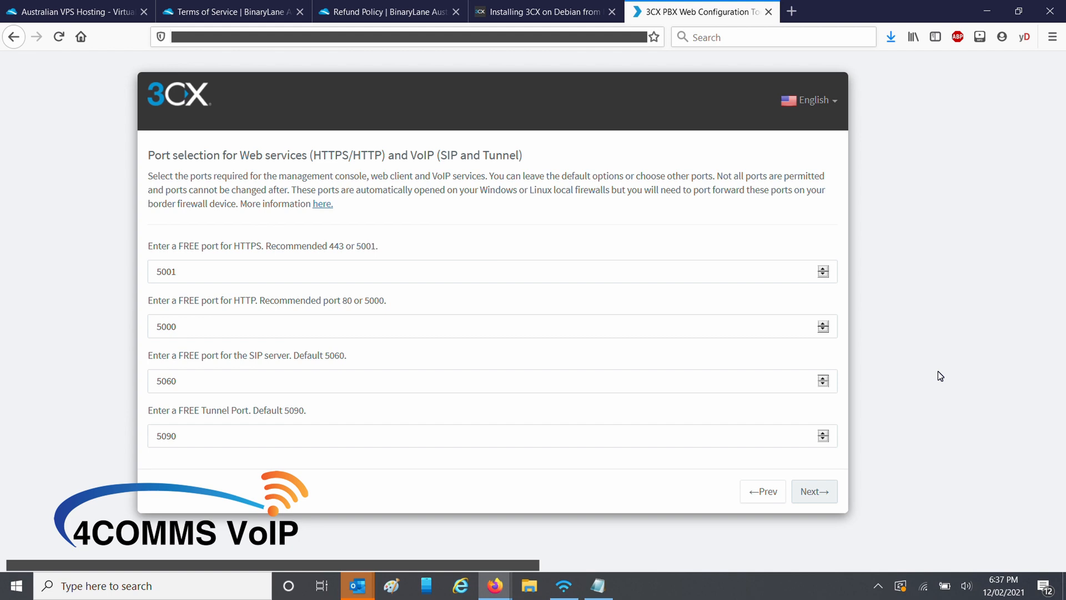
pyautogui.moveTo(814, 491)
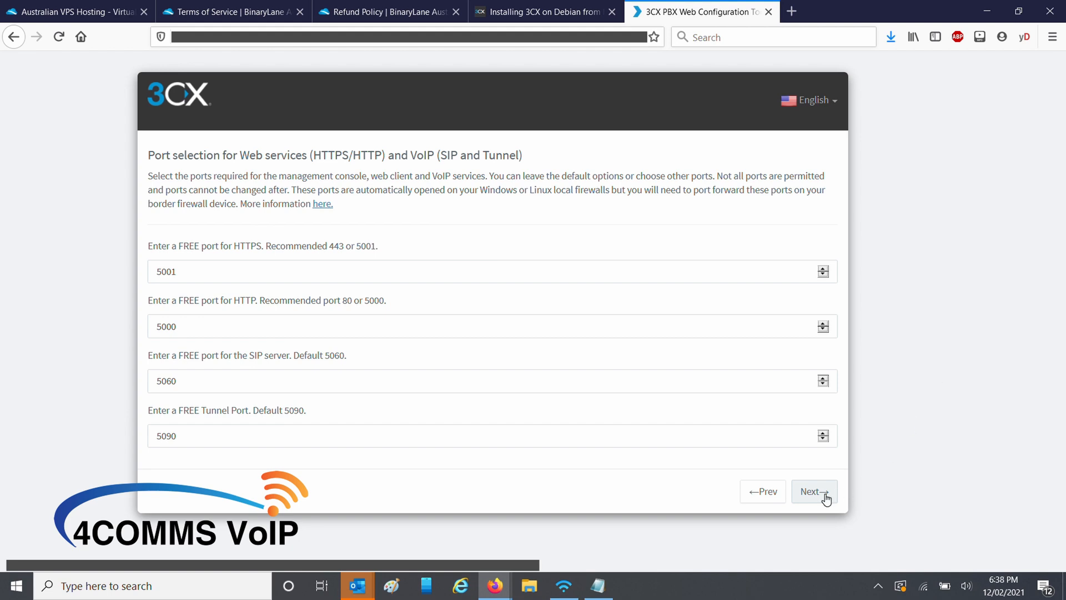
pyautogui.click(813, 491)
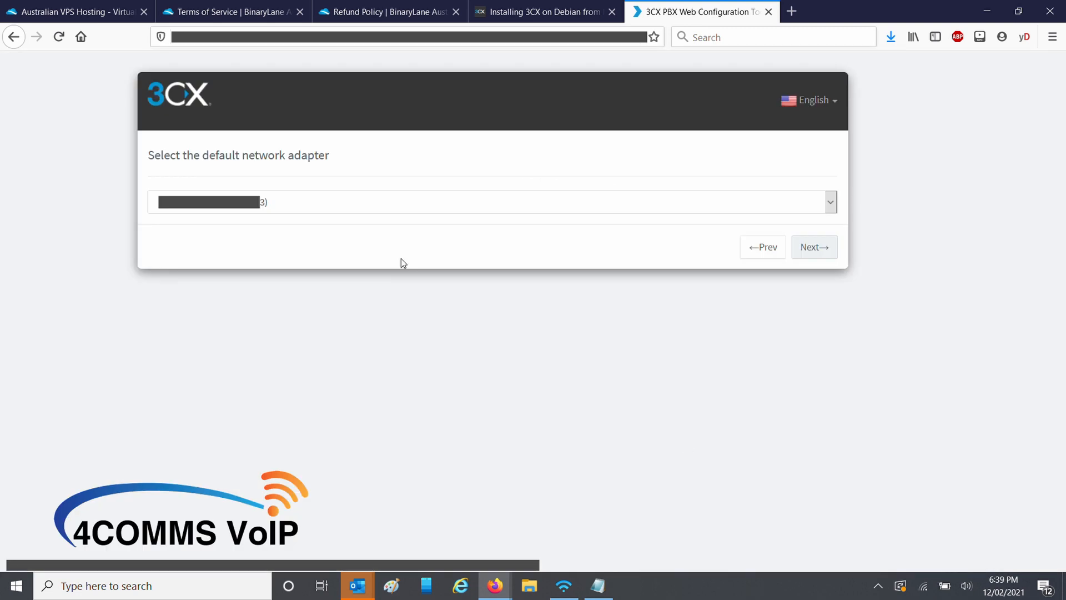
pyautogui.moveTo(810, 259)
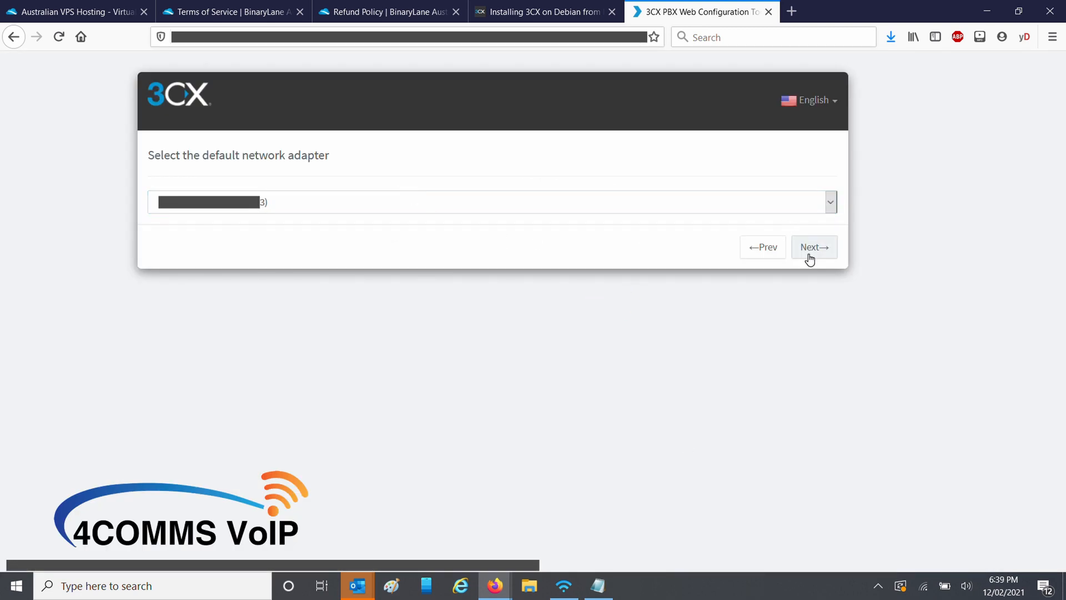
pyautogui.click(813, 246)
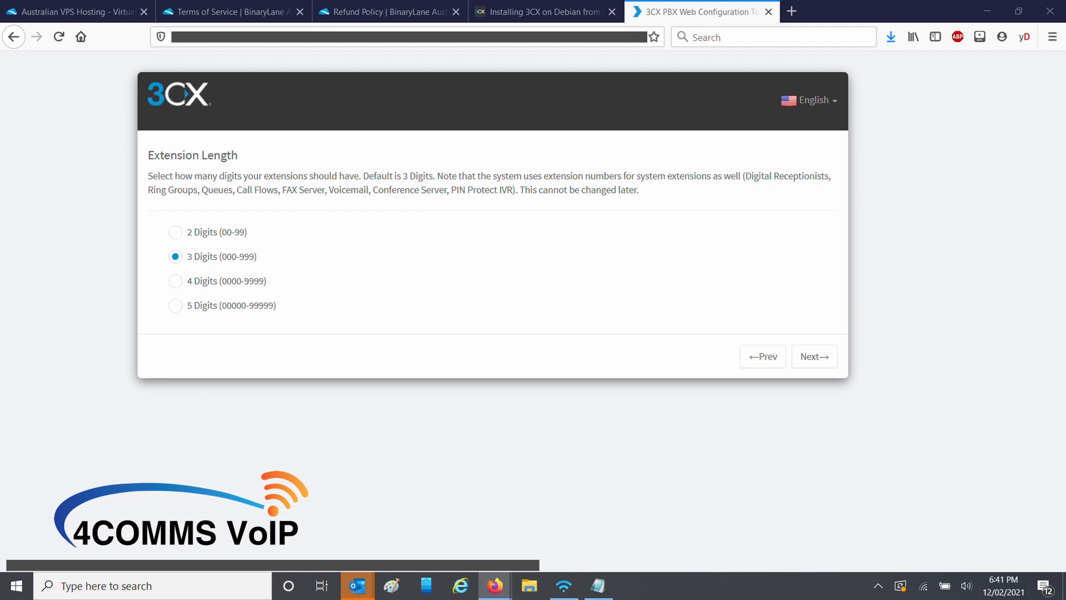
pyautogui.moveTo(314, 355)
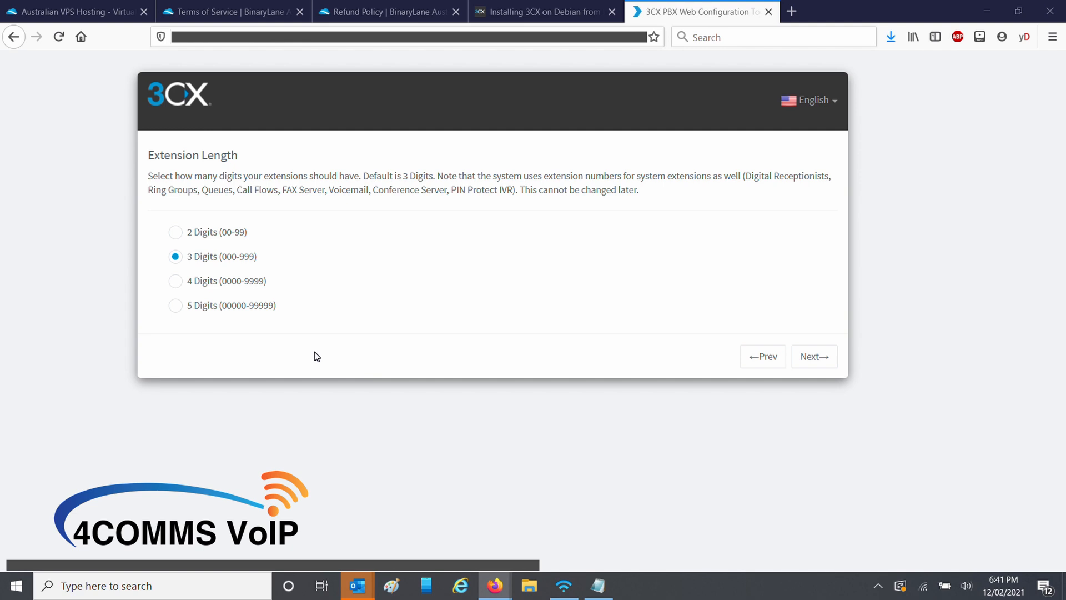
pyautogui.moveTo(192, 282)
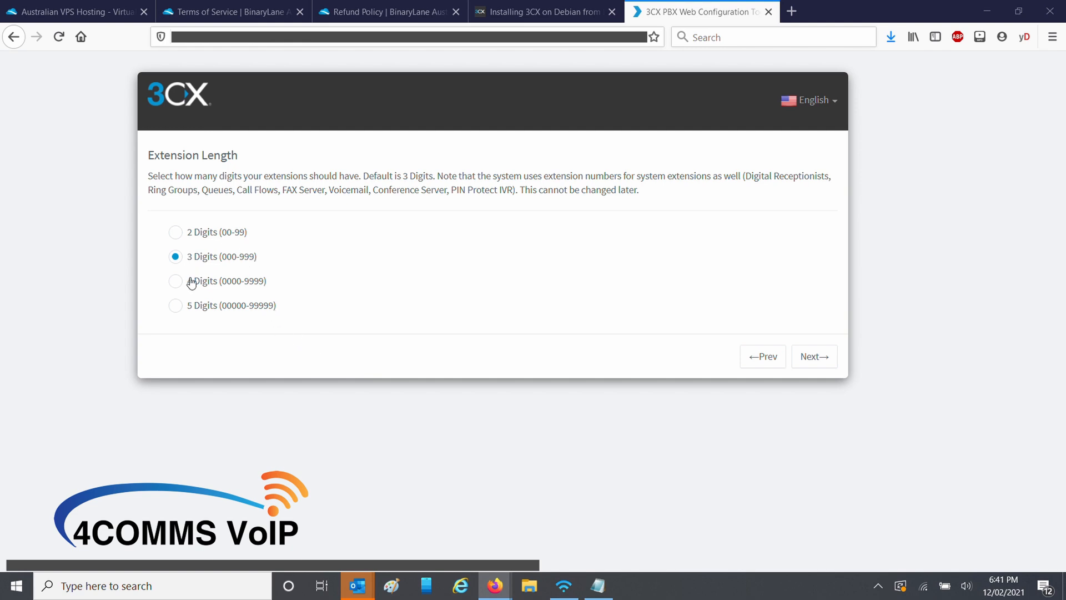
# Step: Set extensions to 4 digits and submit the admin notification email
pyautogui.click(174, 281)
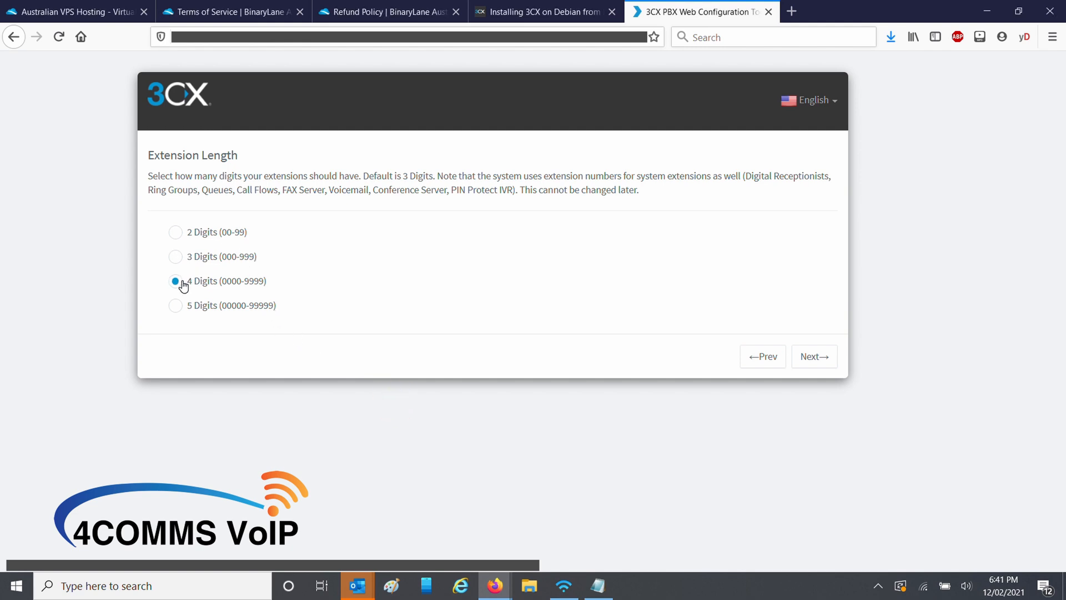
pyautogui.click(814, 355)
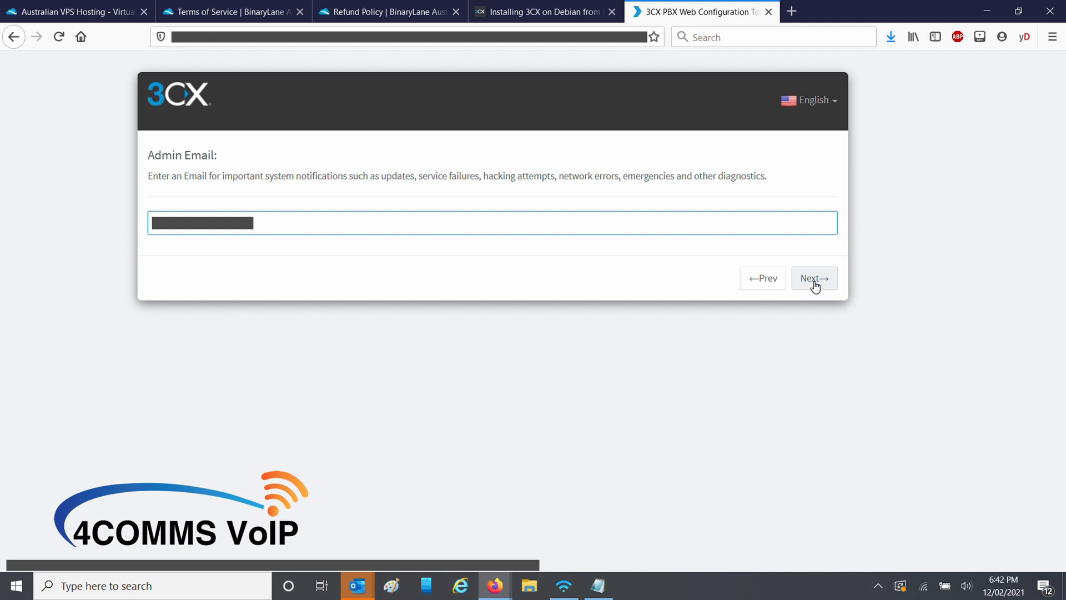
pyautogui.click(813, 278)
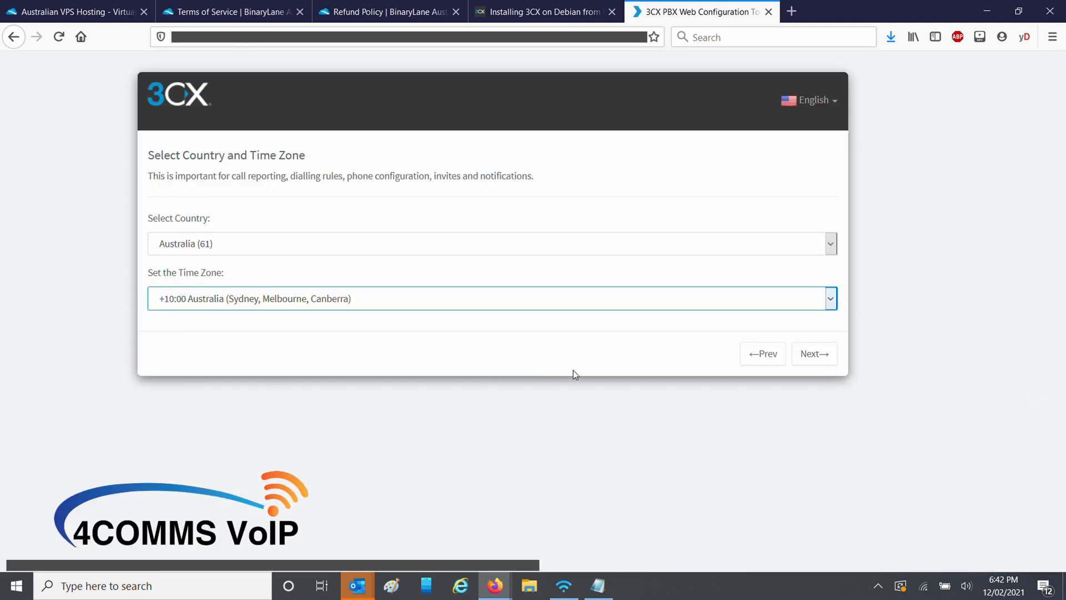
# Step: Confirm Australia with Sydney time, submit operator extension 1000, and expand Australia in the allowed countries
pyautogui.click(813, 353)
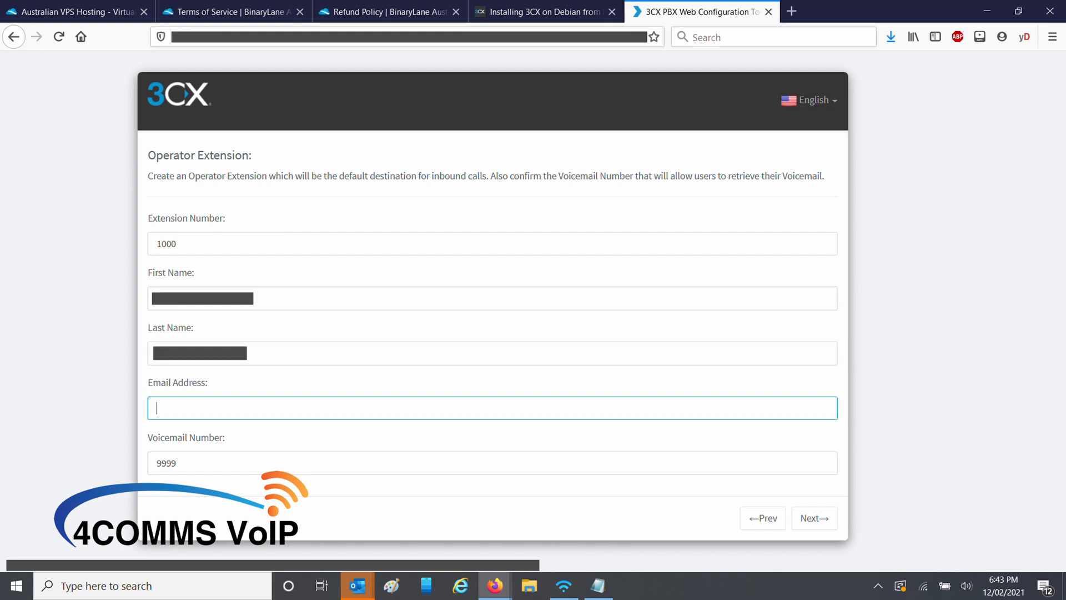
pyautogui.click(813, 518)
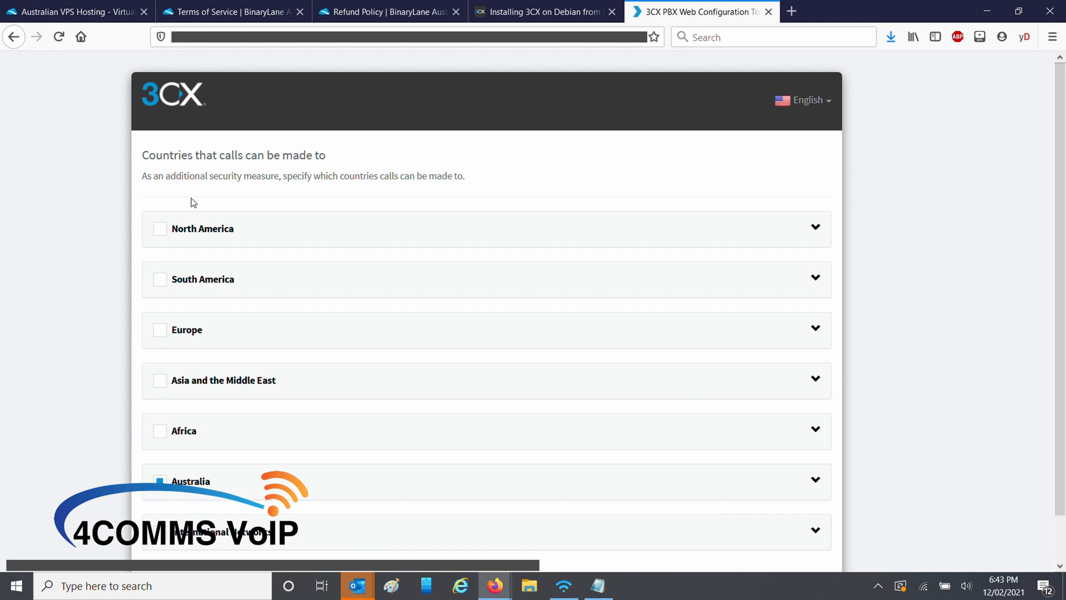
pyautogui.scroll(-3)
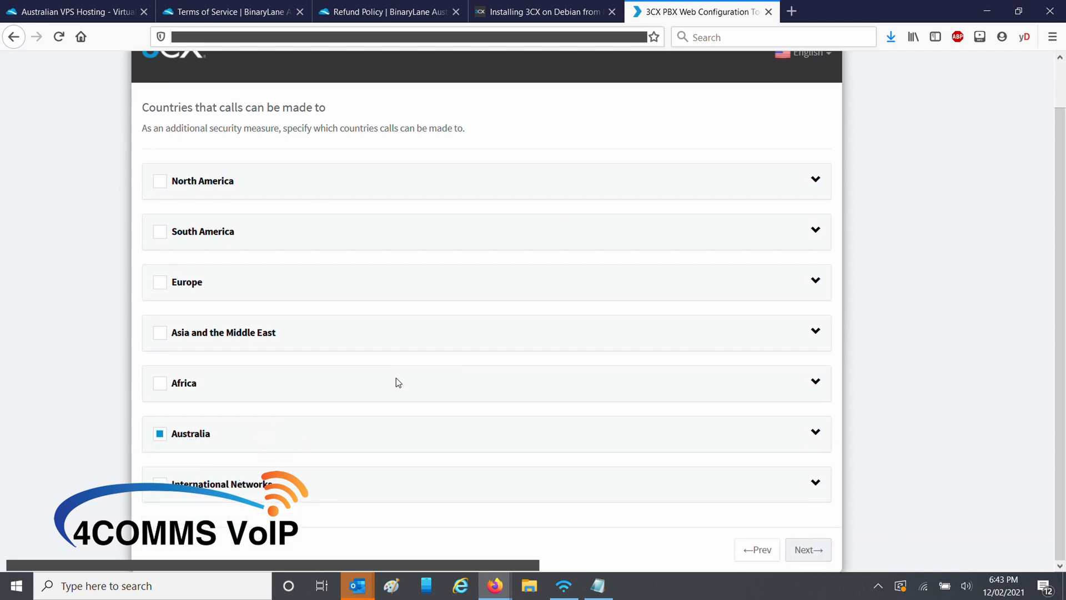
pyautogui.click(815, 435)
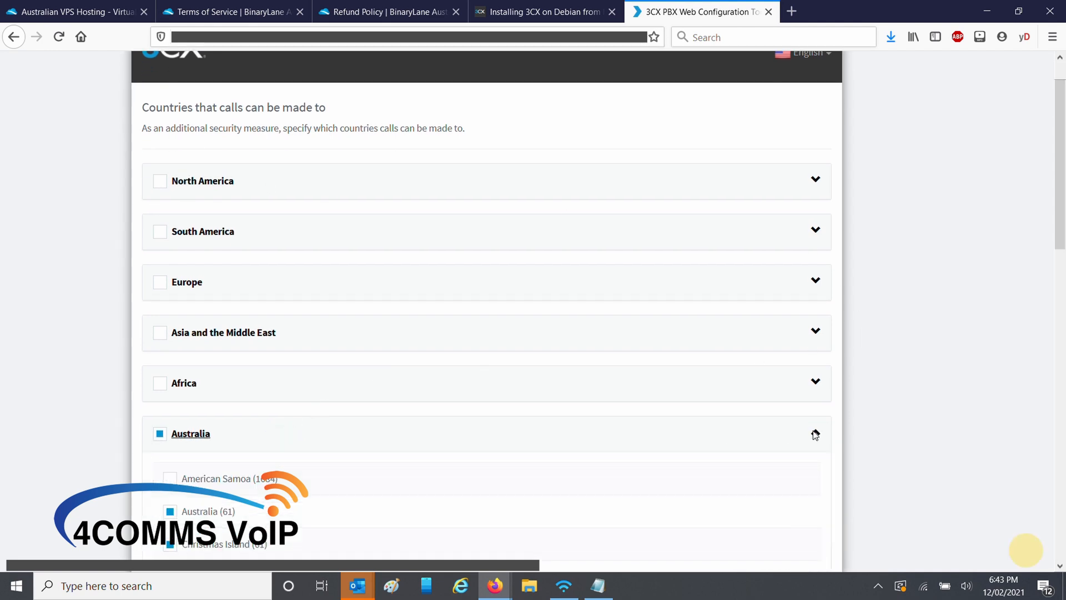
pyautogui.scroll(-3)
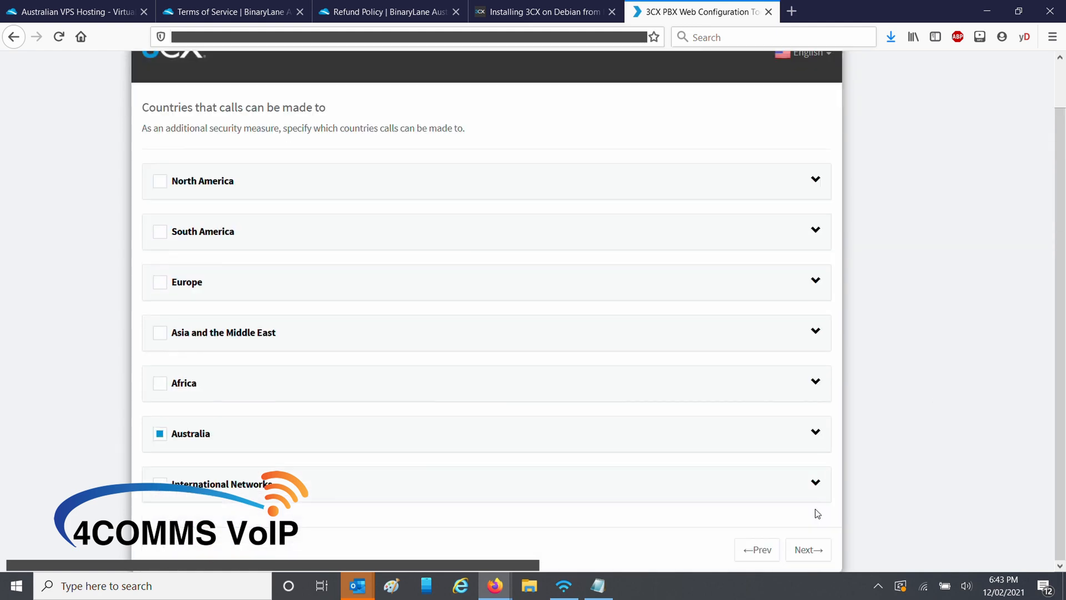
pyautogui.moveTo(808, 550)
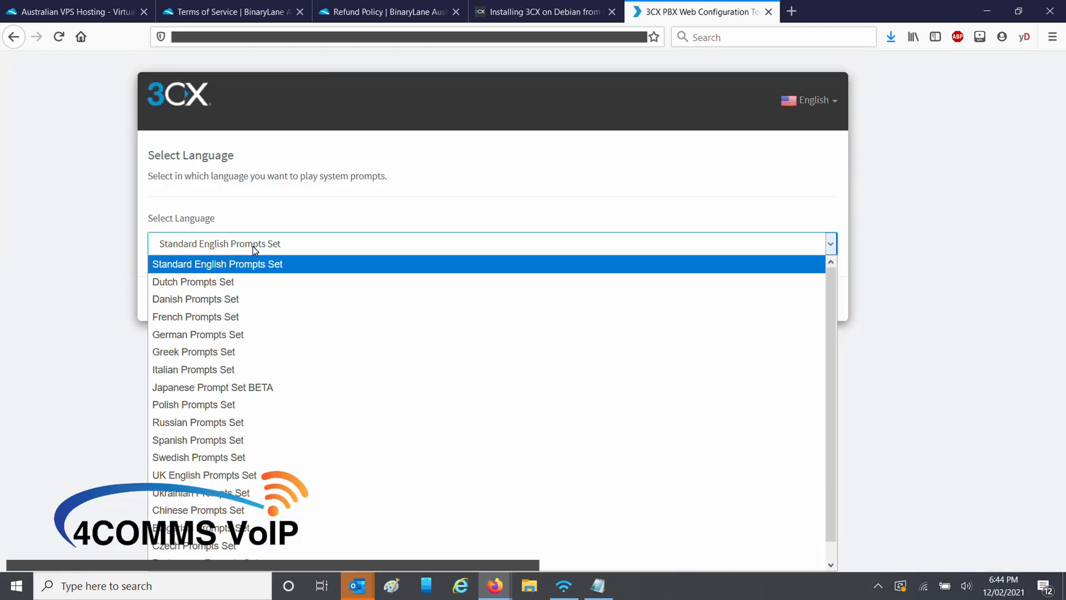
# Step: Choose the Australian English Prompts Set as the system prompt language and continue
pyautogui.scroll(-3)
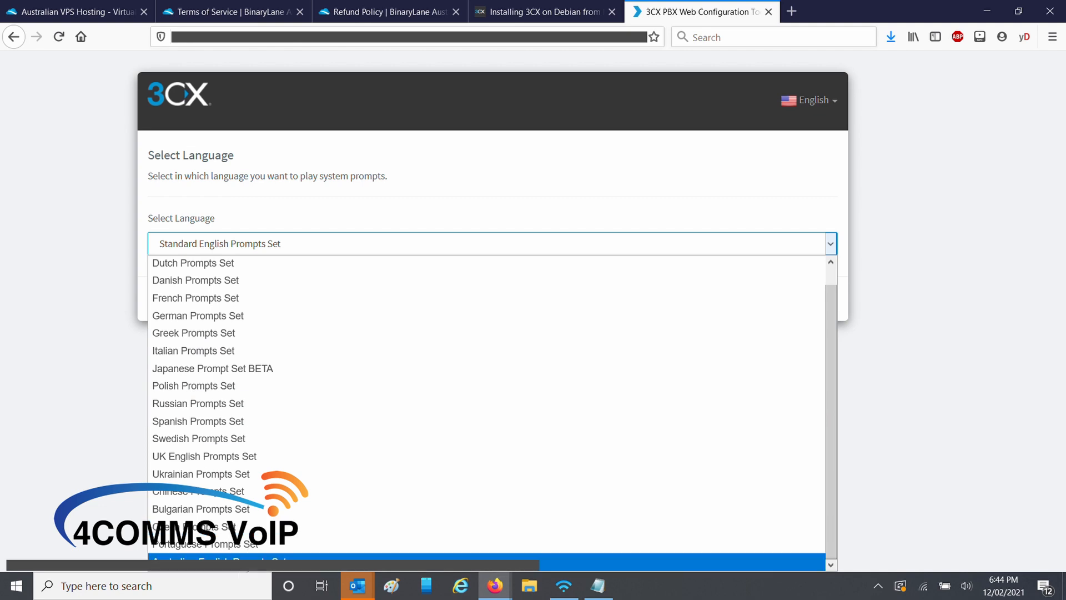
pyautogui.click(231, 560)
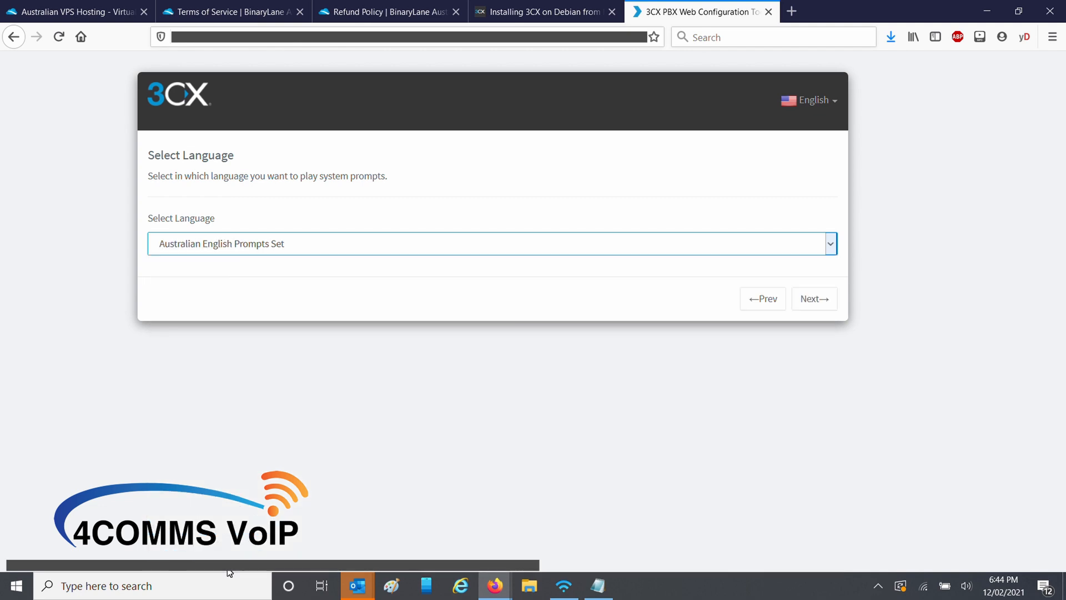
pyautogui.click(813, 299)
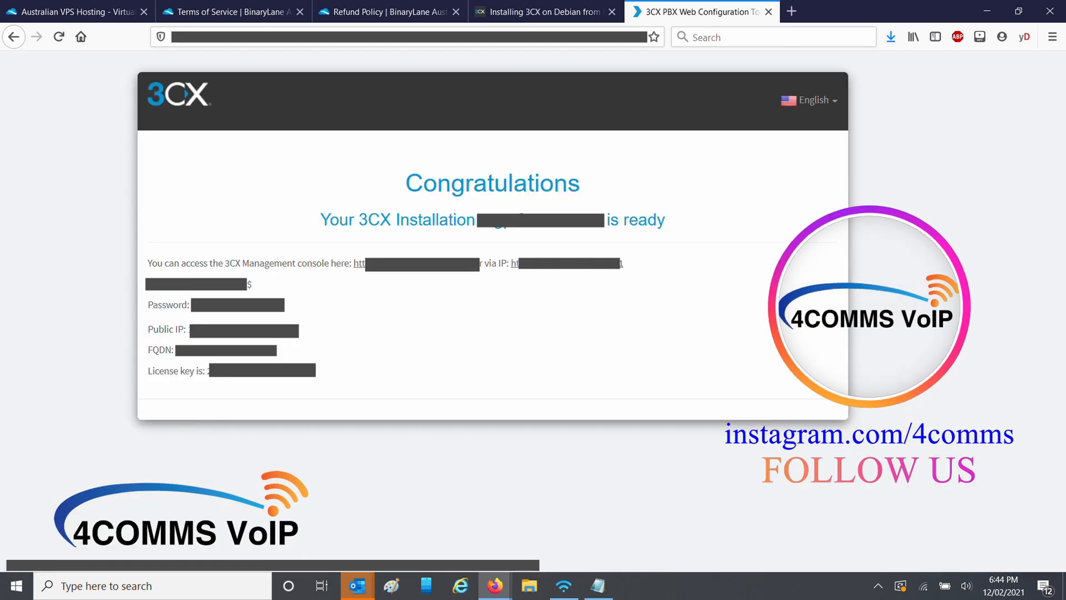
pyautogui.moveTo(641, 418)
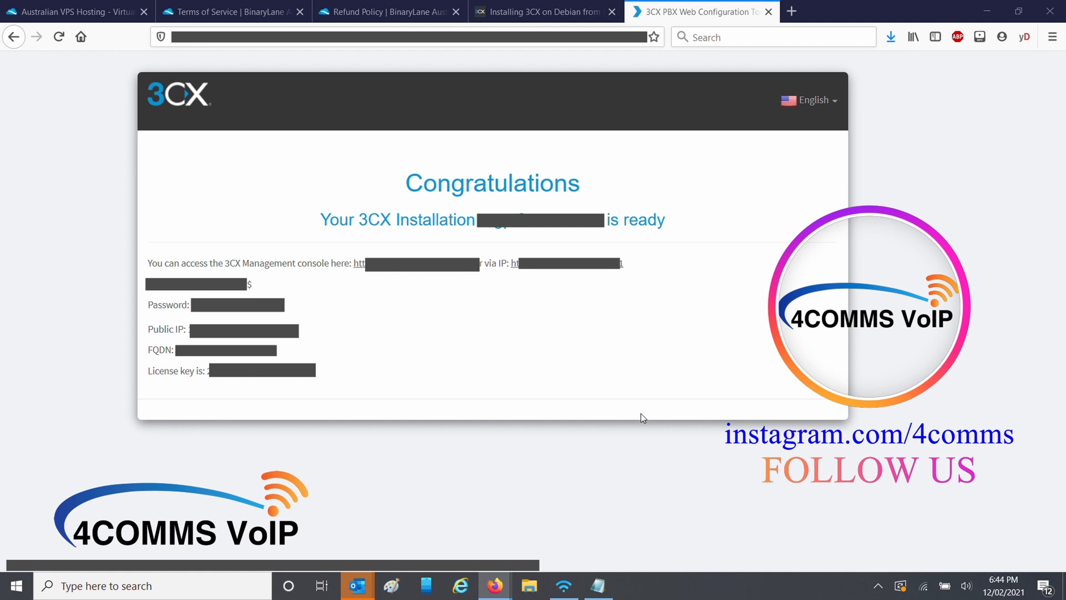
pyautogui.moveTo(240, 295)
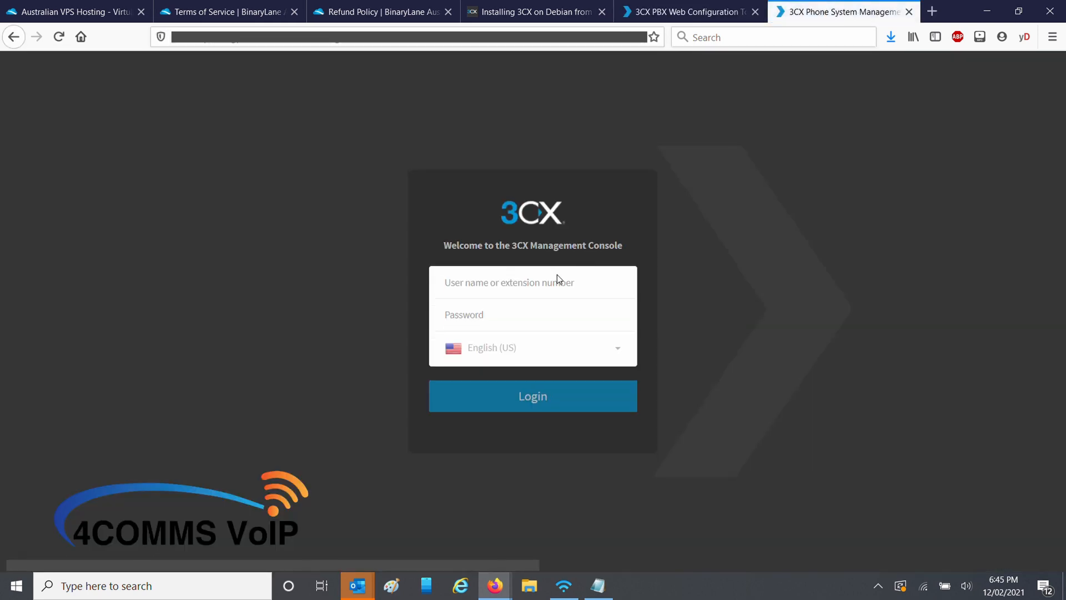
# Step: Log into the 3CX Management Console and dismiss the 3CX App install prompt
pyautogui.click(532, 395)
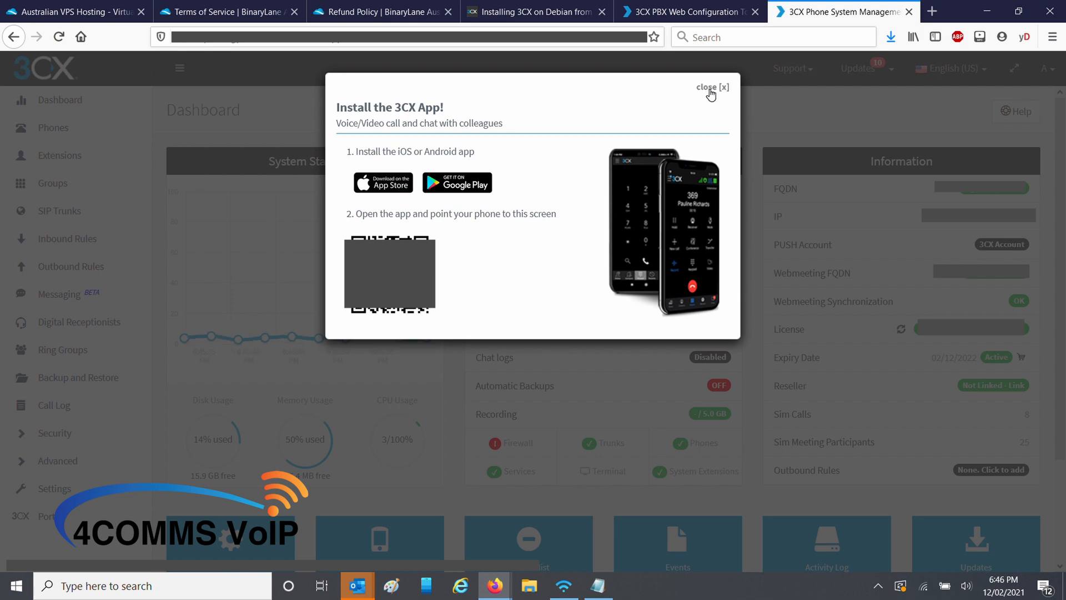
pyautogui.click(710, 86)
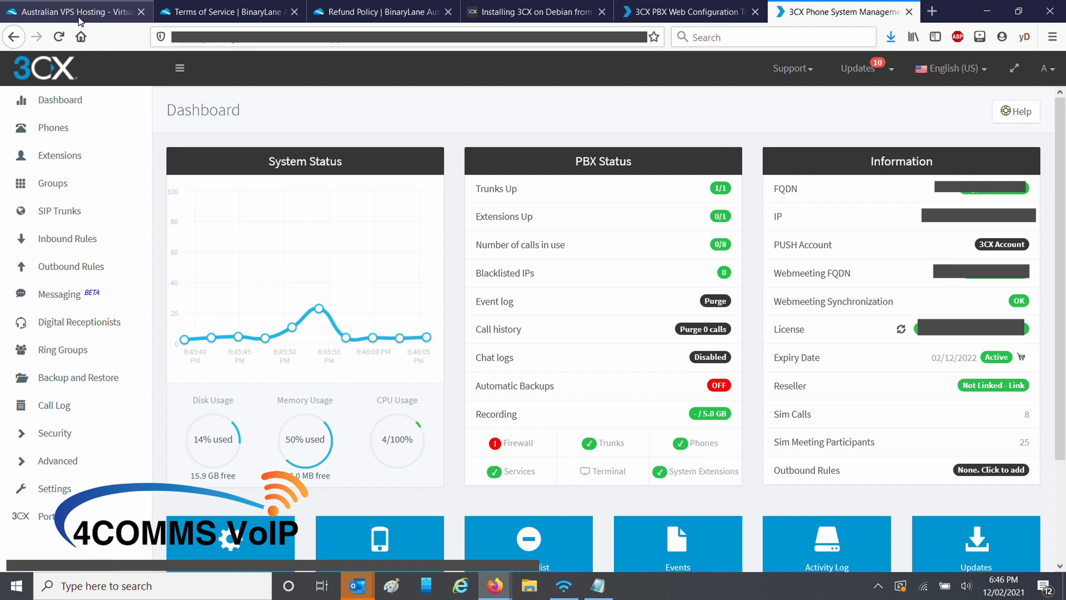
# Step: Reach the BinaryLane server's Firewall page and bring up the Import/Export rules text
pyautogui.click(67, 11)
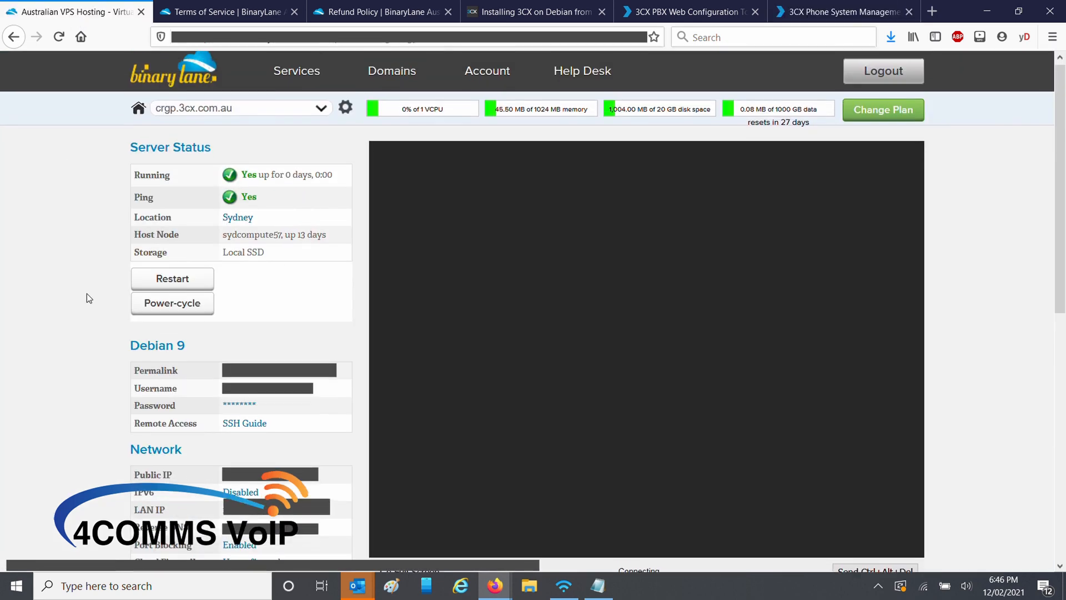
pyautogui.click(346, 108)
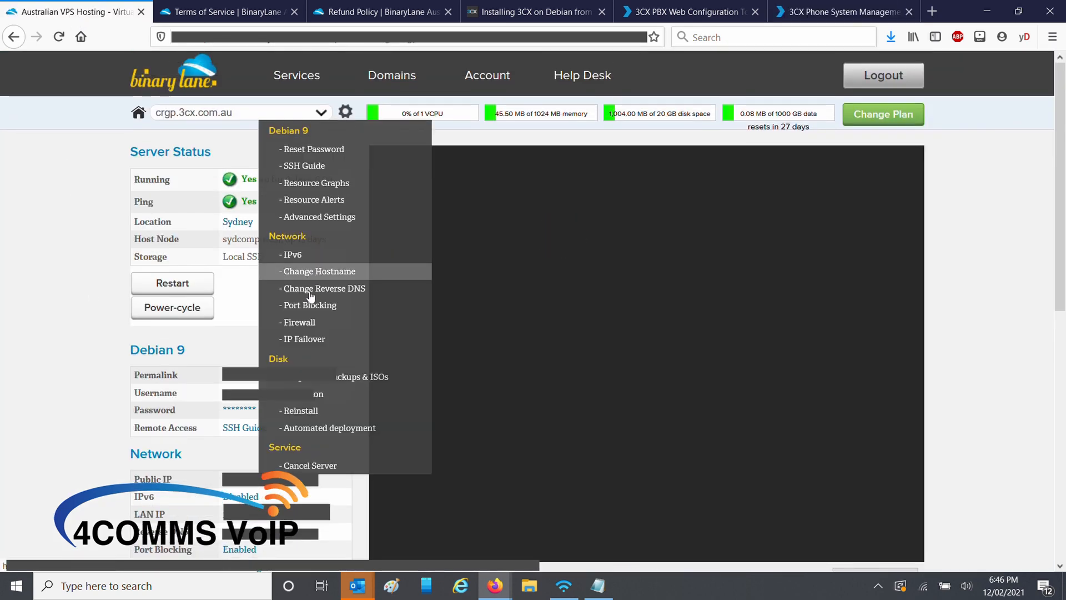
pyautogui.click(297, 322)
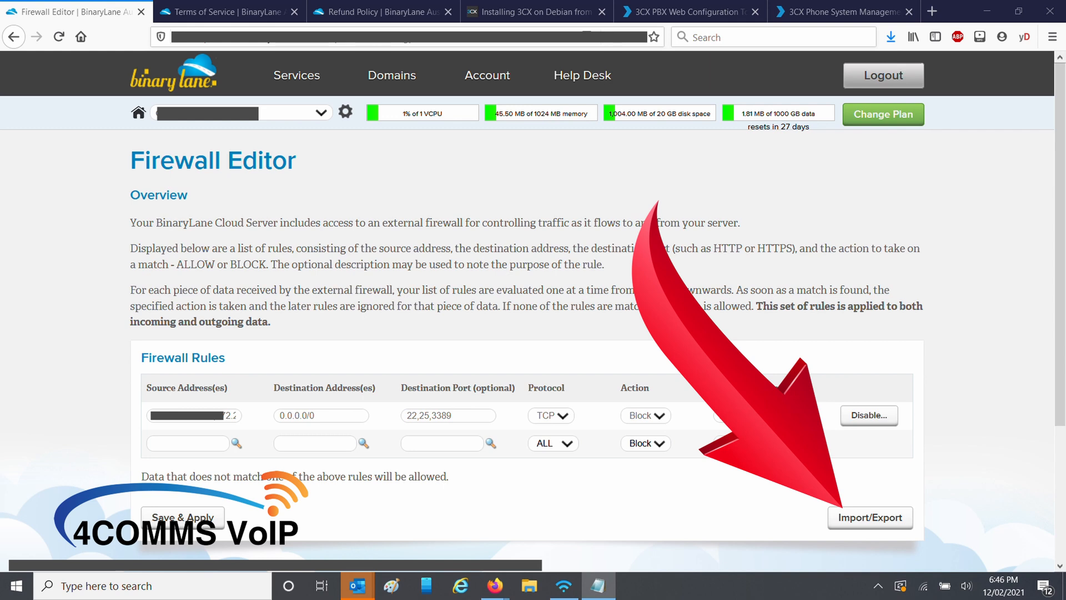
pyautogui.click(870, 517)
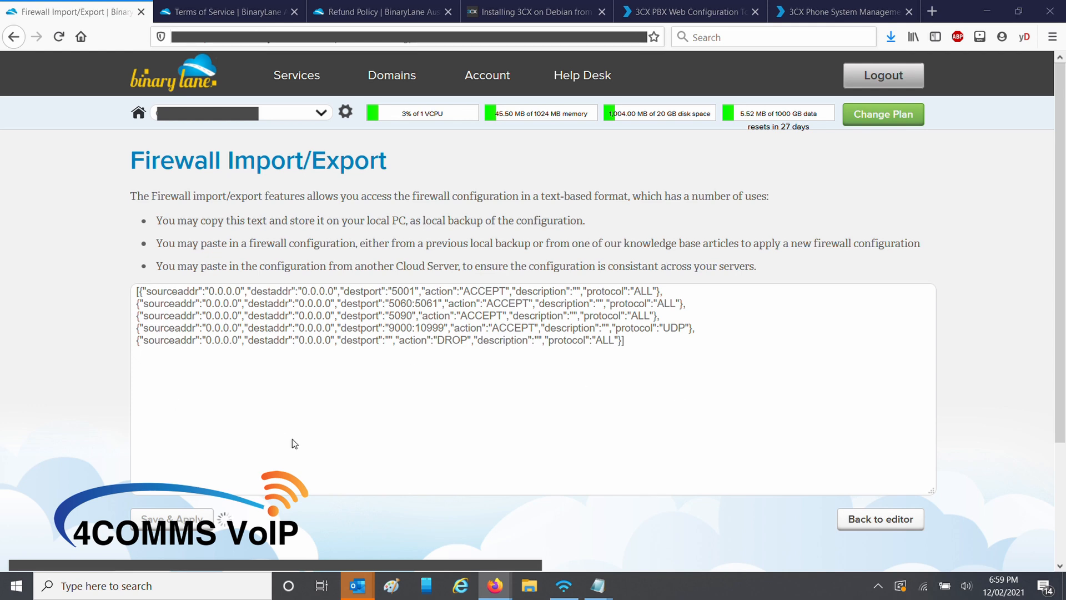
# Step: Load the 3CX allow rules for ports 5001, 5060:5061, 5090, 9000:10999 into the editor and save & apply them
pyautogui.scroll(-3)
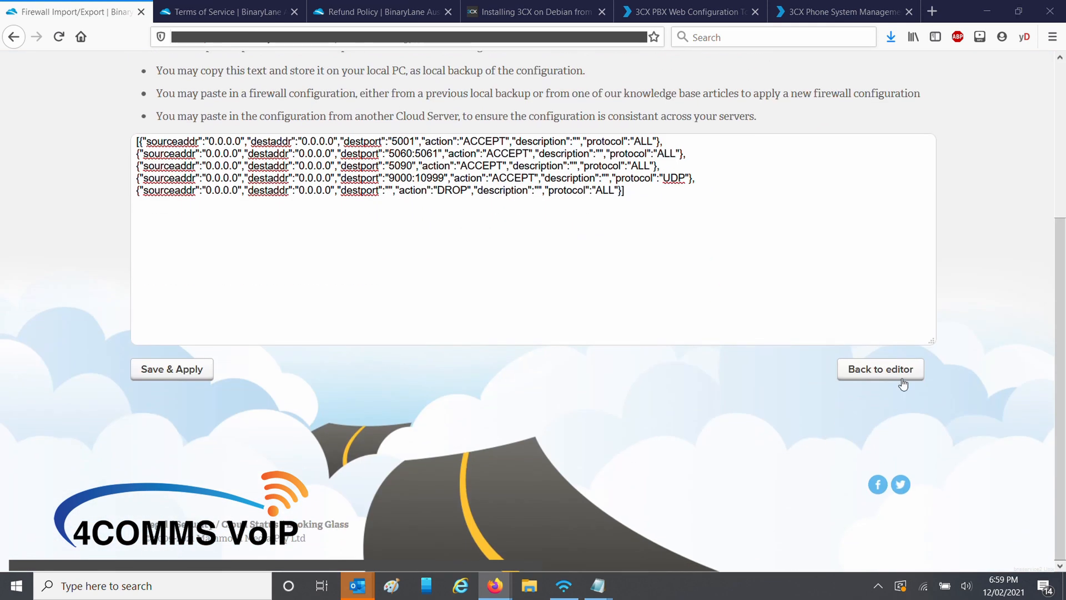
pyautogui.click(880, 369)
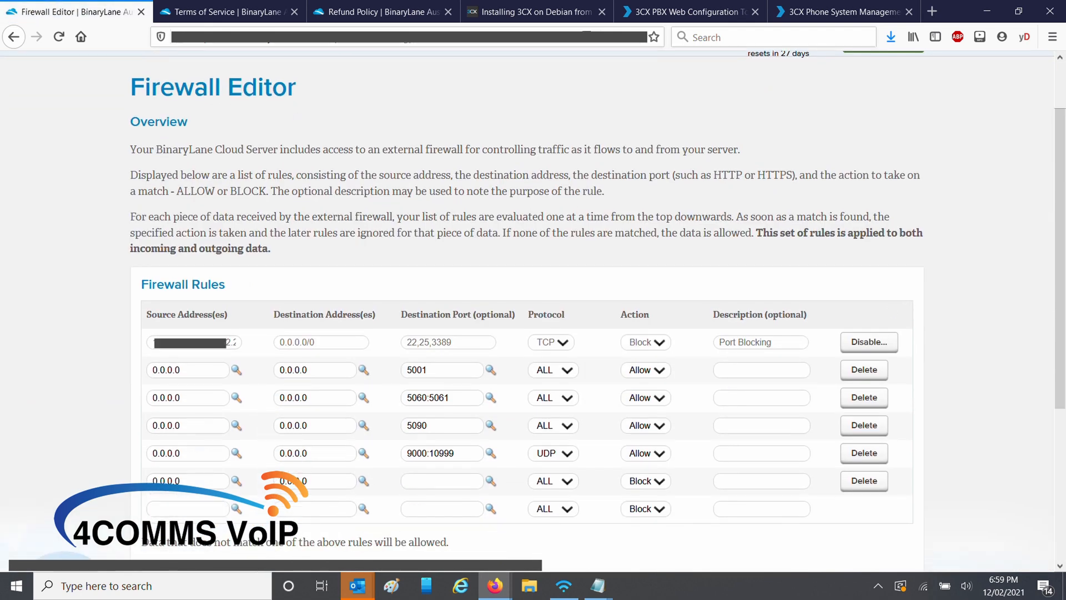
pyautogui.scroll(-3)
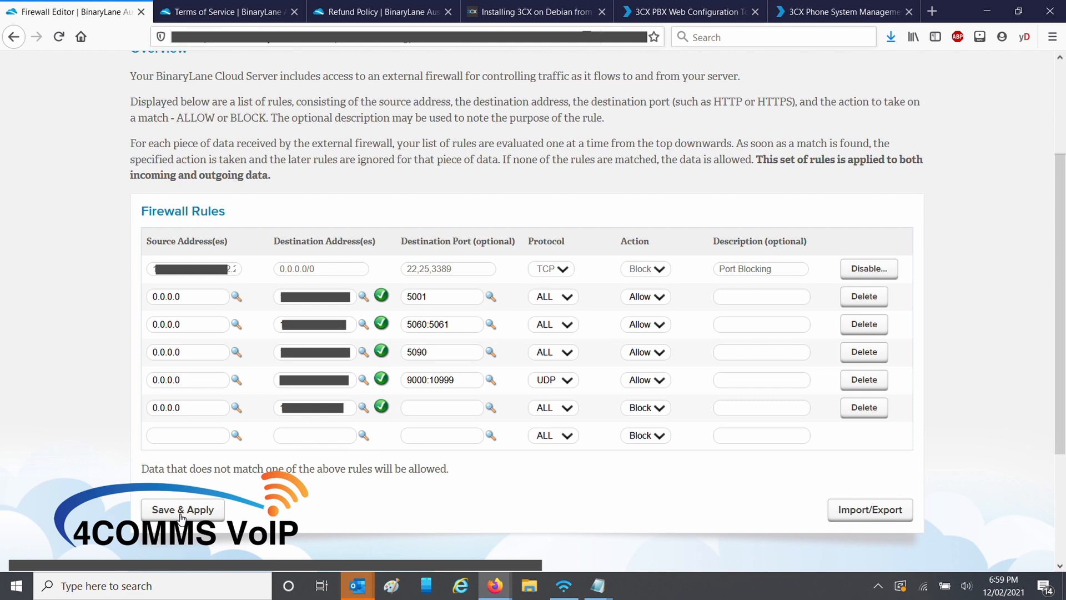
pyautogui.click(181, 510)
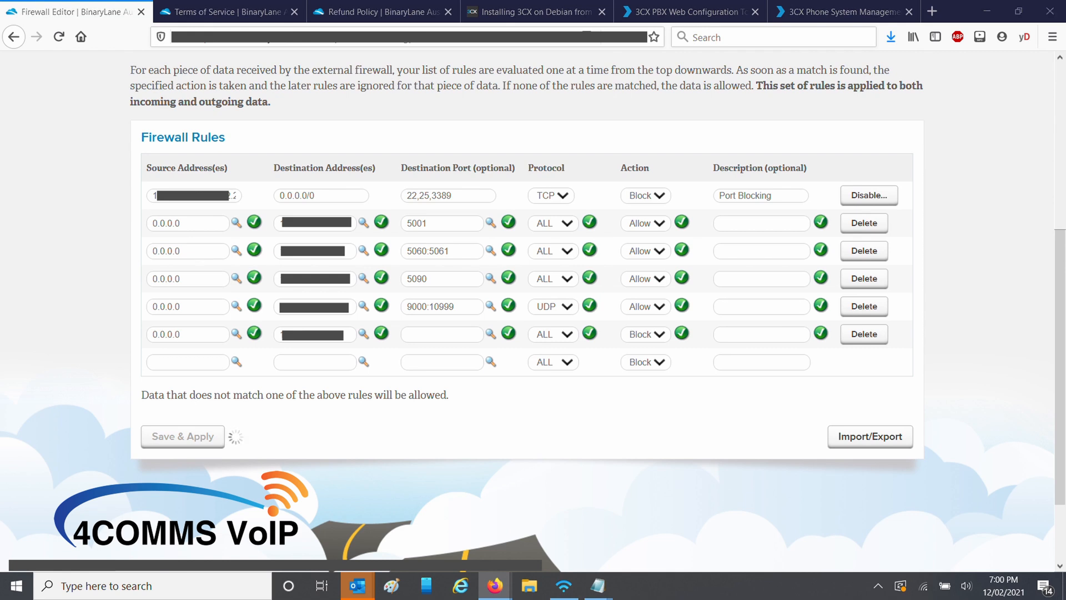
pyautogui.click(182, 435)
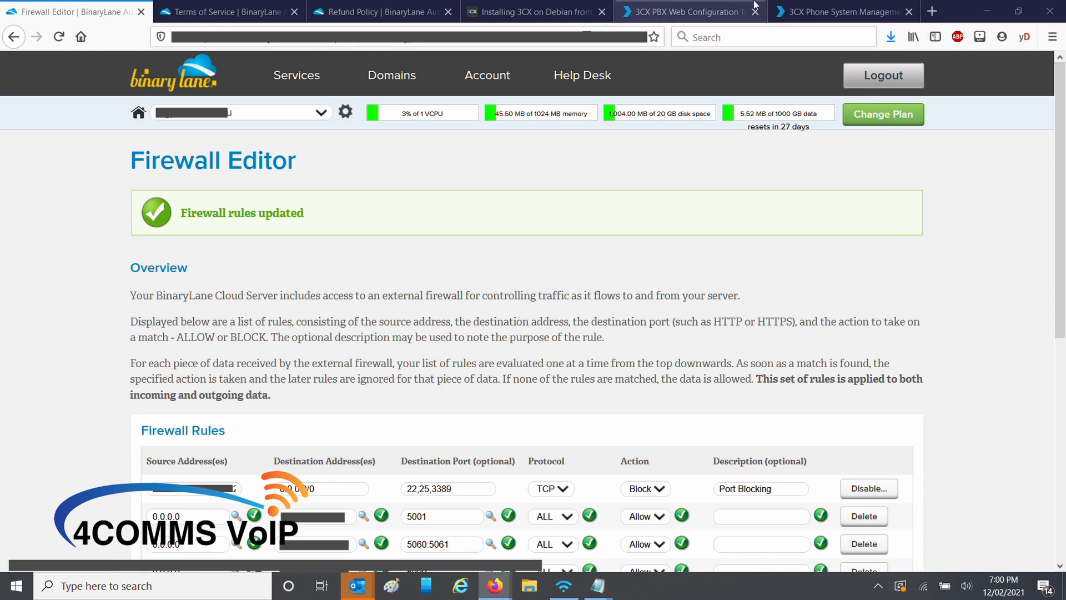
# Step: Run the 3CX Firewall Check until every port test reports done, then return to the Dashboard
pyautogui.click(840, 11)
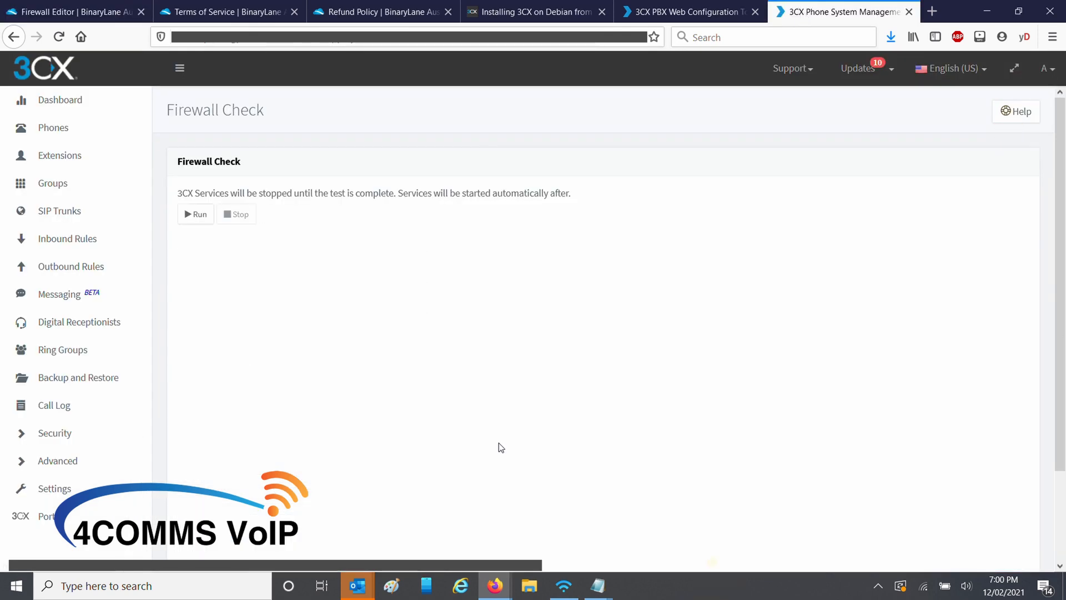
pyautogui.click(195, 214)
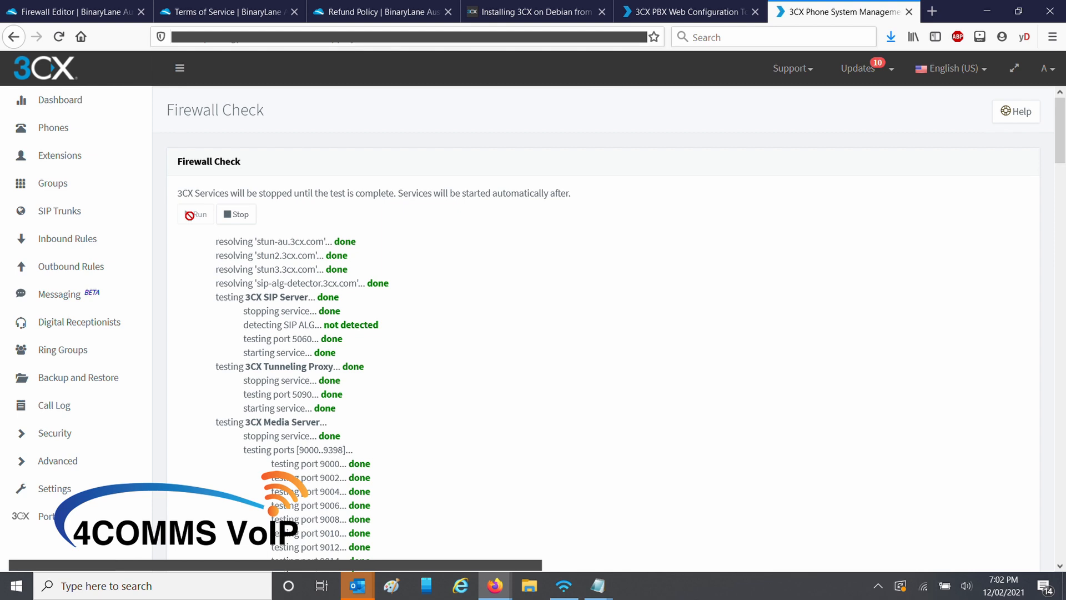
pyautogui.scroll(-3)
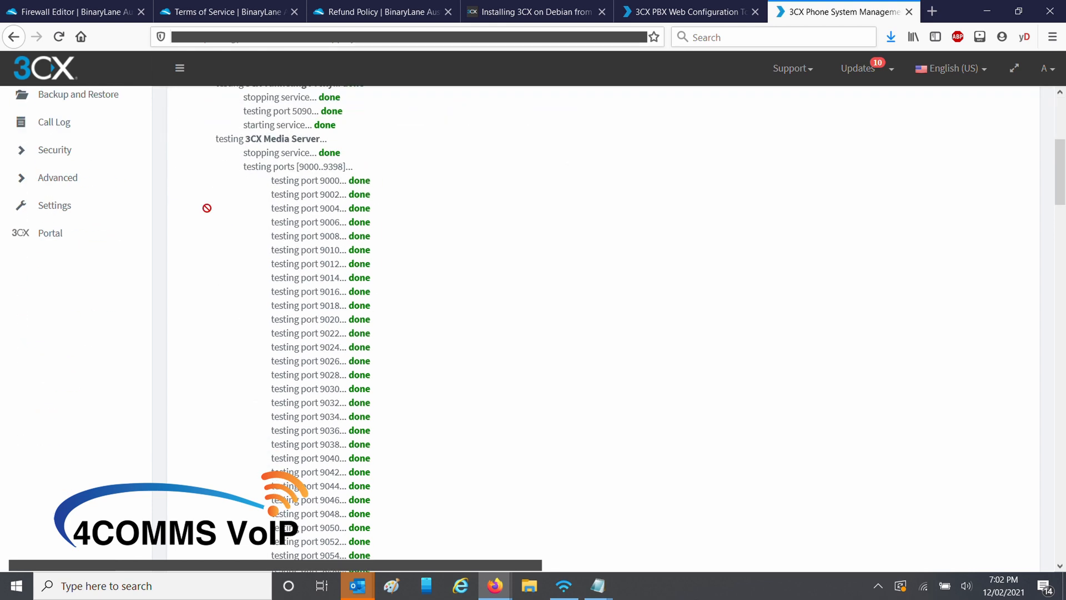
pyautogui.scroll(-3)
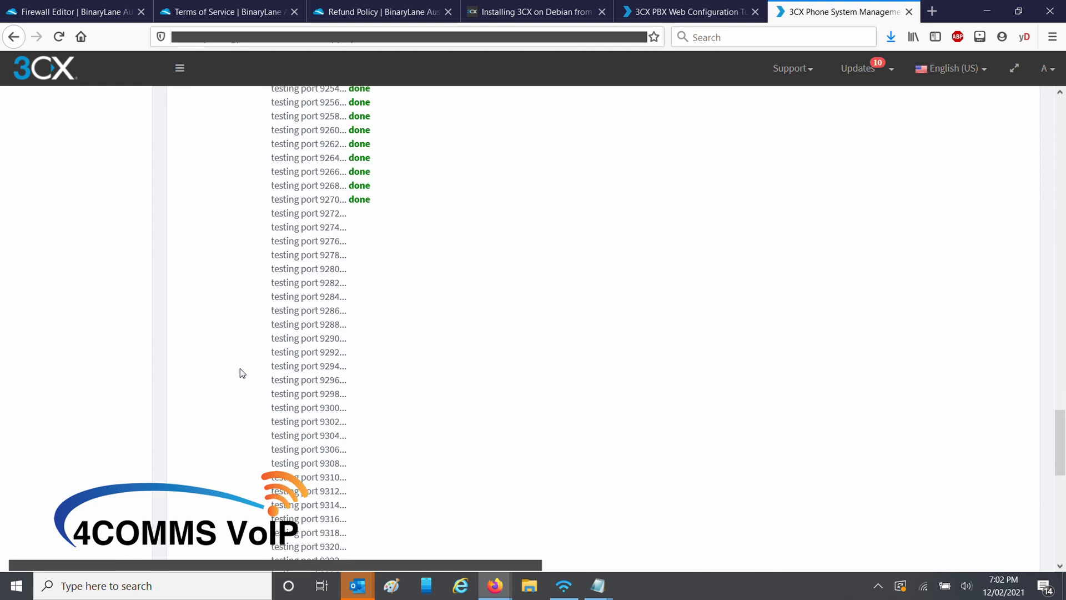
pyautogui.scroll(-3)
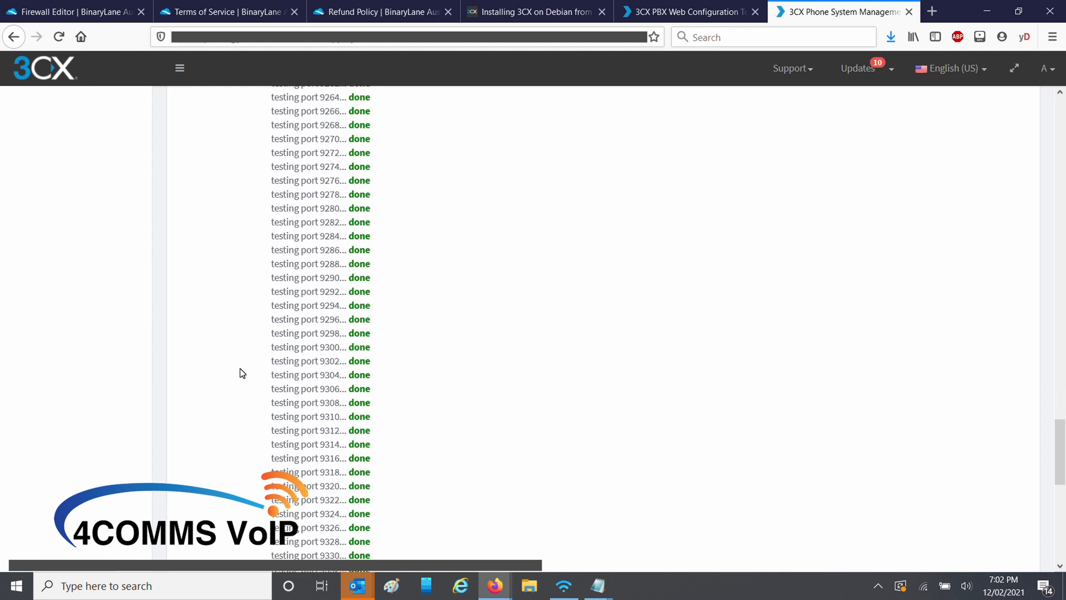
pyautogui.scroll(-3)
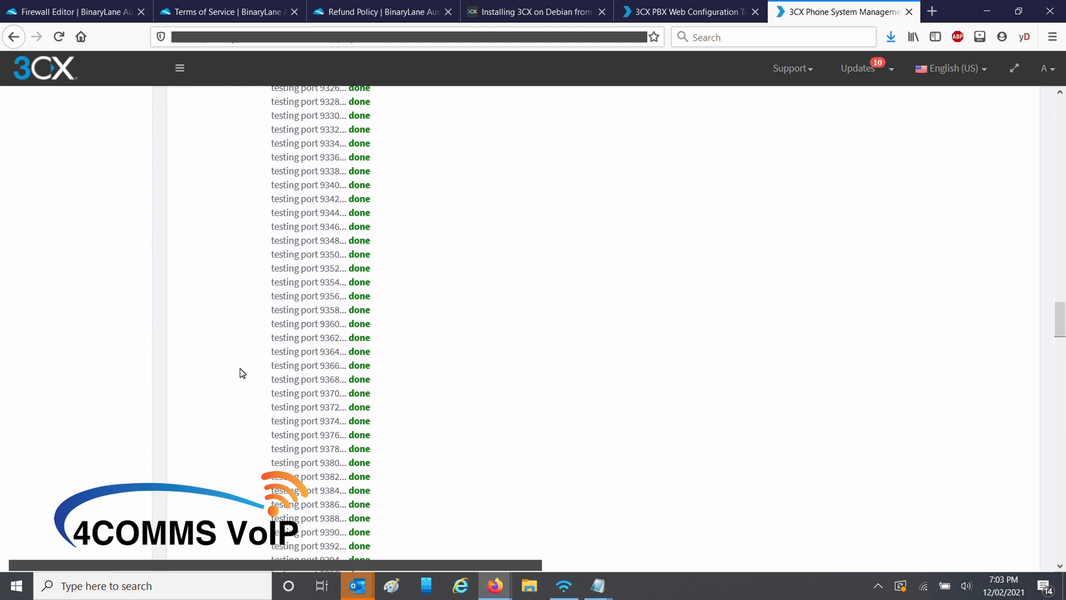
pyautogui.scroll(-3)
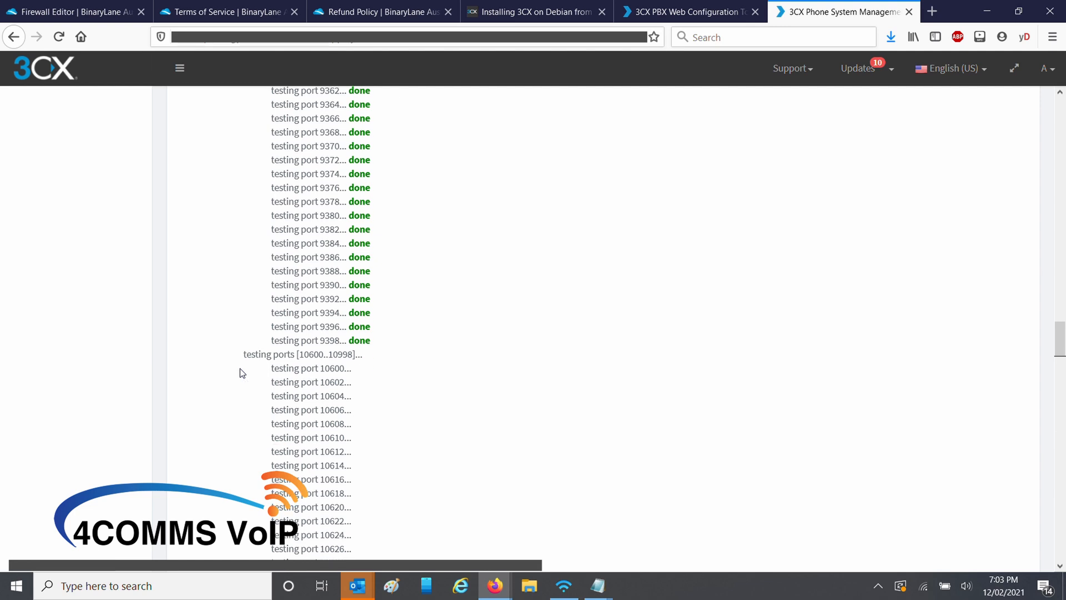
pyautogui.scroll(-3)
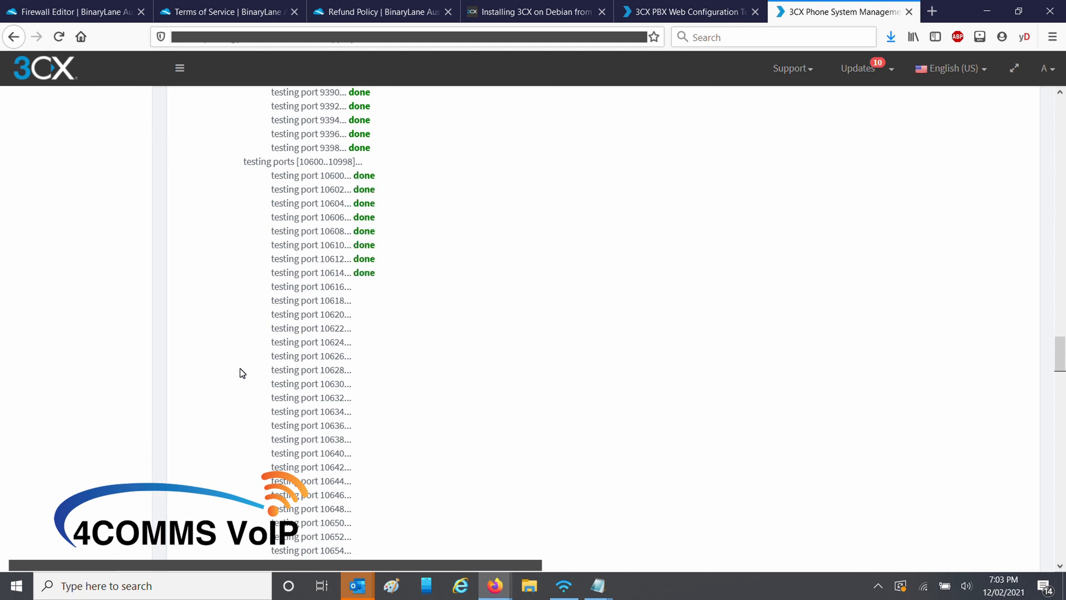
pyautogui.scroll(-3)
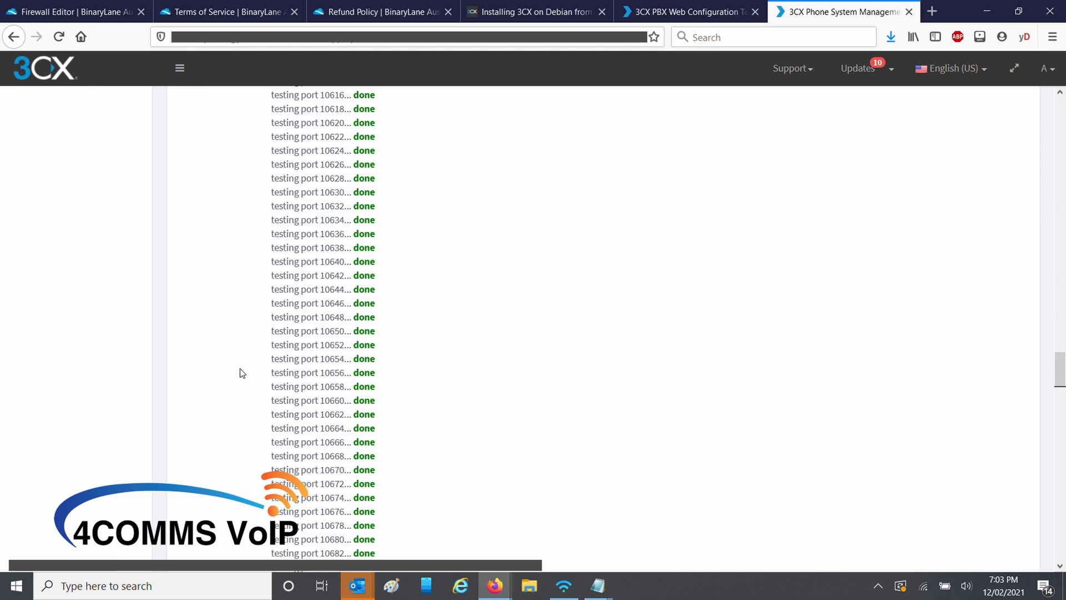
pyautogui.scroll(-3)
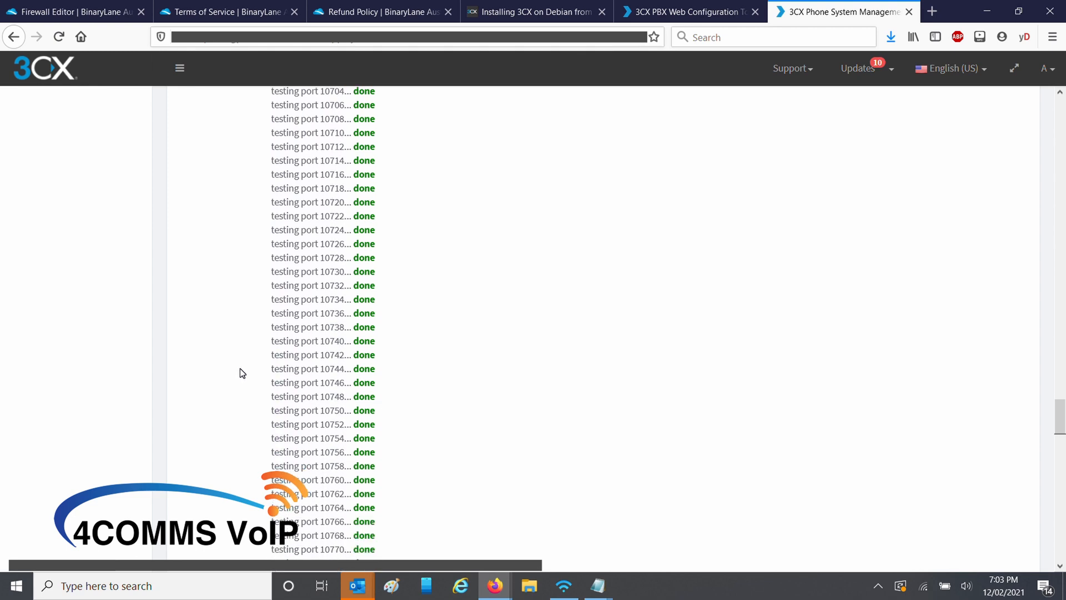
pyautogui.scroll(-3)
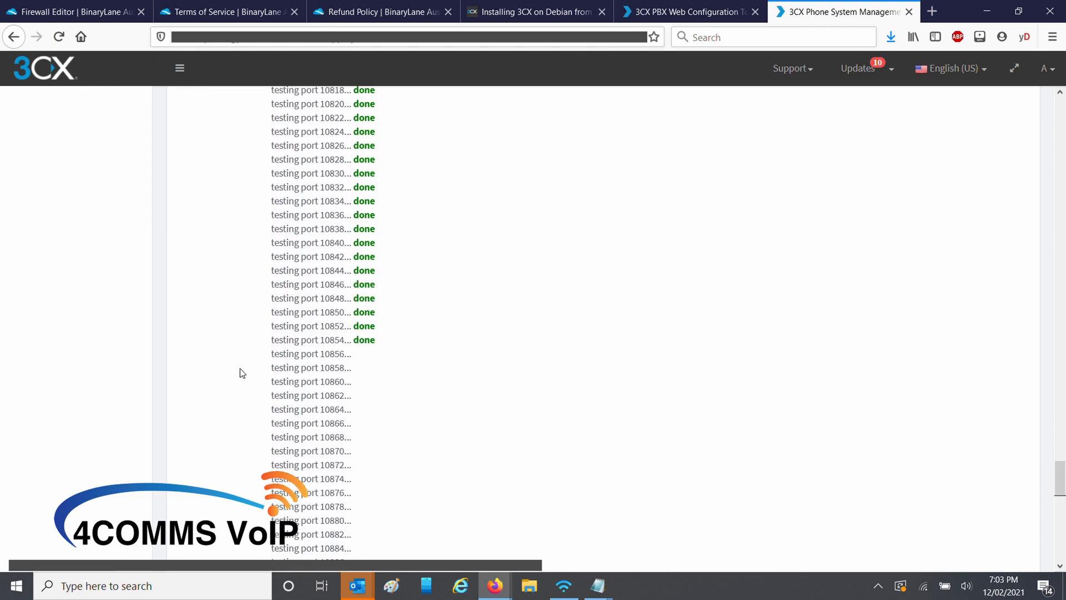
pyautogui.scroll(-3)
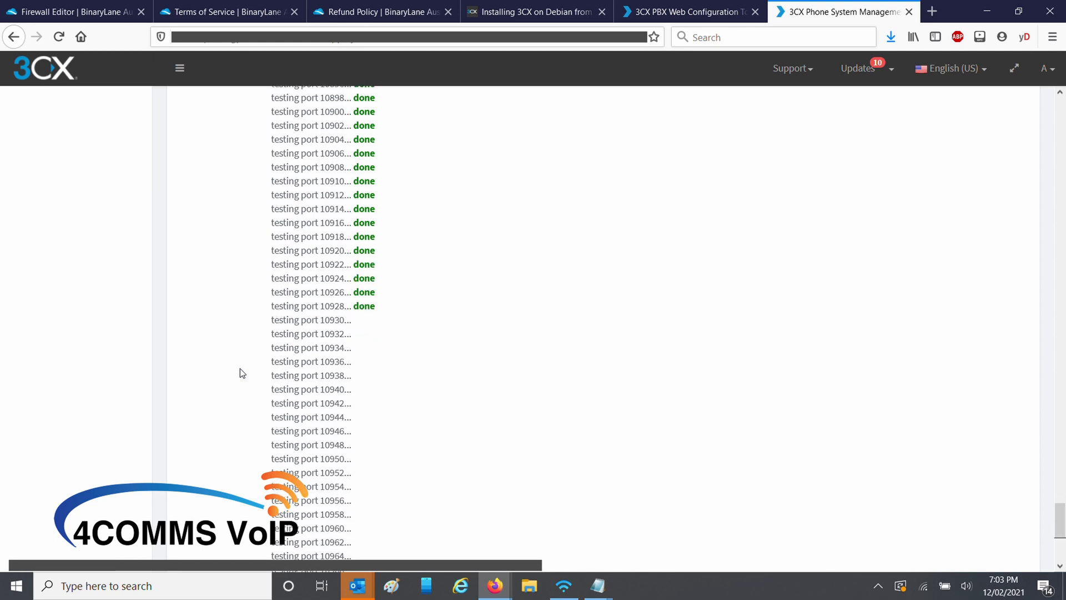
pyautogui.scroll(-3)
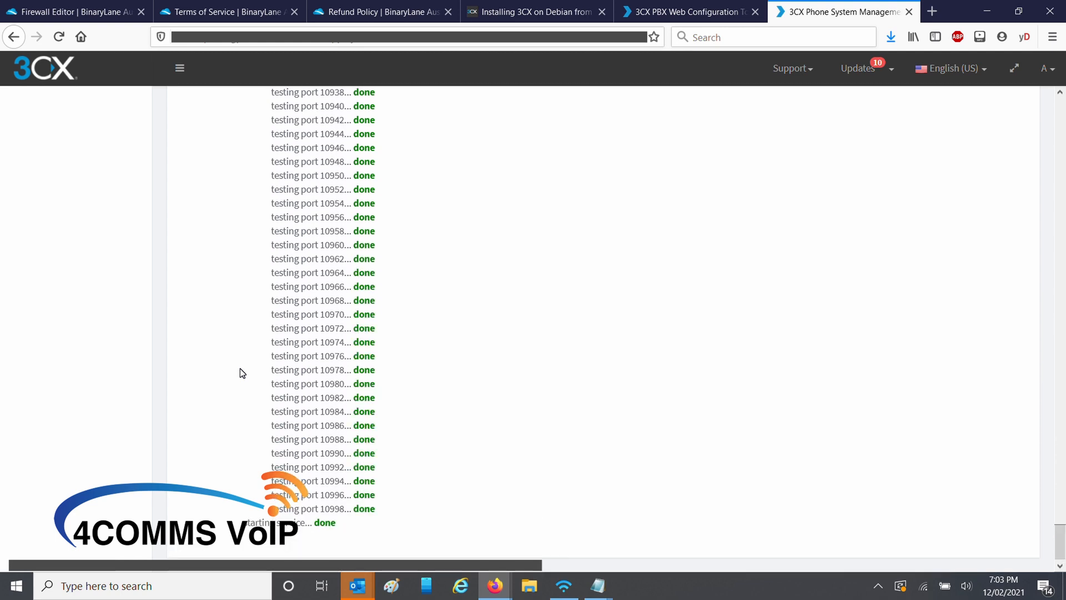
pyautogui.scroll(3)
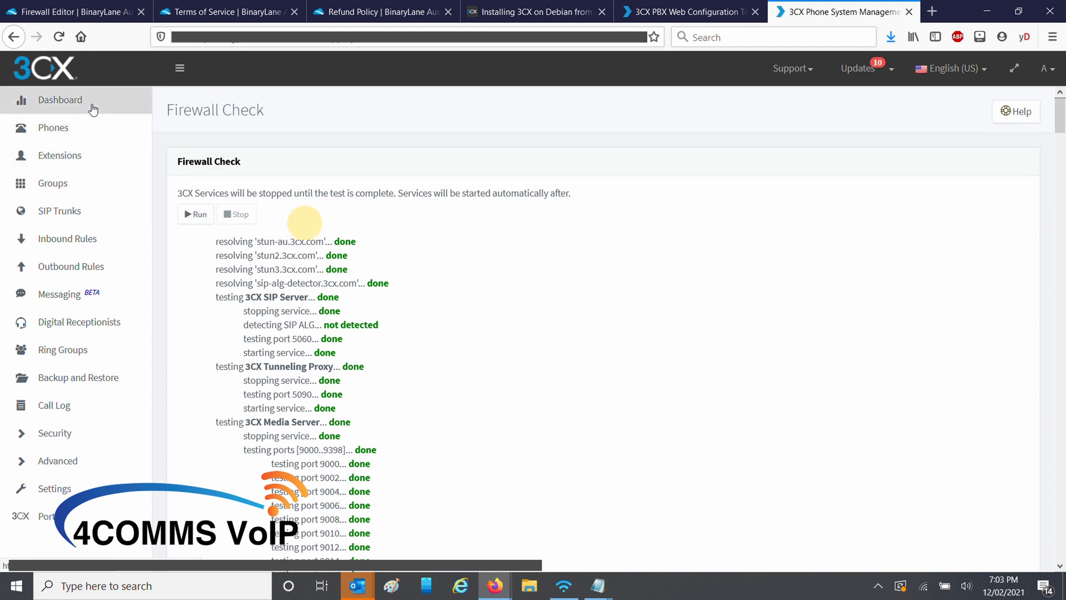
pyautogui.click(59, 100)
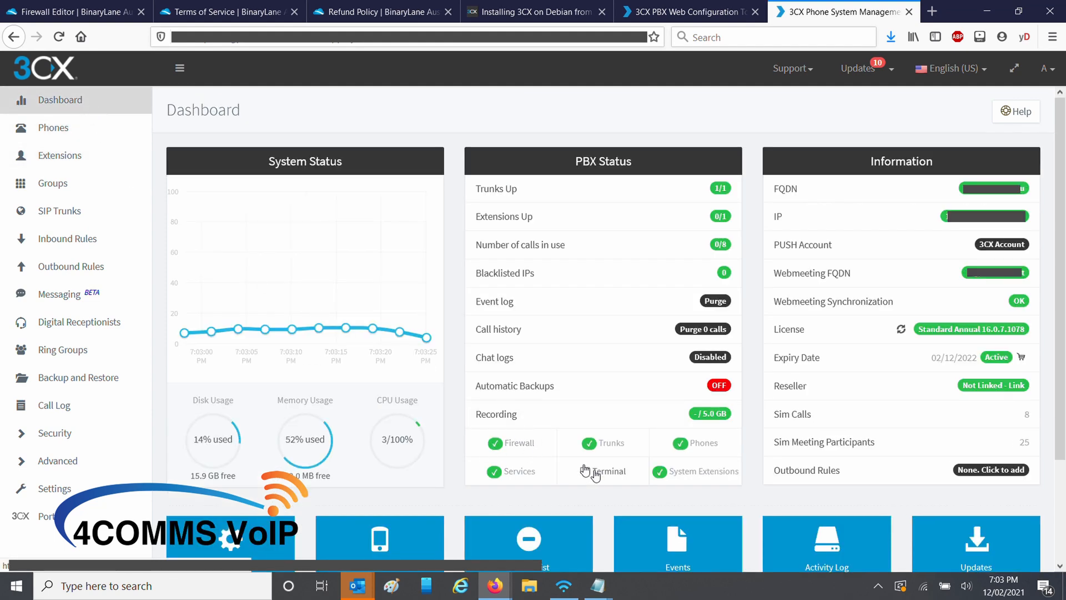